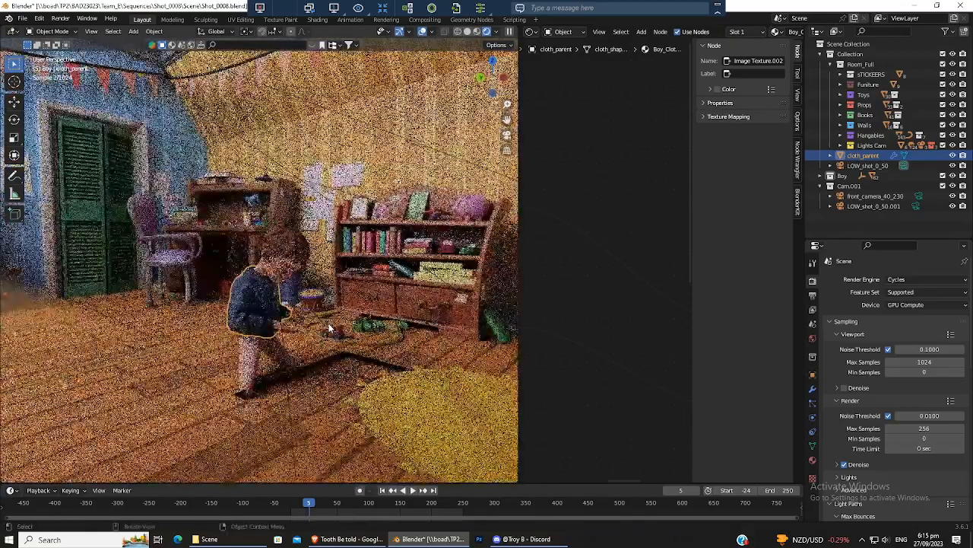
# Step: Preview the shot through the camera without overlays, scrubbing to frames 118, 207 and 240
pyautogui.click(487, 31)
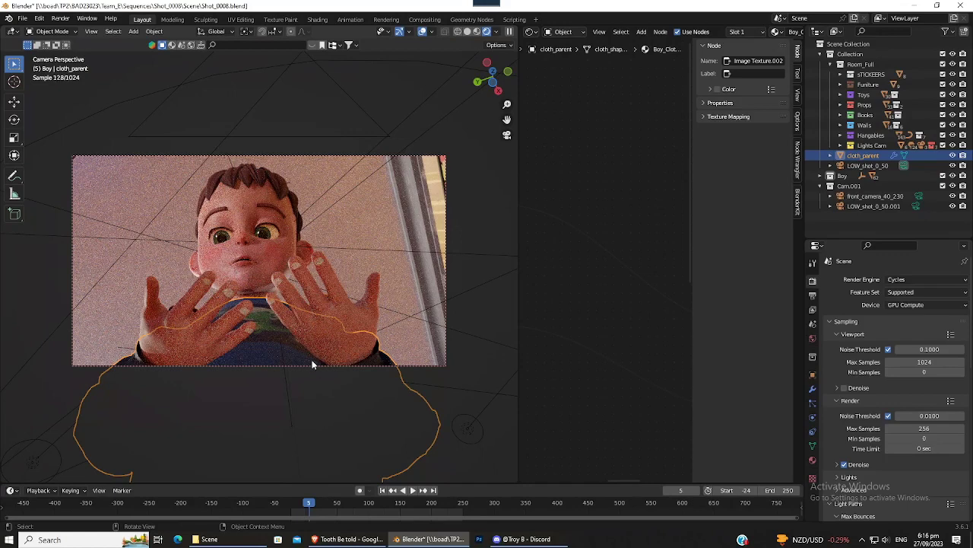
pyautogui.click(423, 32)
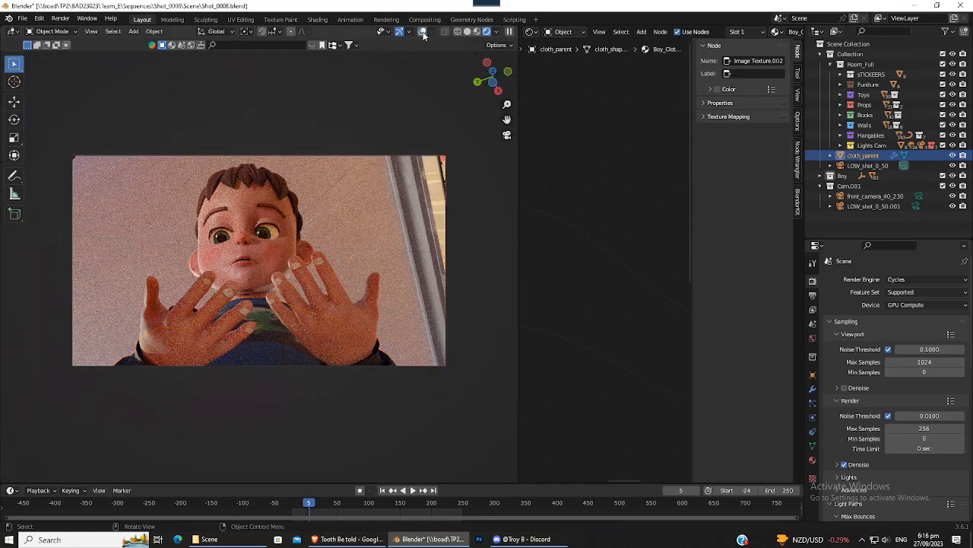
pyautogui.moveTo(320, 301)
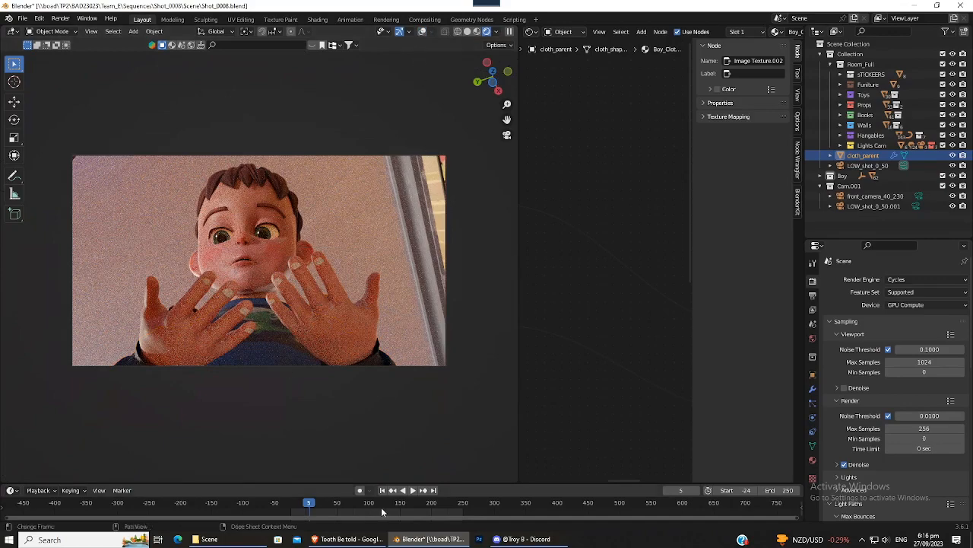
pyautogui.click(380, 502)
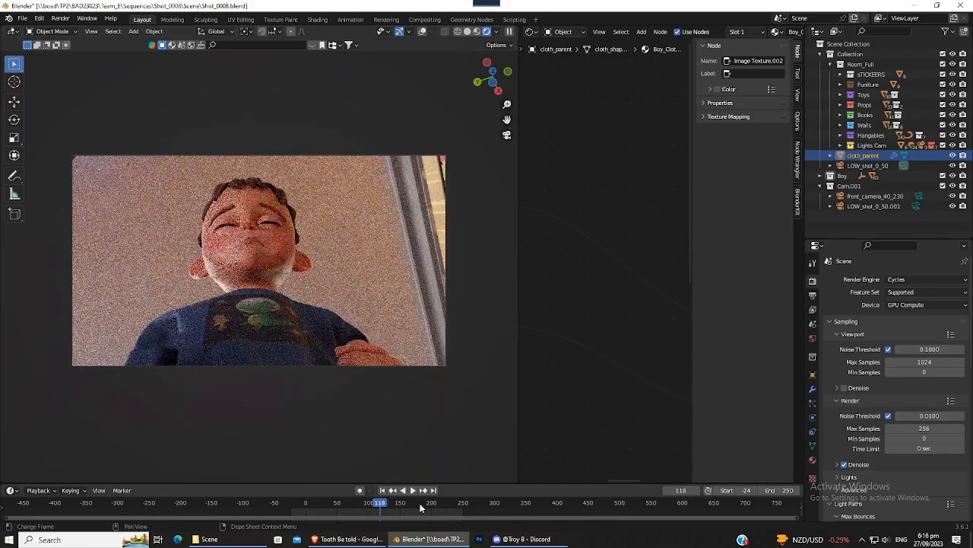
pyautogui.click(436, 502)
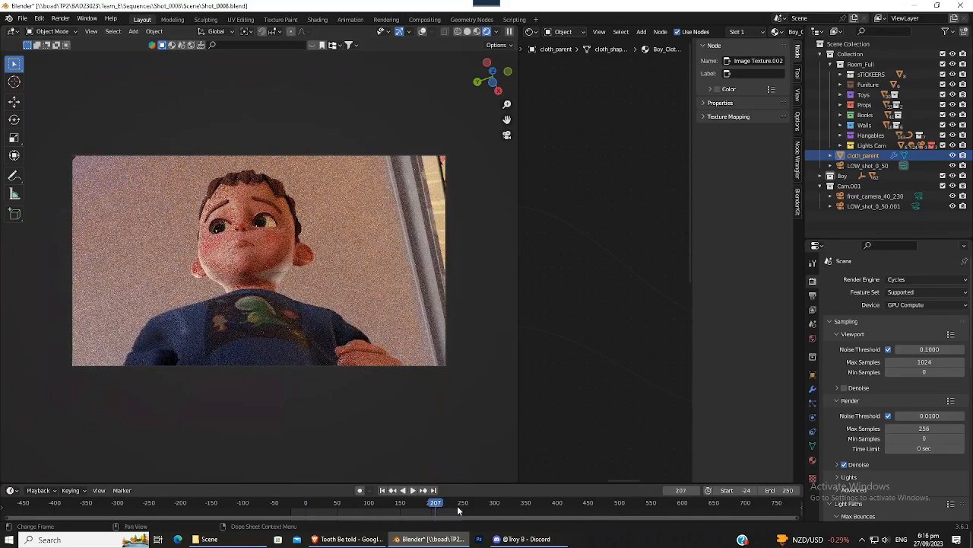
pyautogui.click(456, 502)
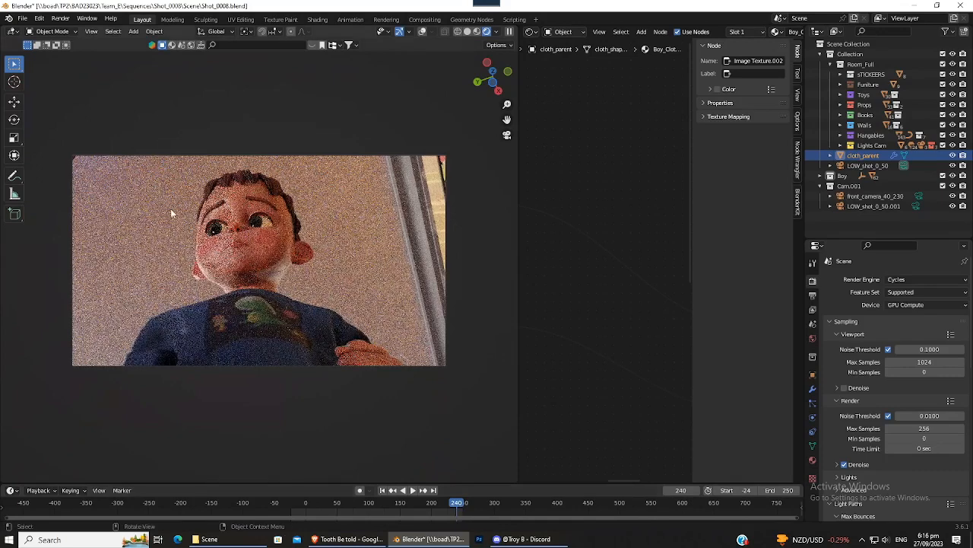
pyautogui.click(470, 31)
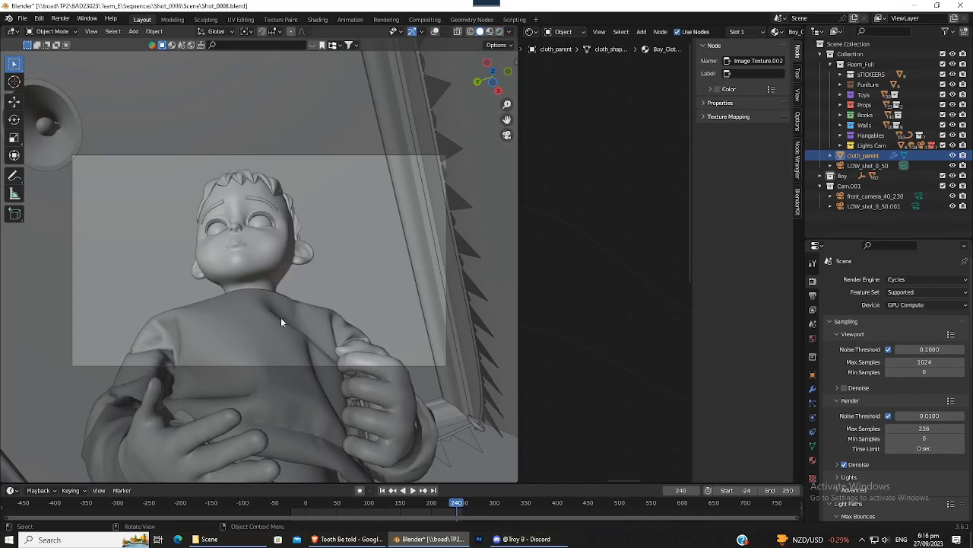
pyautogui.moveTo(287, 328)
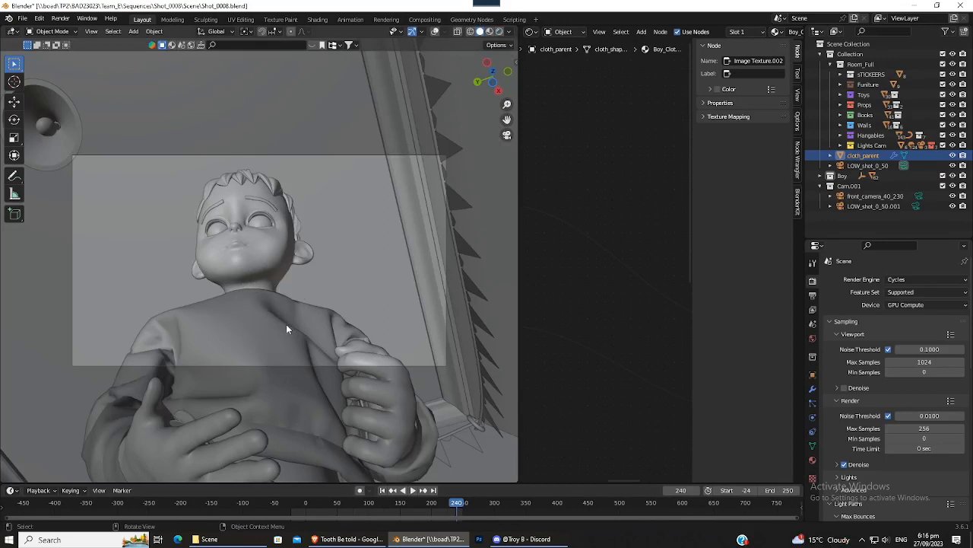
# Step: Show the Output Properties panel and open the output path file browser
pyautogui.click(812, 296)
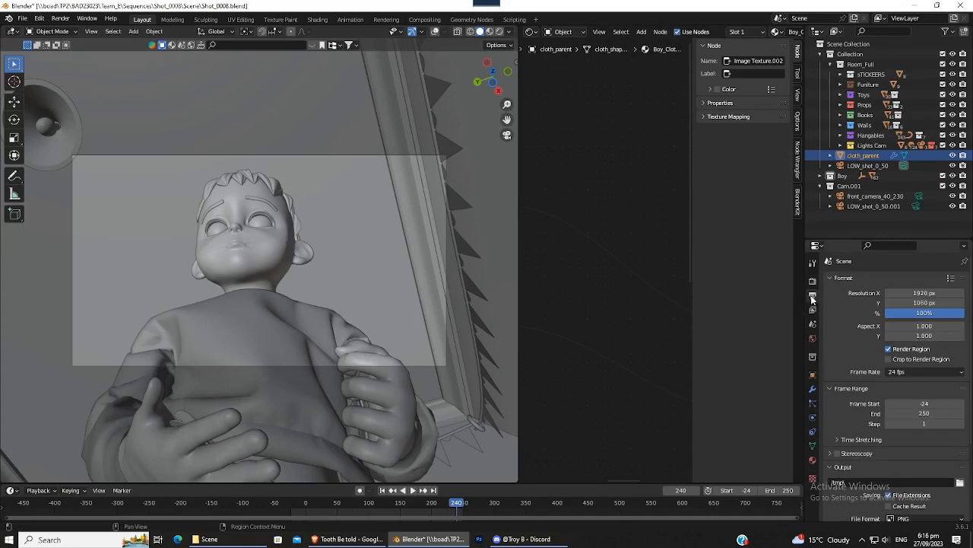
pyautogui.scroll(-3)
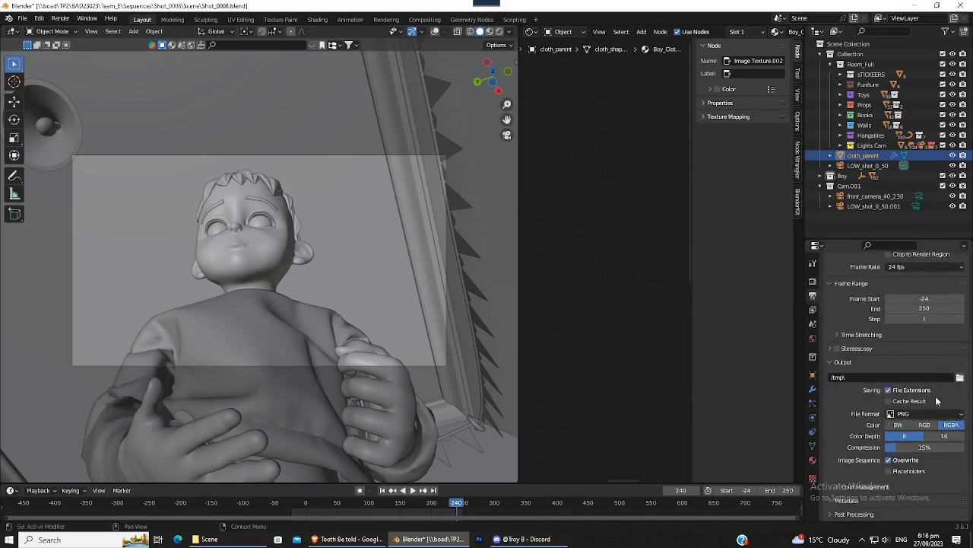
pyautogui.click(960, 378)
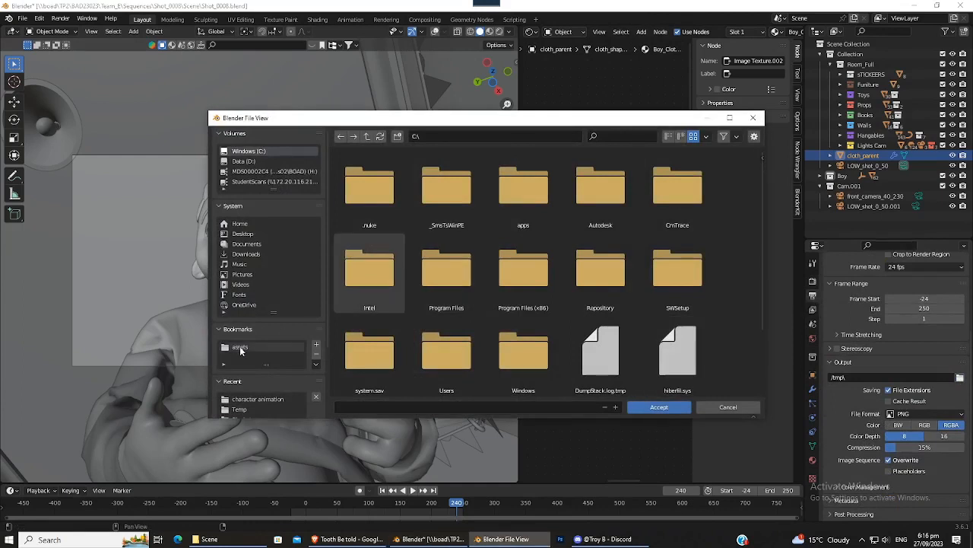
# Step: Go to Team_B\Sequences\Shot_0008, then create and open a new Render folder
pyautogui.click(240, 346)
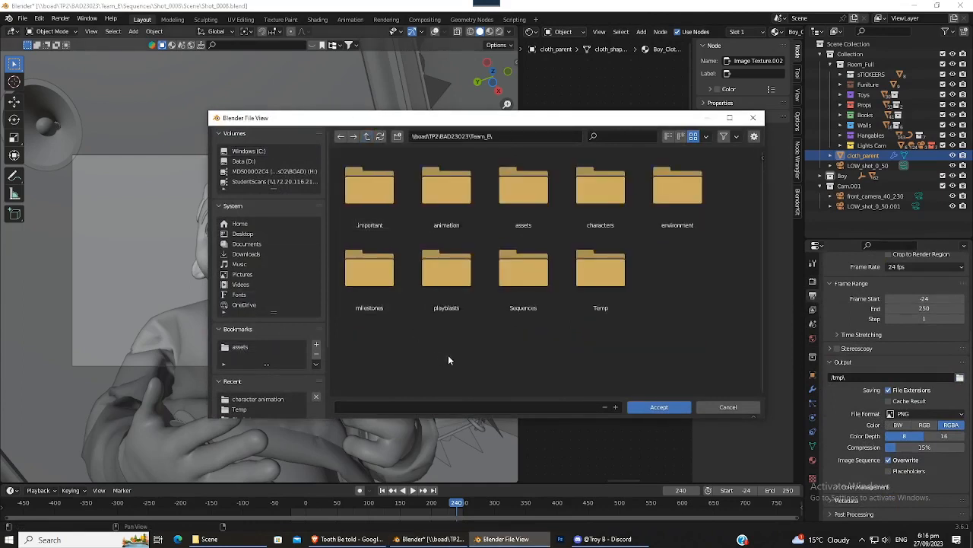
pyautogui.doubleClick(522, 268)
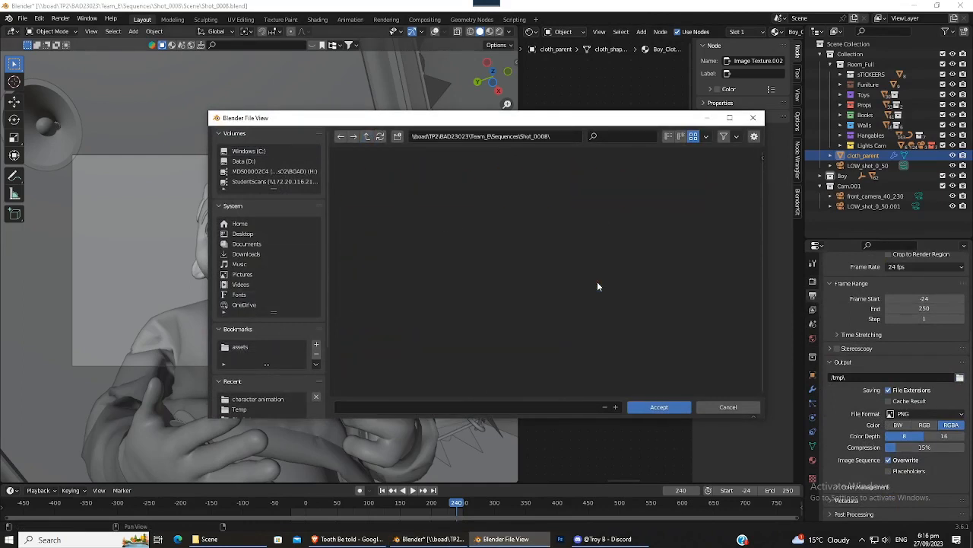
pyautogui.click(368, 136)
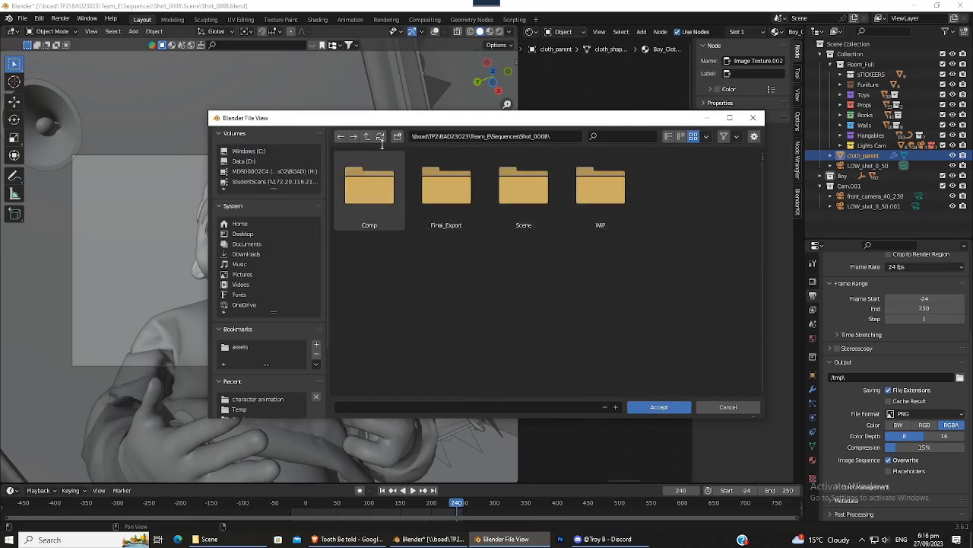
pyautogui.click(397, 136)
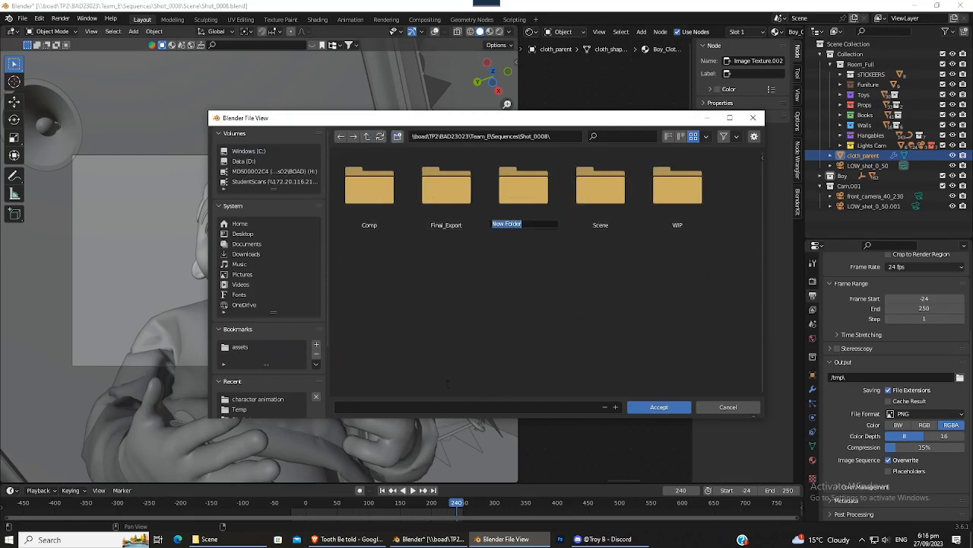
pyautogui.write('Render')
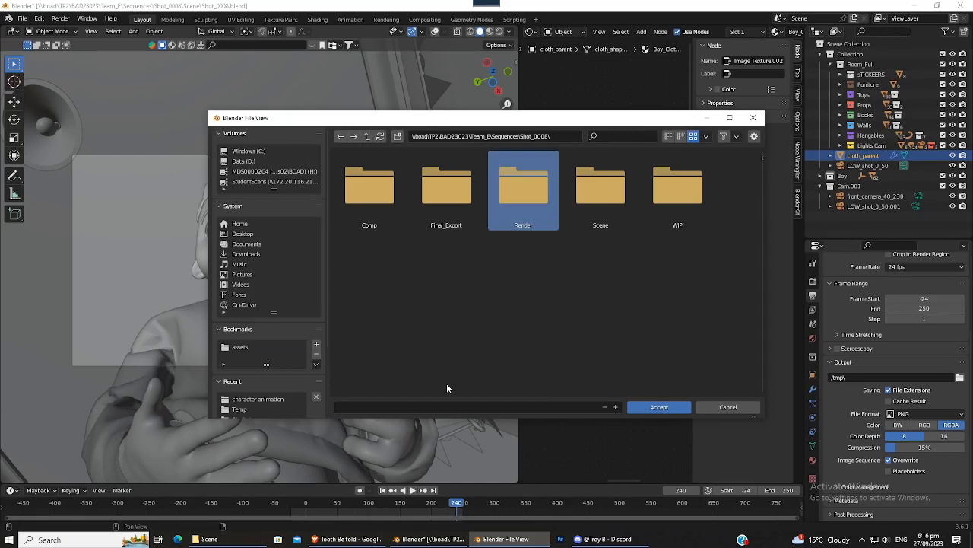
pyautogui.doubleClick(523, 186)
pyautogui.write('C')
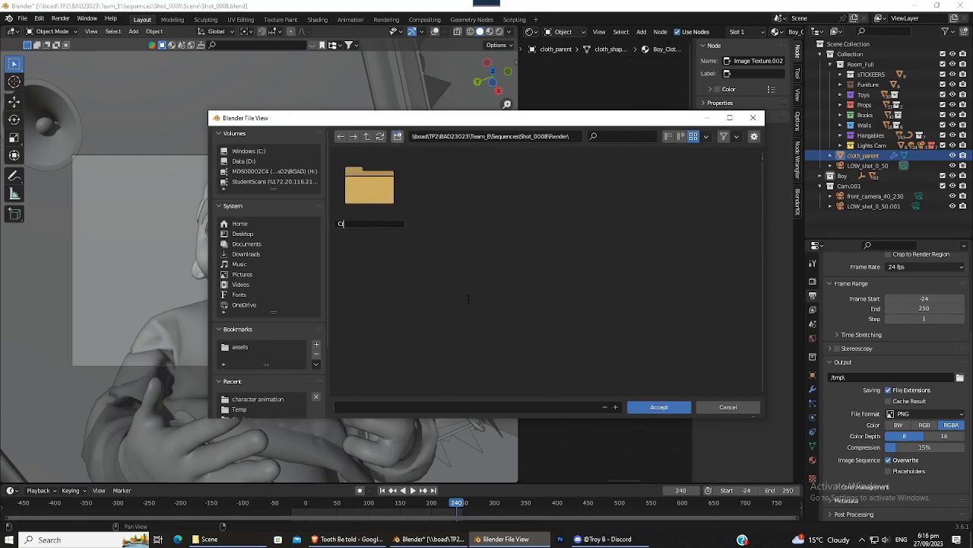
# Step: Enter the output file name Crypto_shot_008_v001_
pyautogui.write('rypto')
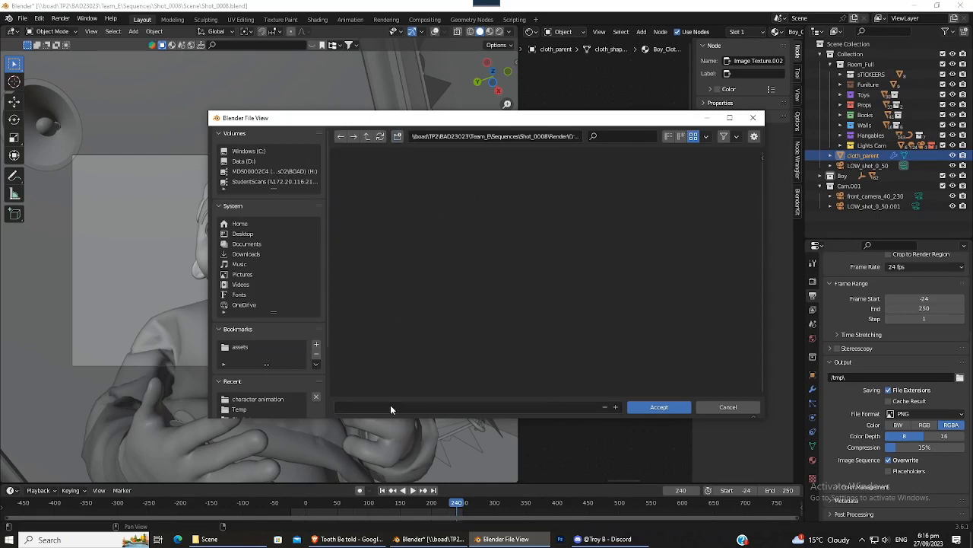
pyautogui.write('Crypto')
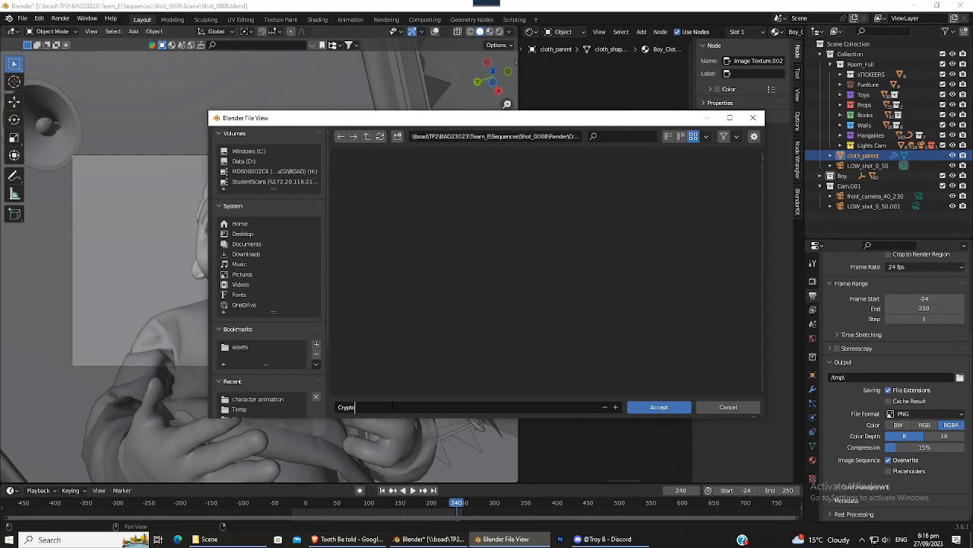
pyautogui.write('_shot')
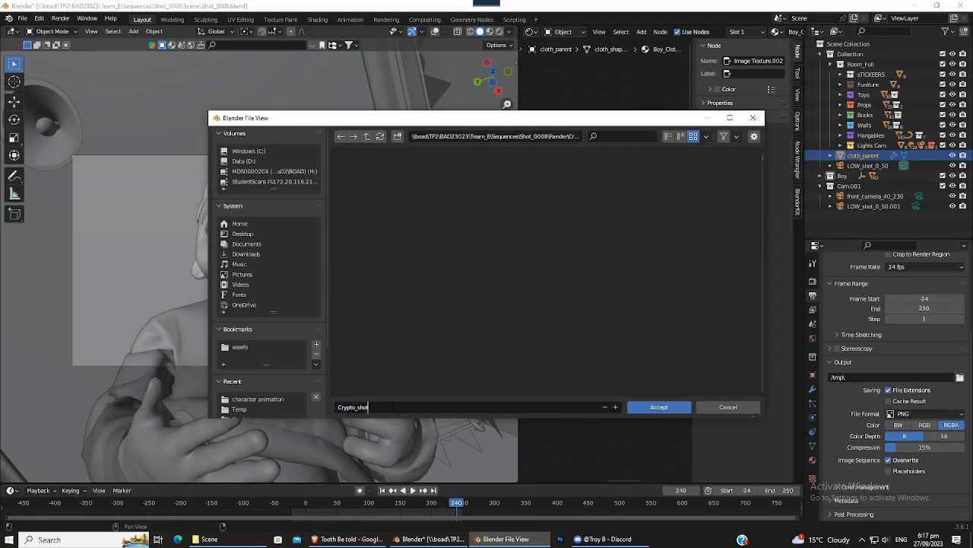
pyautogui.write('_00')
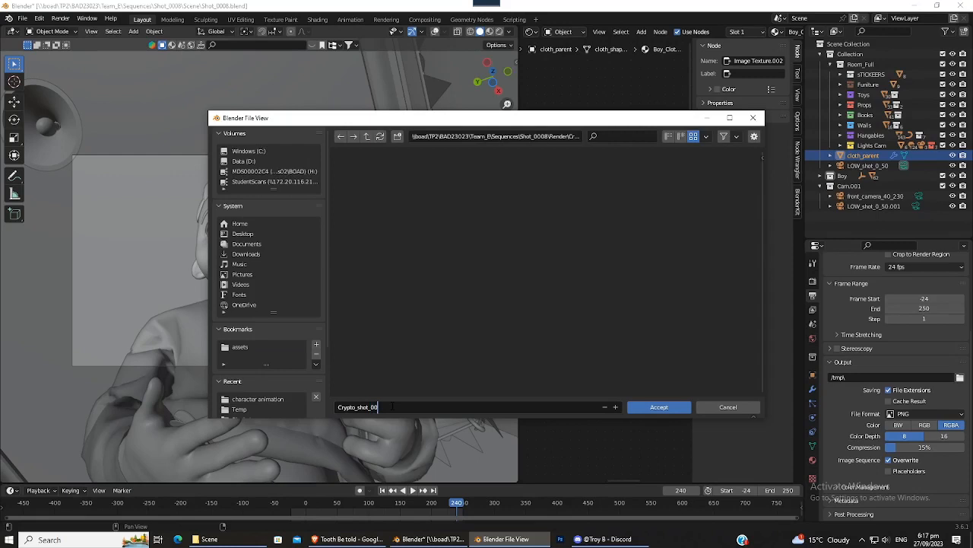
pyautogui.write('8')
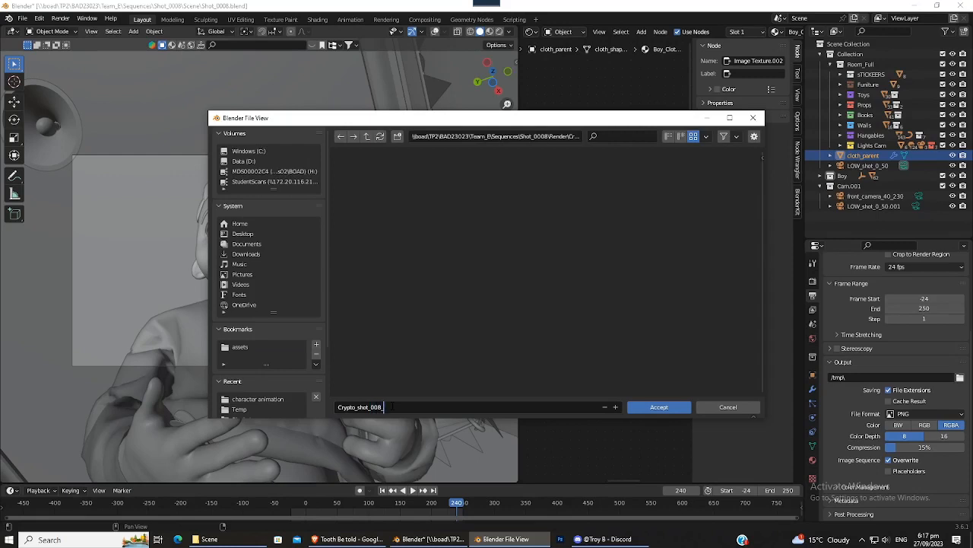
pyautogui.write('_v001_')
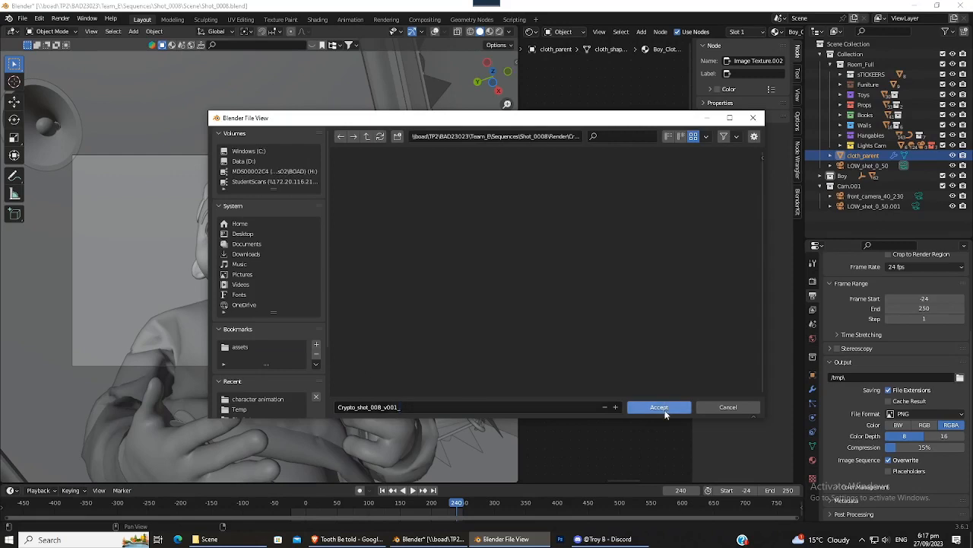
# Step: Accept the Crypto_shot_008_v001_ path and save as OpenEXR with preview and placeholders, no overwrite
pyautogui.click(658, 407)
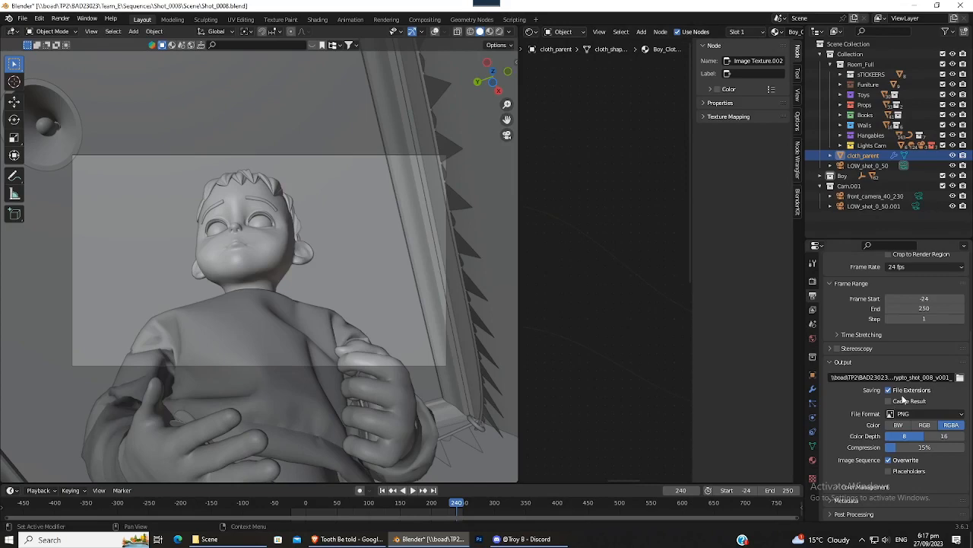
pyautogui.click(924, 414)
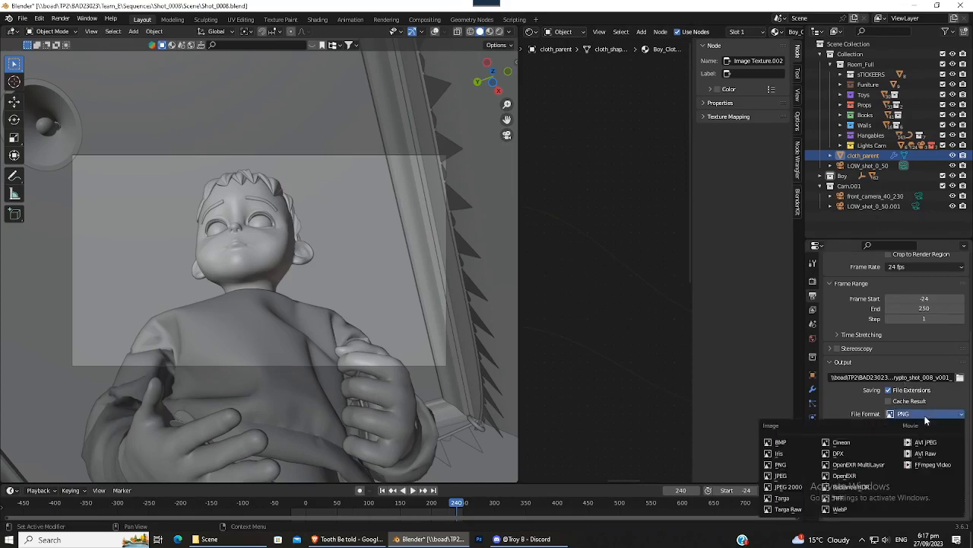
pyautogui.click(854, 464)
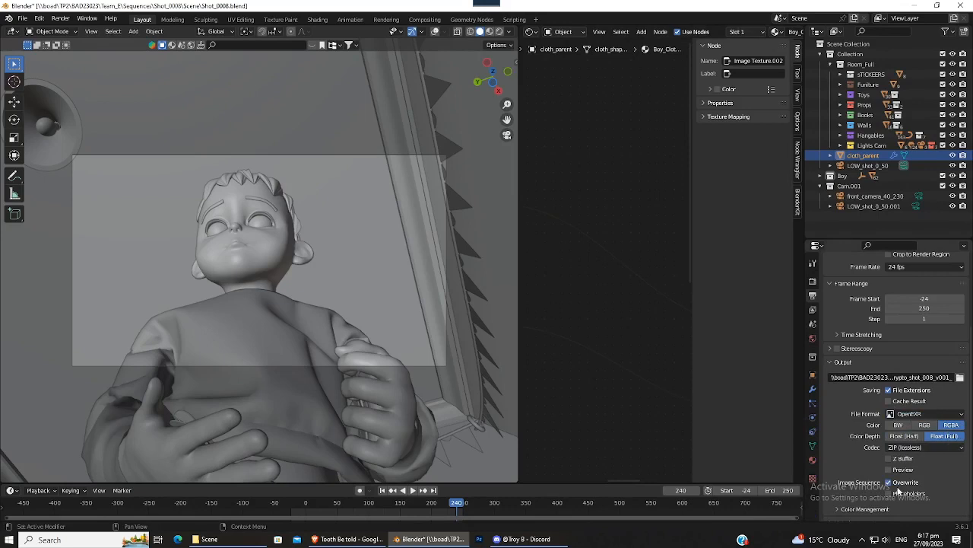
pyautogui.scroll(-3)
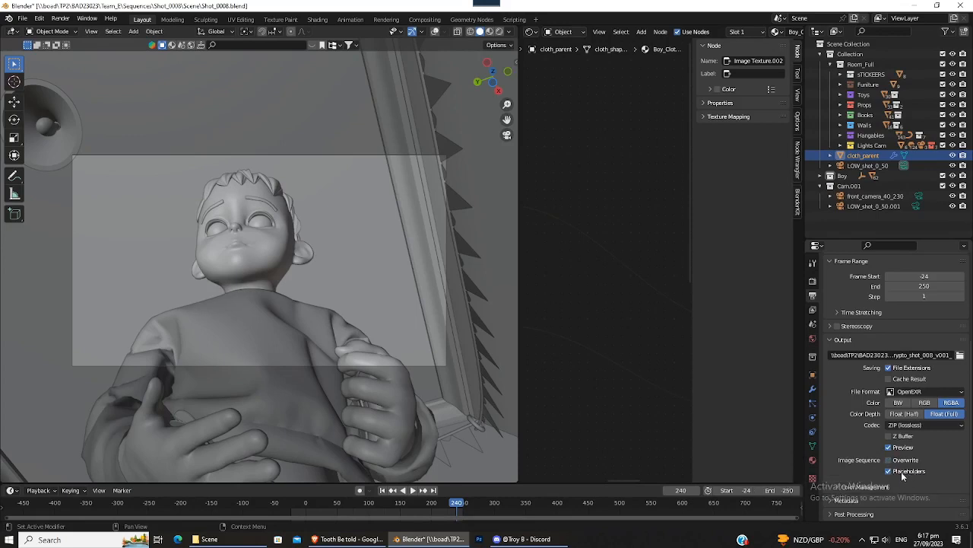
pyautogui.scroll(3)
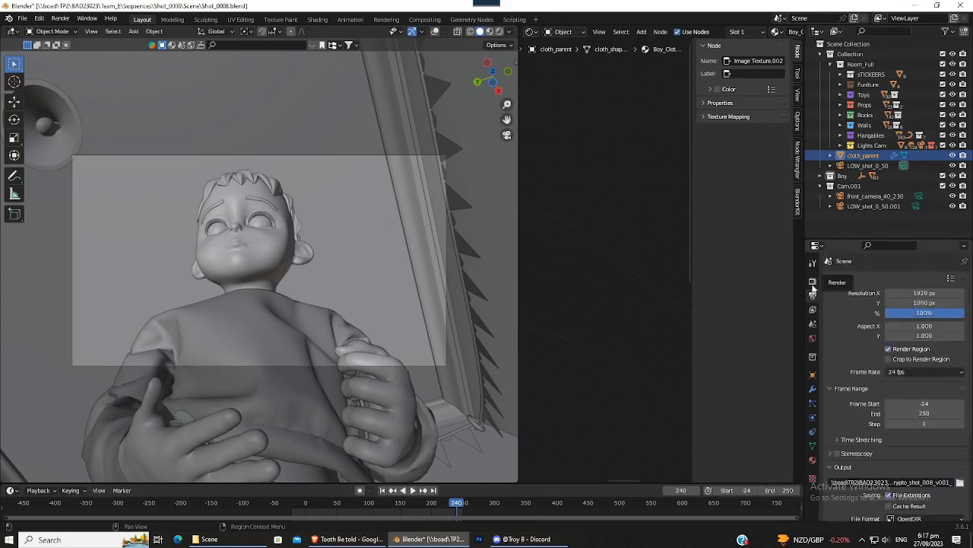
pyautogui.moveTo(812, 285)
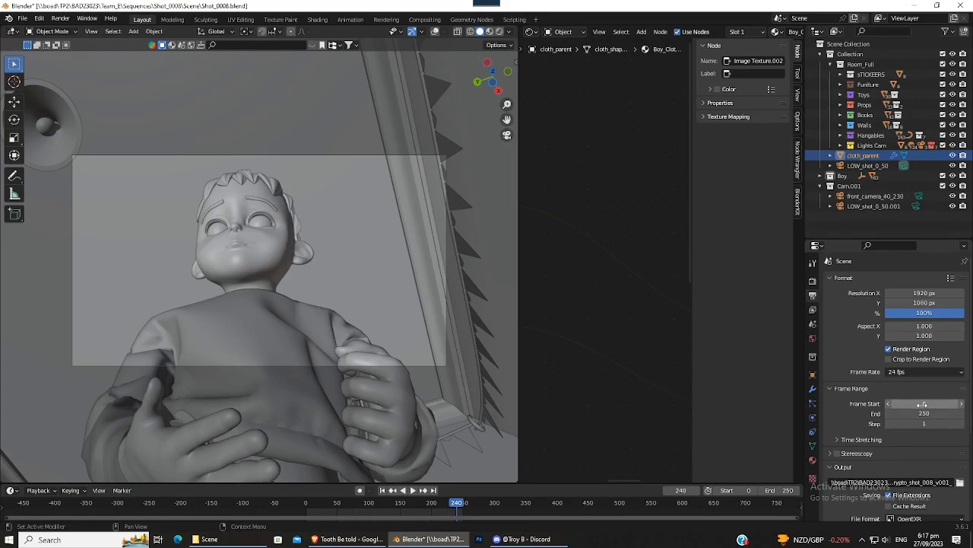
# Step: Switch to the Workbench engine with Flat lighting, Random color and Depth of Field enabled
pyautogui.click(813, 279)
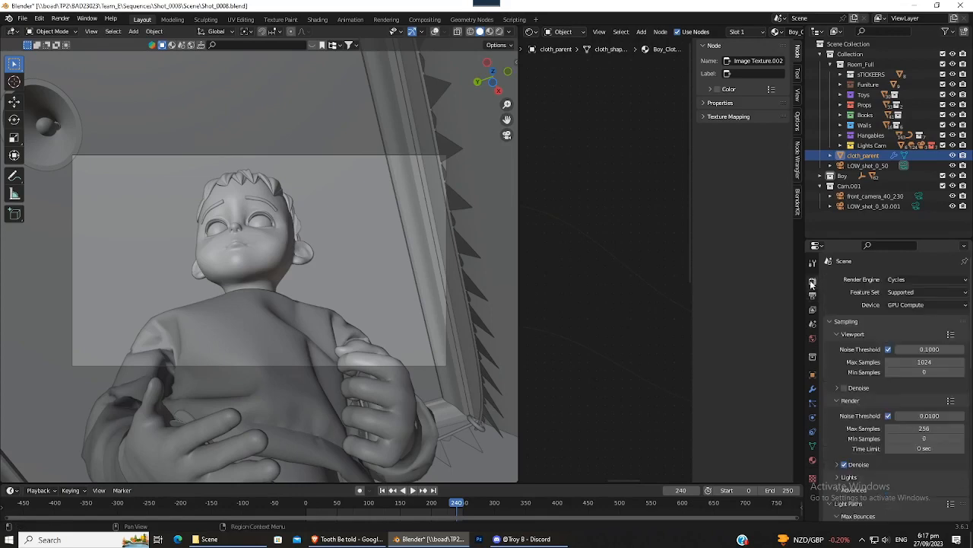
pyautogui.moveTo(926, 279)
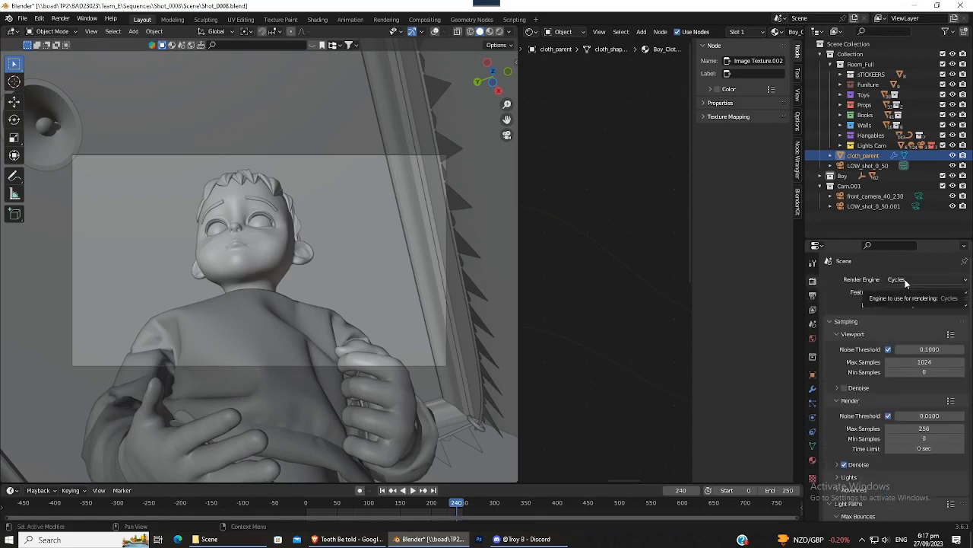
pyautogui.click(924, 279)
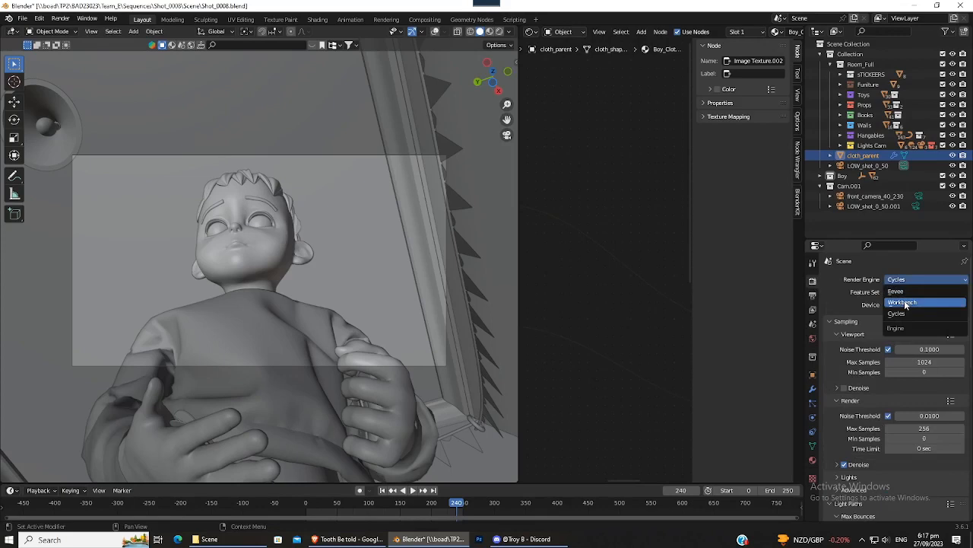
pyautogui.click(902, 302)
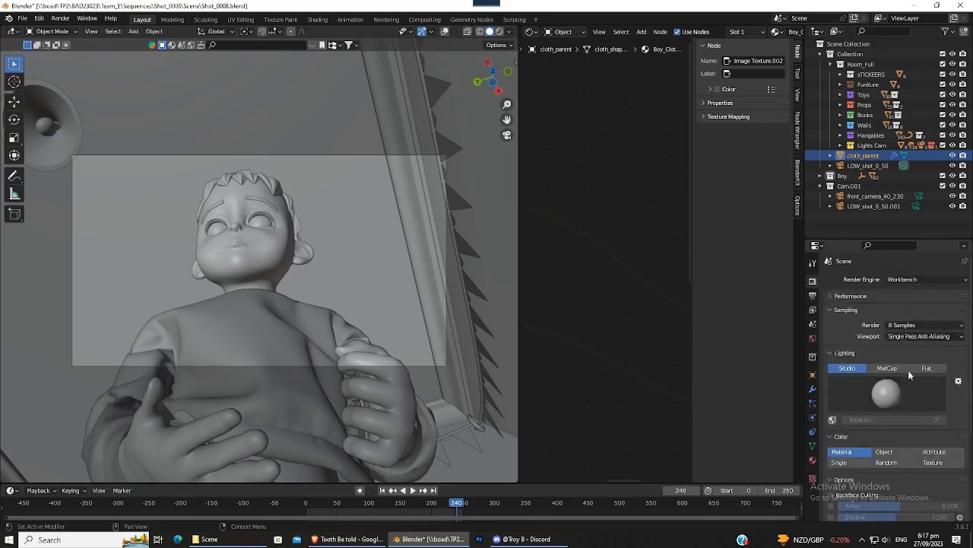
pyautogui.click(926, 368)
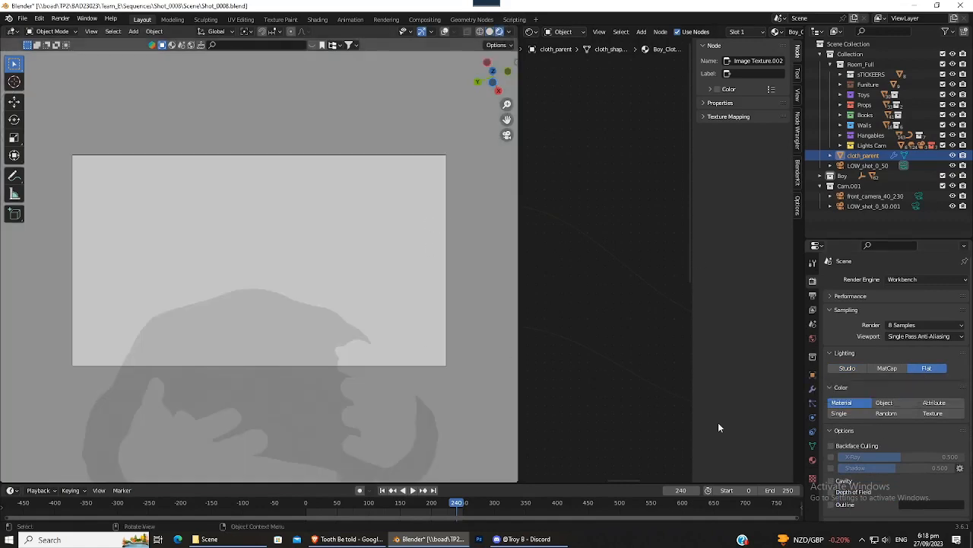
pyautogui.click(886, 413)
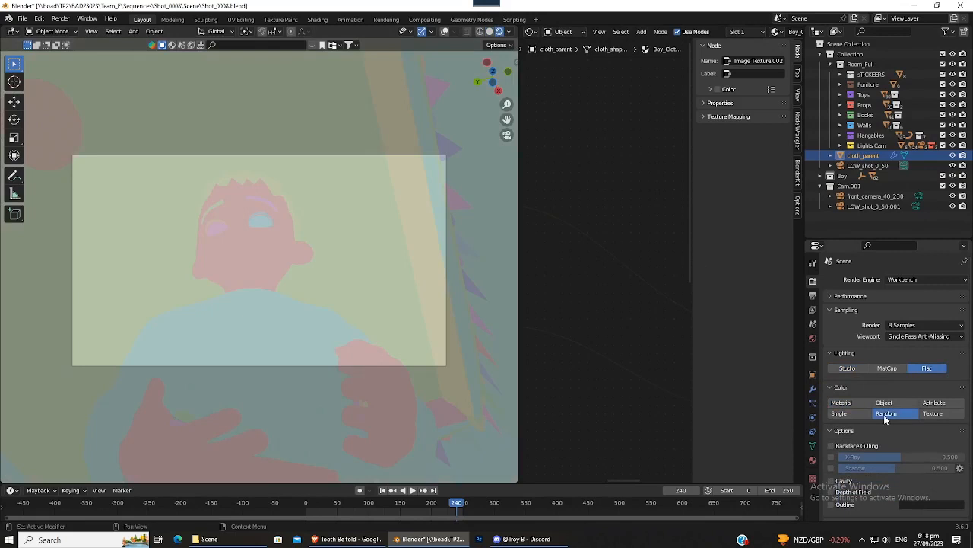
pyautogui.scroll(-3)
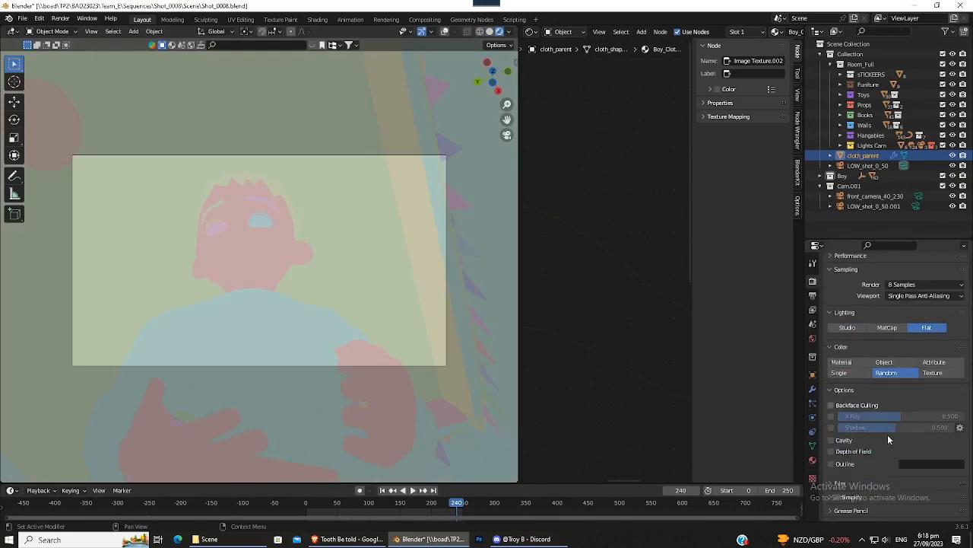
pyautogui.scroll(-3)
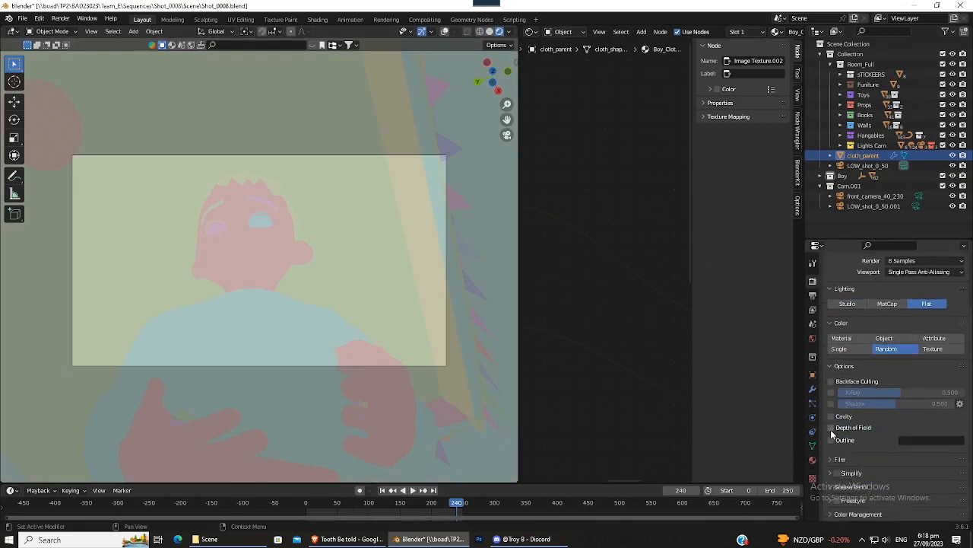
pyautogui.click(831, 427)
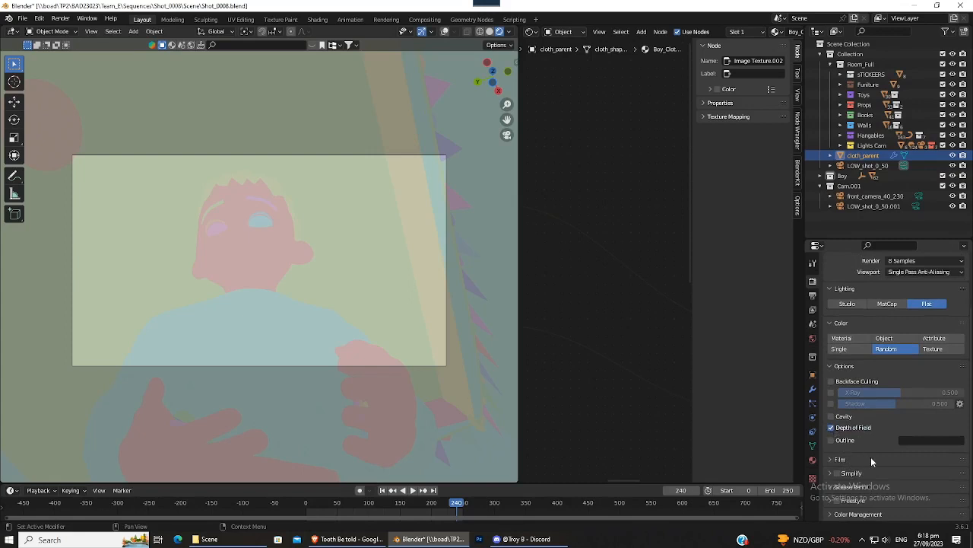
pyautogui.moveTo(839, 408)
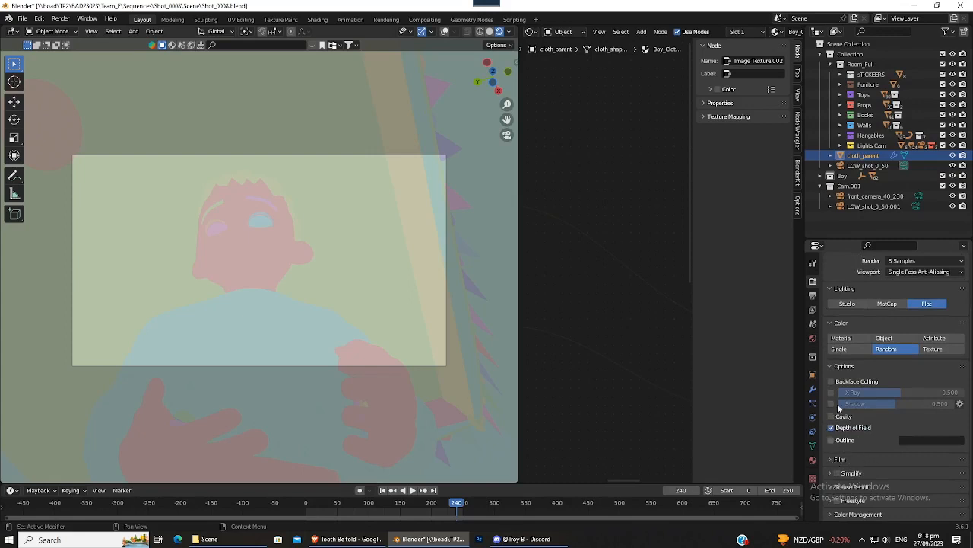
pyautogui.moveTo(860, 511)
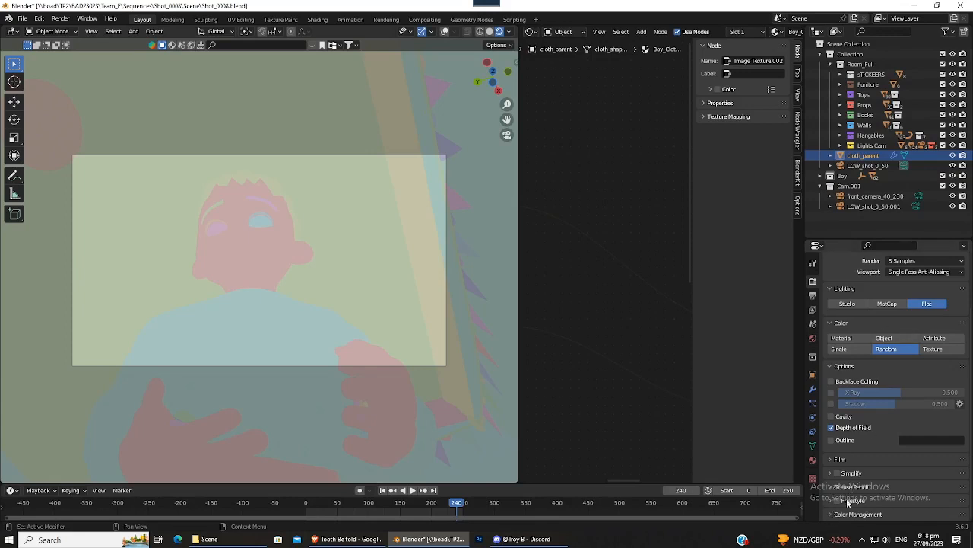
pyautogui.scroll(-3)
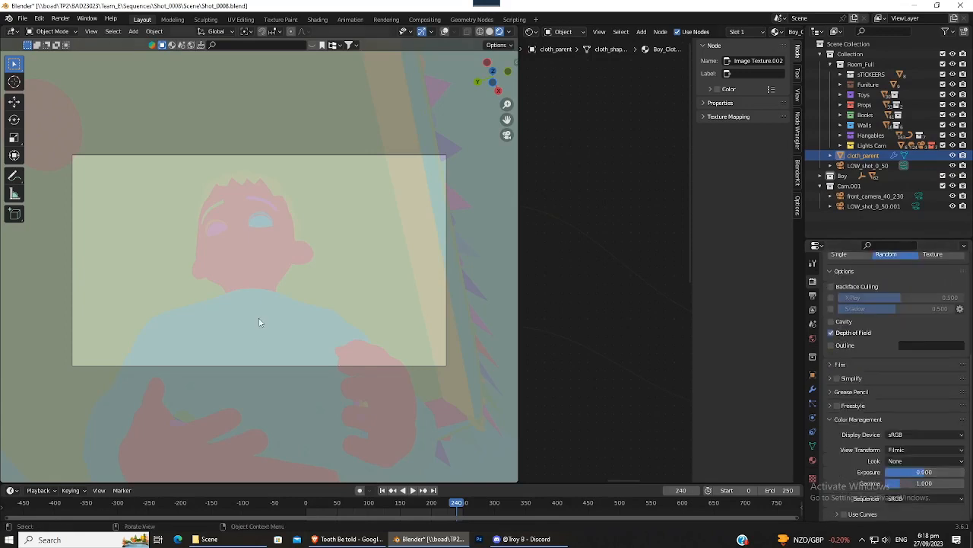
pyautogui.moveTo(261, 221)
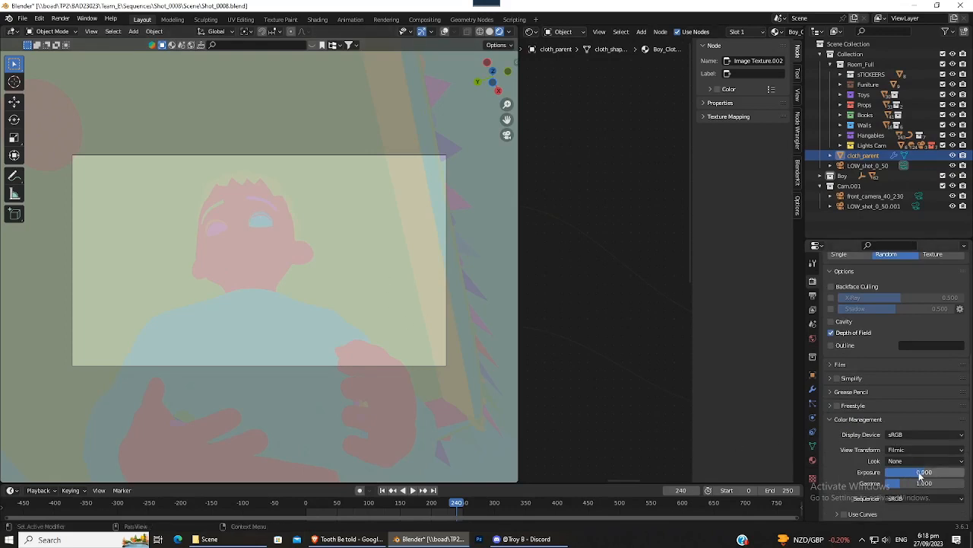
pyautogui.moveTo(920, 472); pyautogui.dragTo(920, 471)
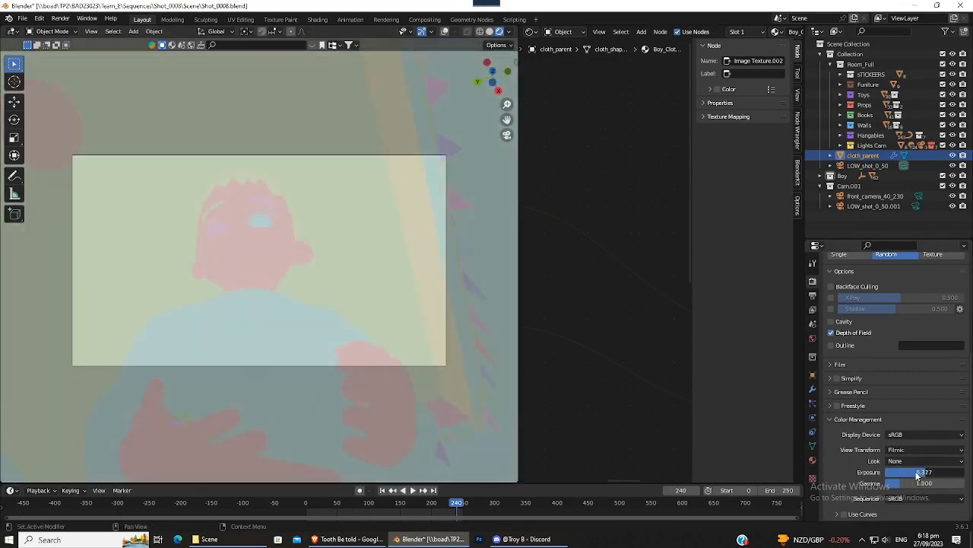
pyautogui.moveTo(951, 471); pyautogui.dragTo(901, 471)
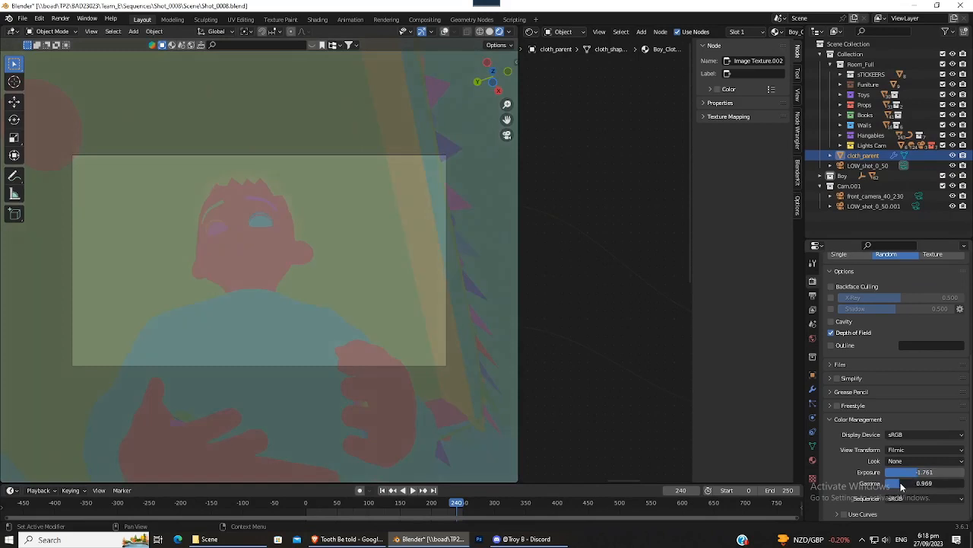
pyautogui.moveTo(905, 471); pyautogui.dragTo(943, 471)
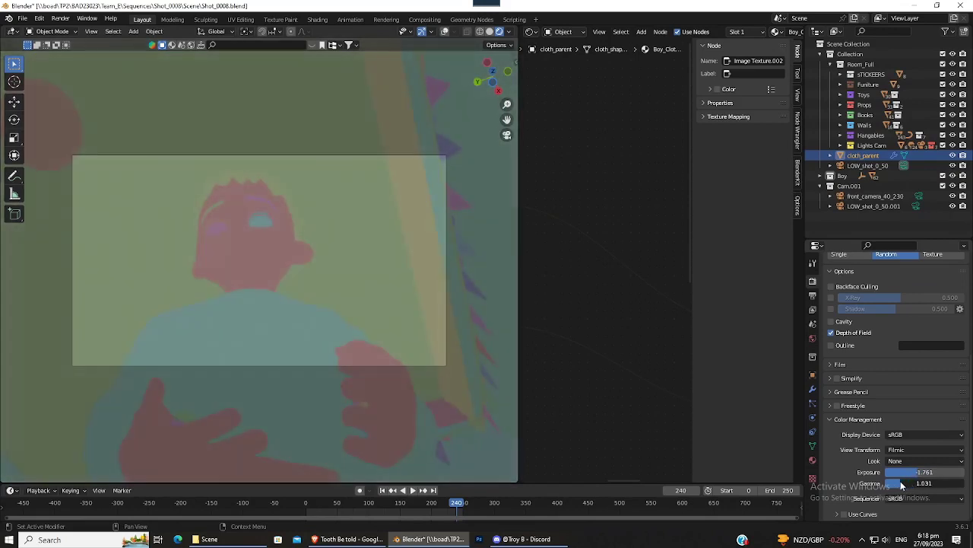
pyautogui.moveTo(924, 483); pyautogui.dragTo(898, 483)
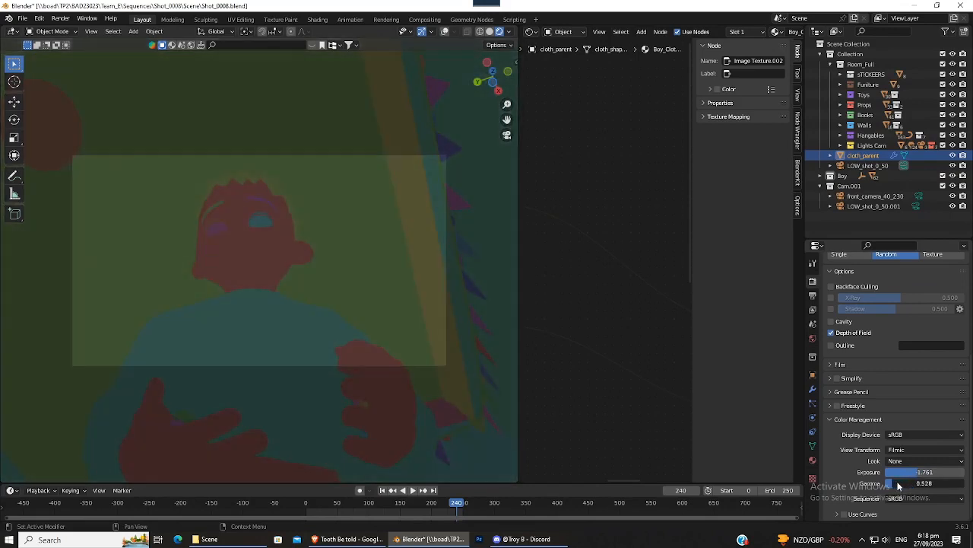
pyautogui.moveTo(913, 482); pyautogui.dragTo(924, 483)
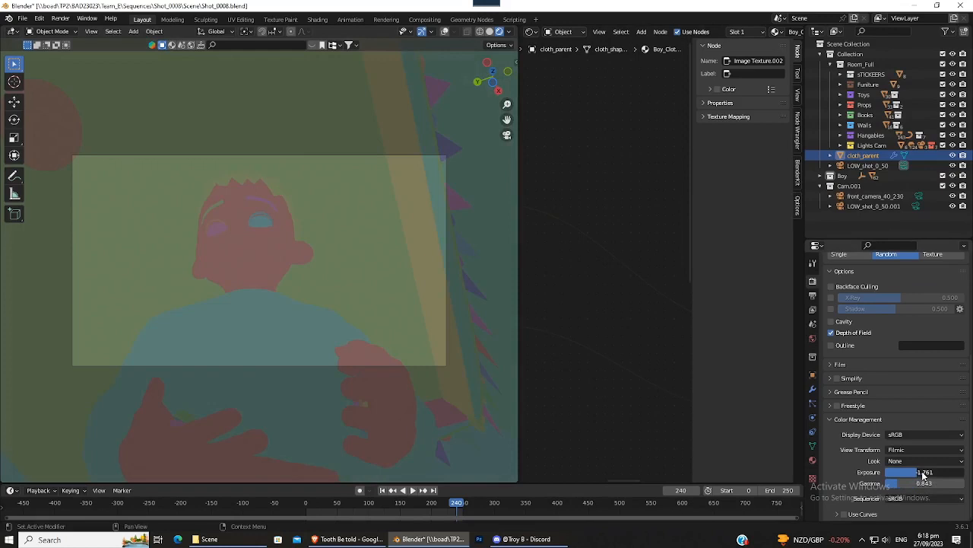
pyautogui.moveTo(950, 471); pyautogui.dragTo(913, 471)
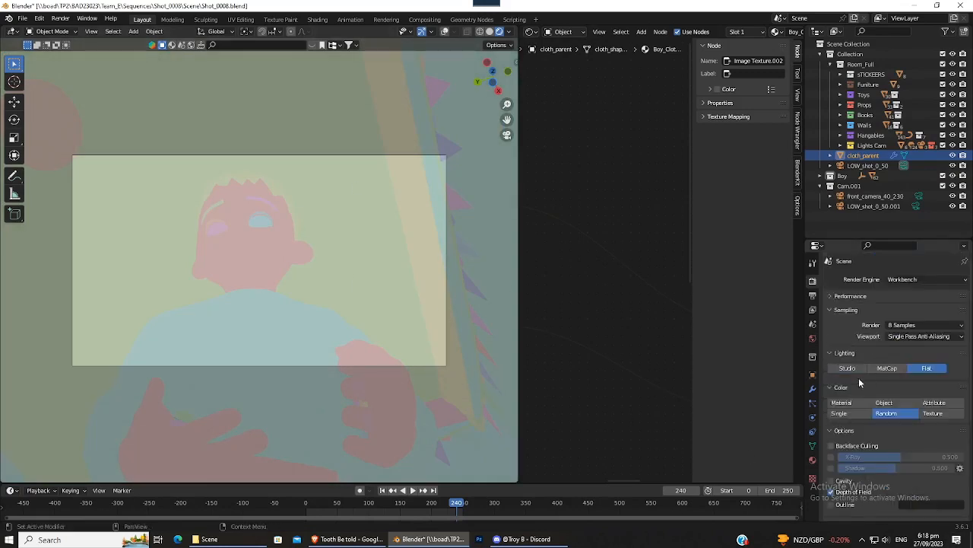
# Step: Check the output path and frame range, then render the shot's animation
pyautogui.click(812, 290)
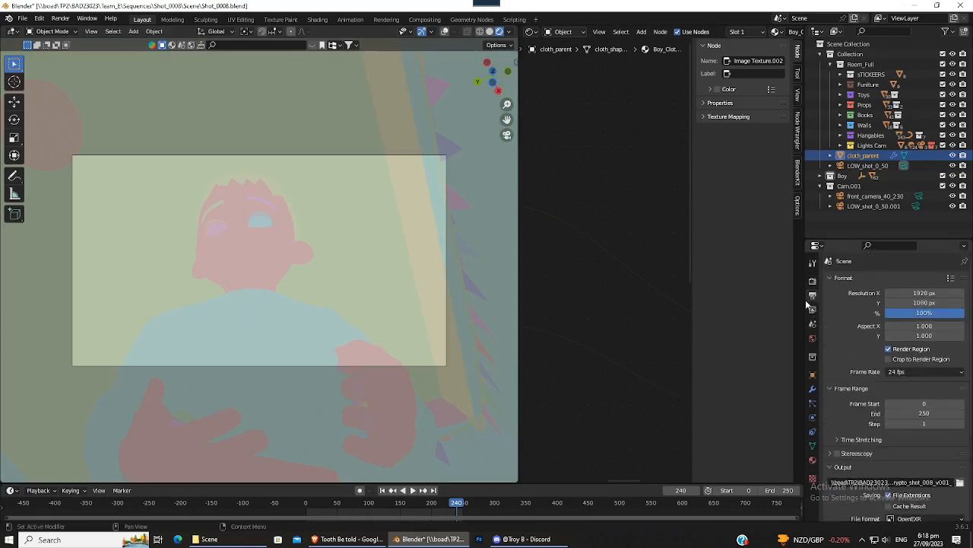
pyautogui.click(812, 281)
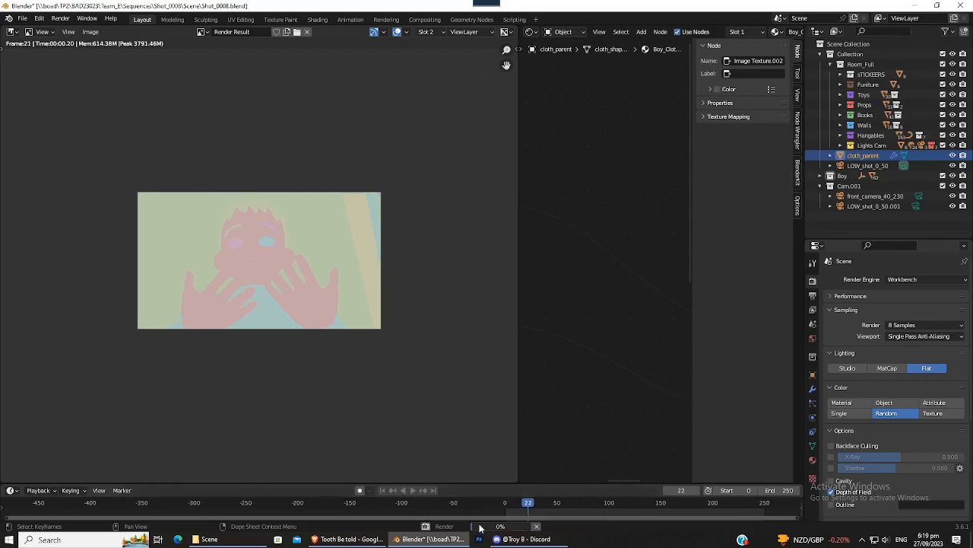
# Step: Open the Shot_0008 Render folder in File Explorer and check the Crypto frames
pyautogui.click(528, 502)
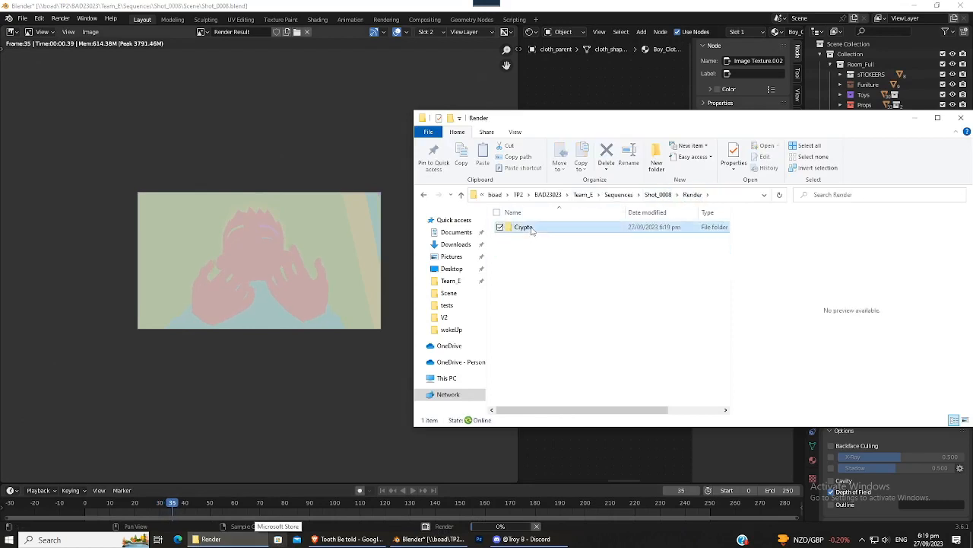
pyautogui.doubleClick(523, 226)
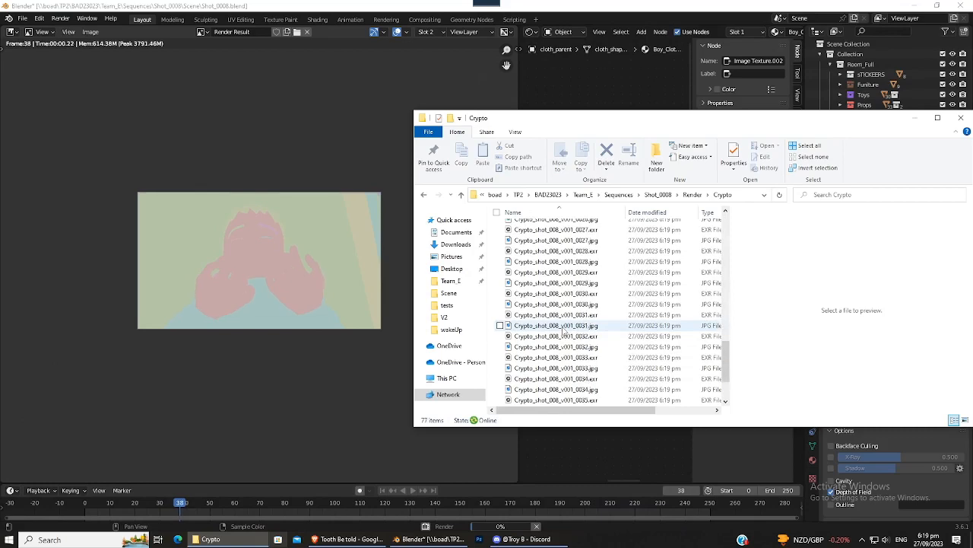
pyautogui.click(556, 238)
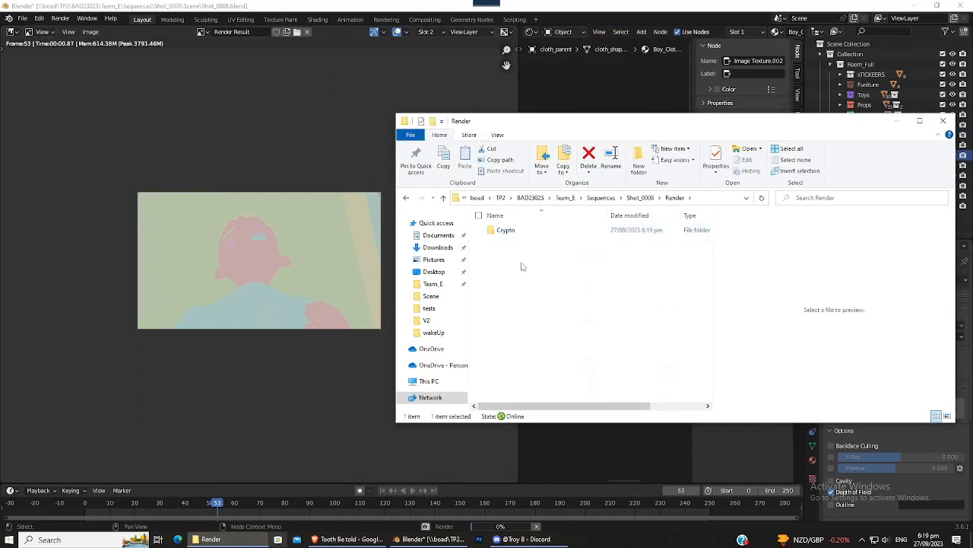
# Step: Create a Combined folder beside Crypto and minimise File Explorer
pyautogui.rightClick(523, 266)
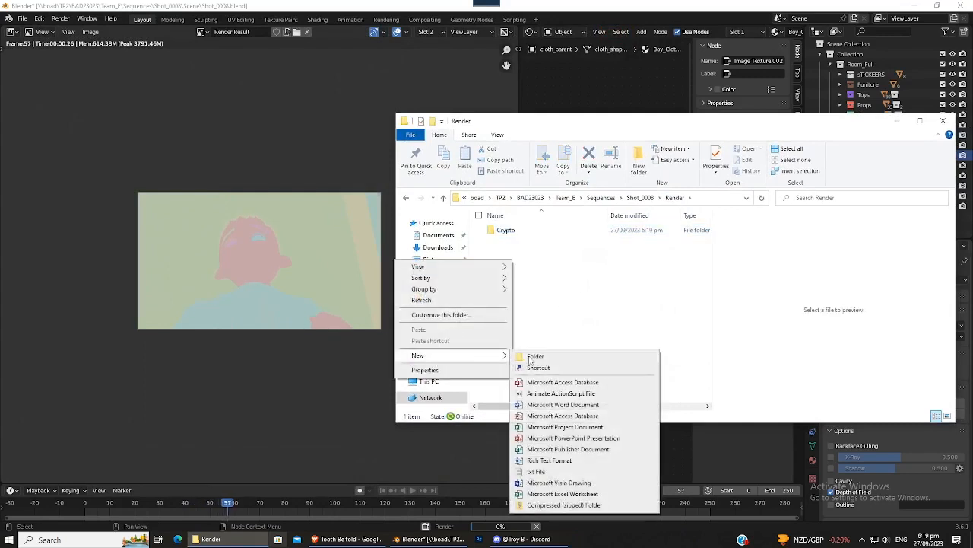
pyautogui.click(536, 356)
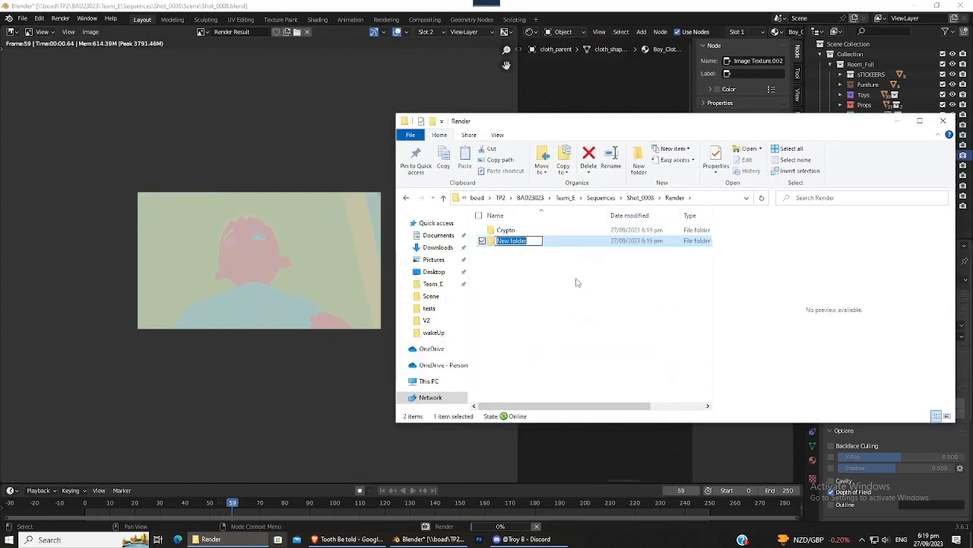
pyautogui.write('Combined')
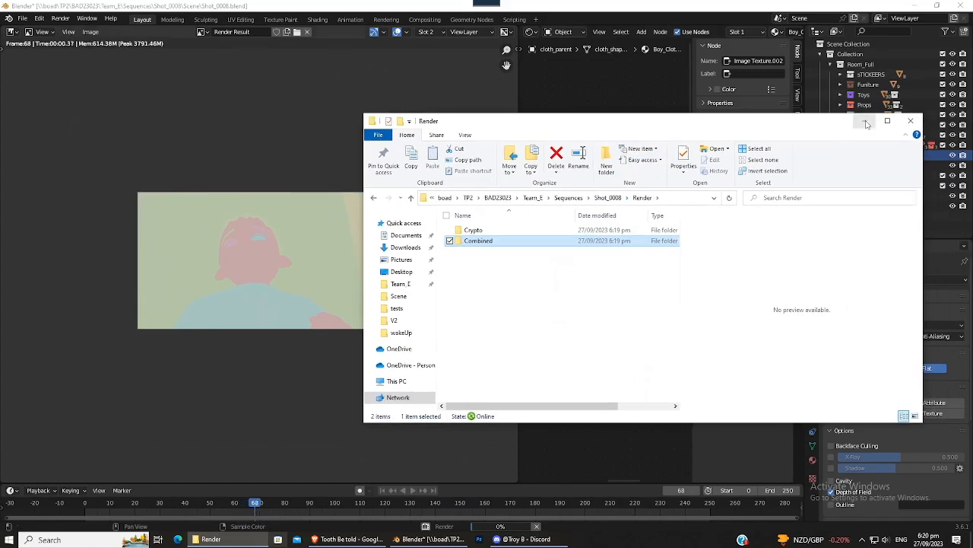
pyautogui.click(910, 121)
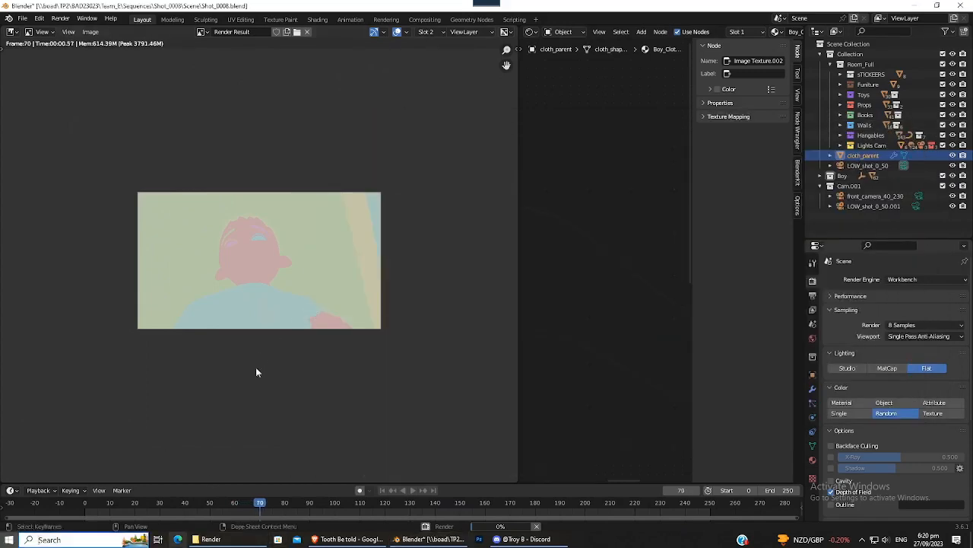
# Step: Review the Output and Render tabs and expand then collapse the Furniture collection
pyautogui.write('dead')
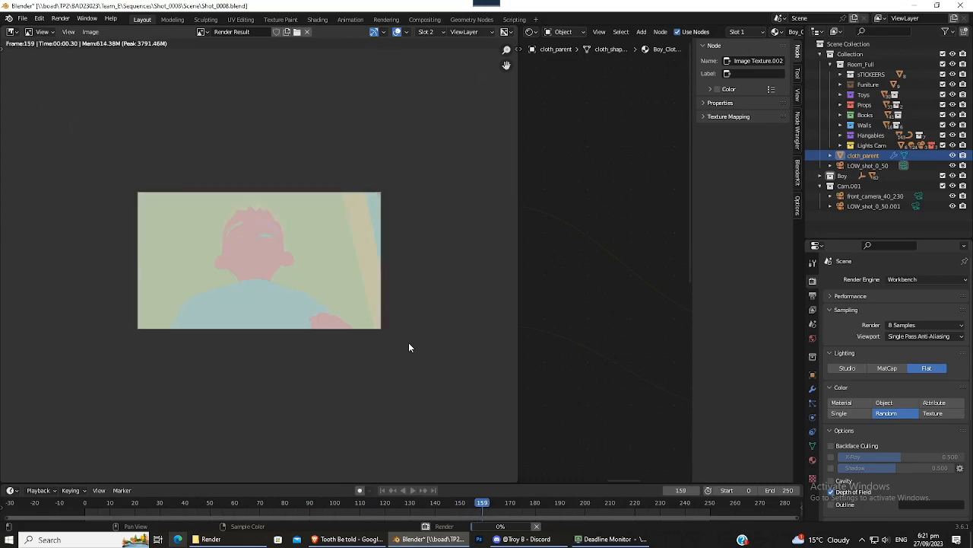
pyautogui.press('Right')
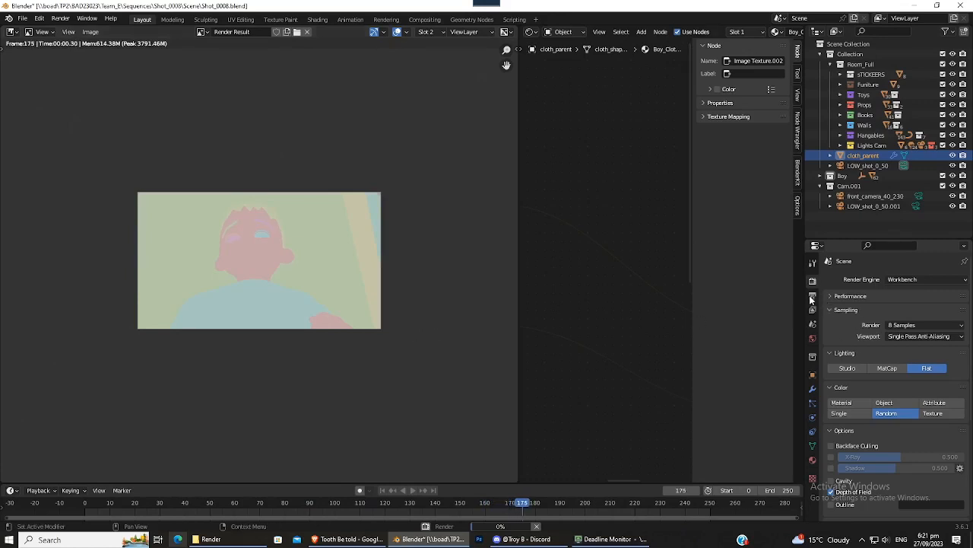
pyautogui.click(813, 295)
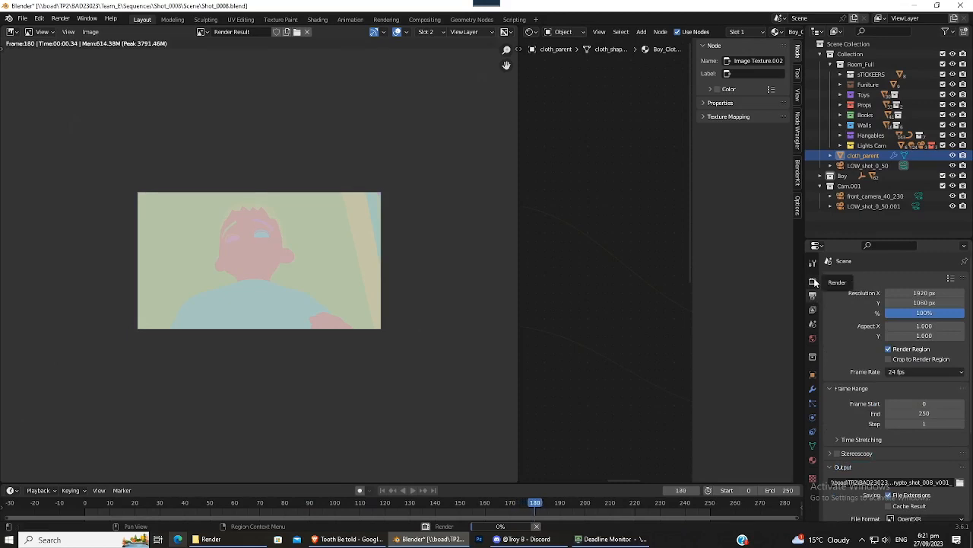
pyautogui.click(813, 281)
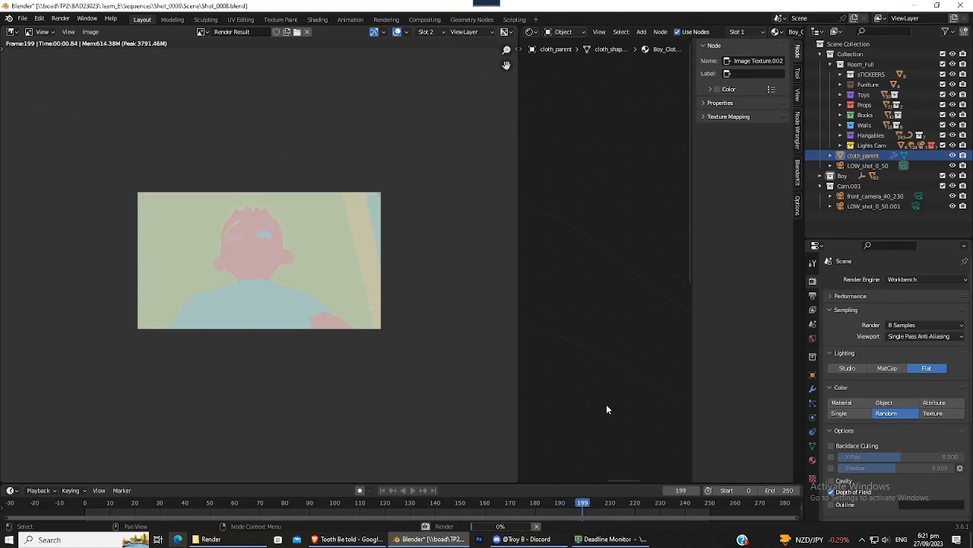
pyautogui.click(841, 84)
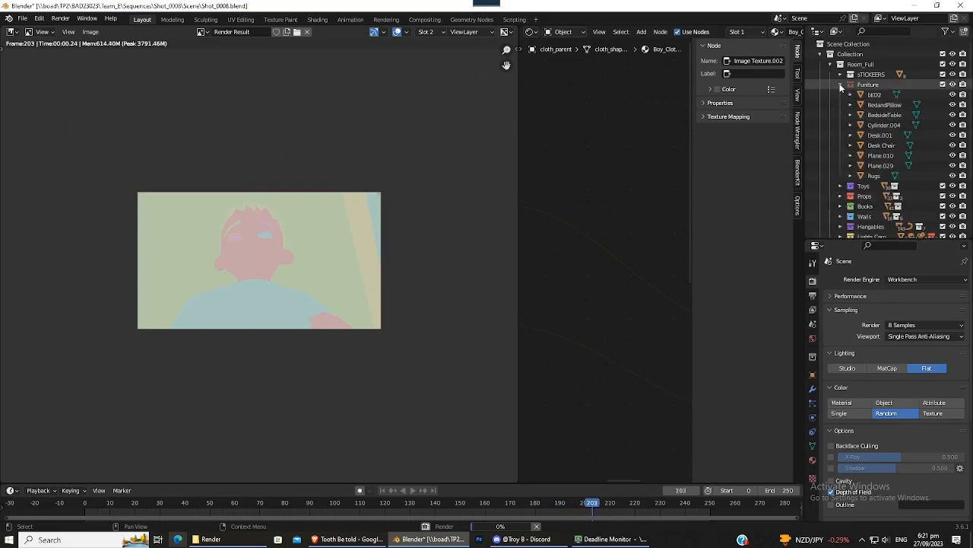
pyautogui.click(841, 85)
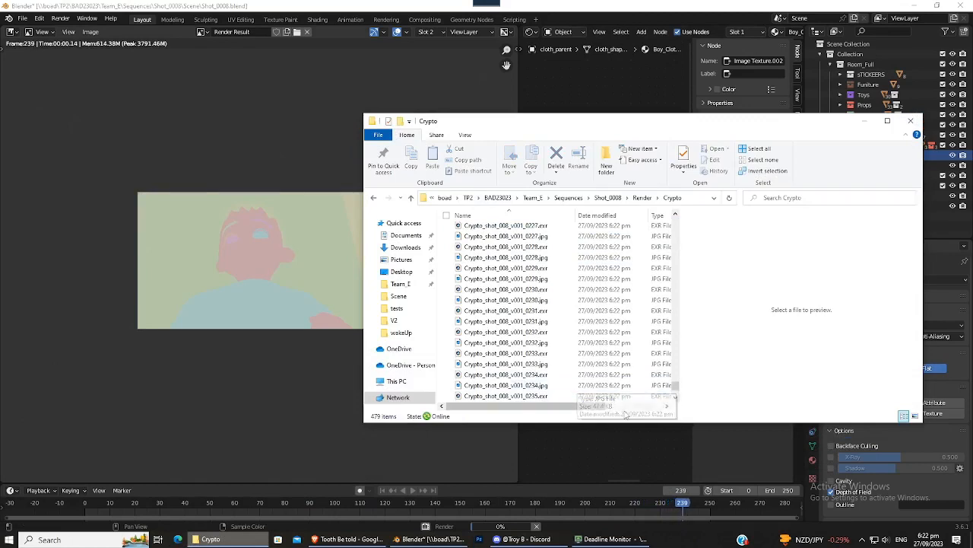
# Step: Scroll the Crypto folder listing down to the newest rendered frames
pyautogui.scroll(-3)
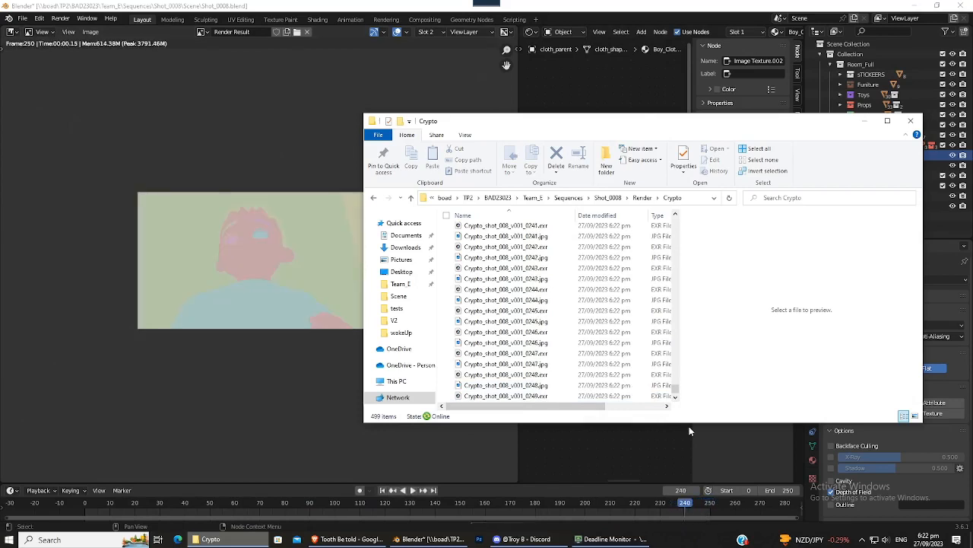
pyautogui.scroll(-3)
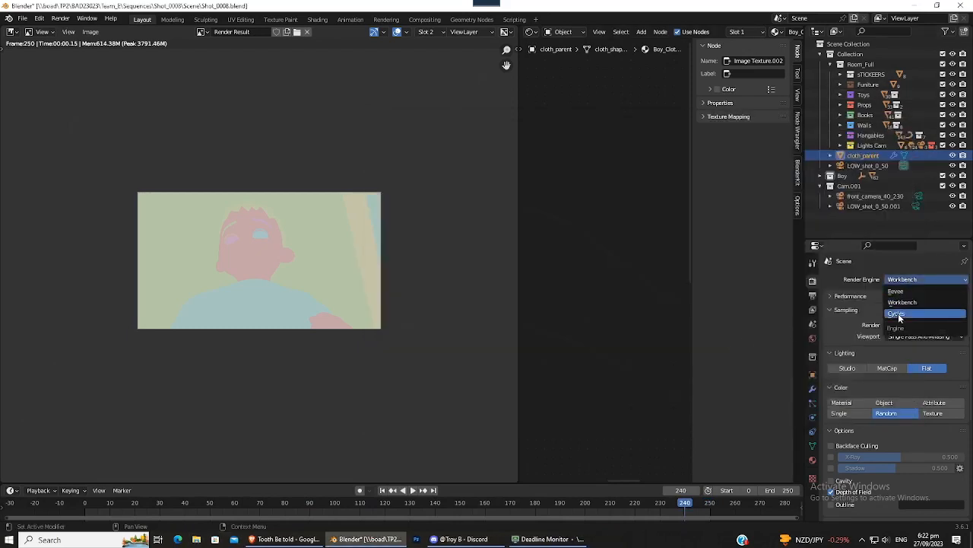
# Step: Switch the render engine to Cycles and lower final max samples from 256 to 64
pyautogui.click(896, 313)
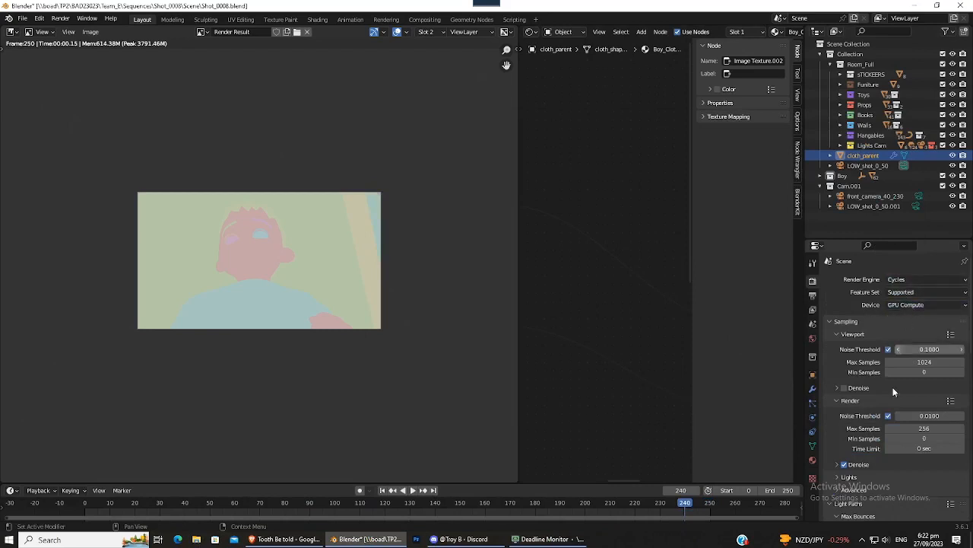
pyautogui.scroll(-3)
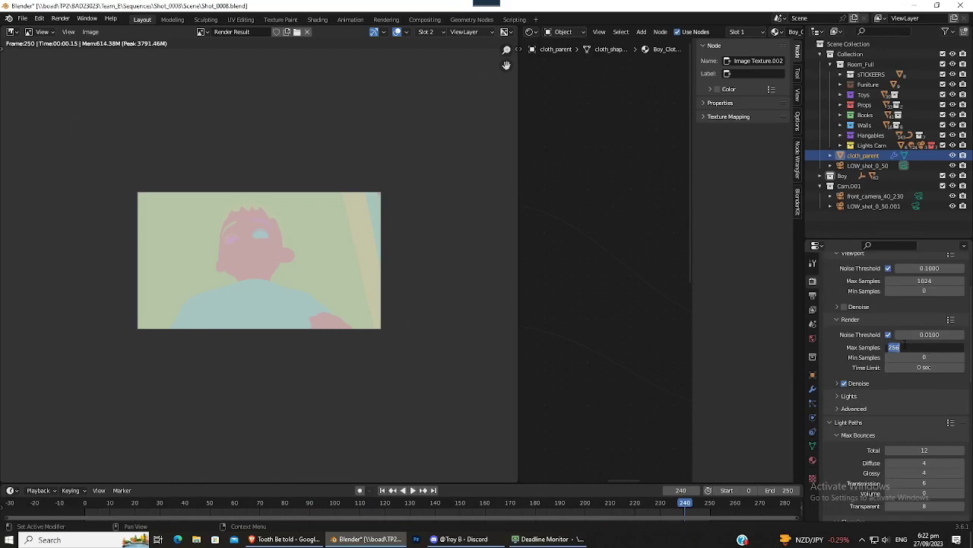
pyautogui.write('64')
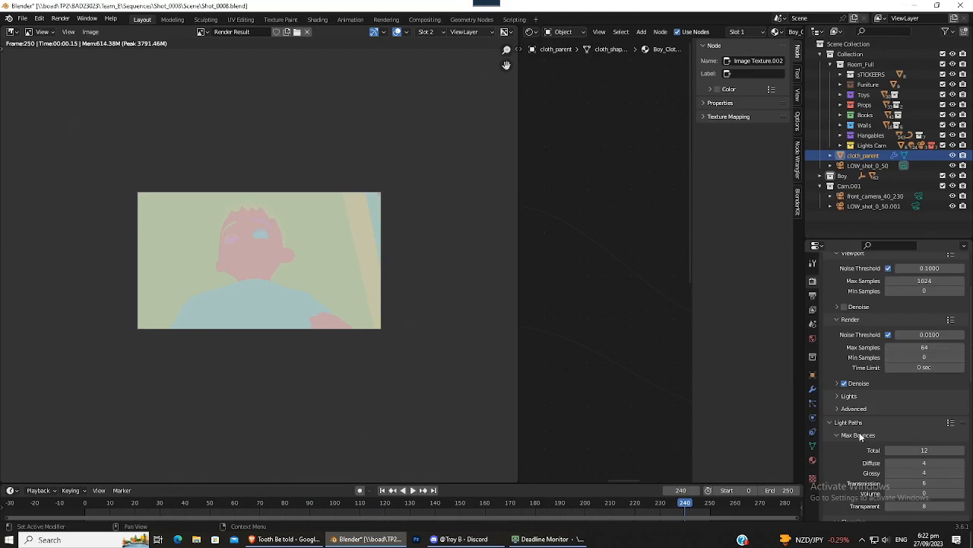
pyautogui.scroll(-3)
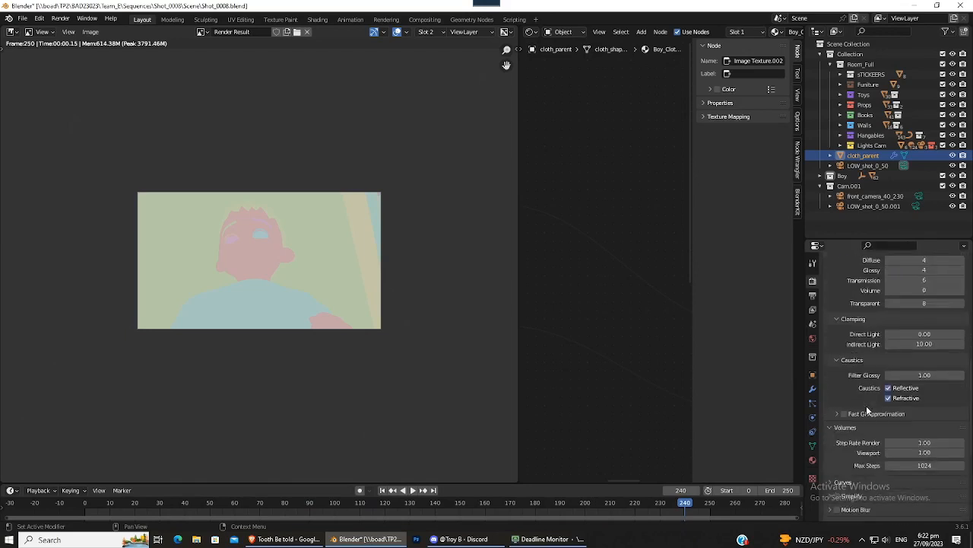
pyautogui.scroll(-3)
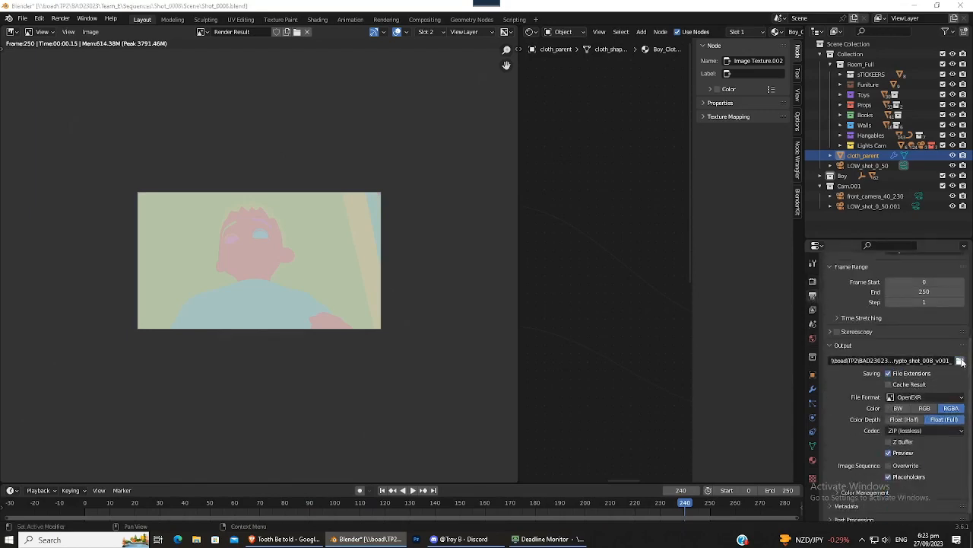
# Step: Point the render output to Render/Combined with the file prefix Combined_shot_008_v001_
pyautogui.click(961, 361)
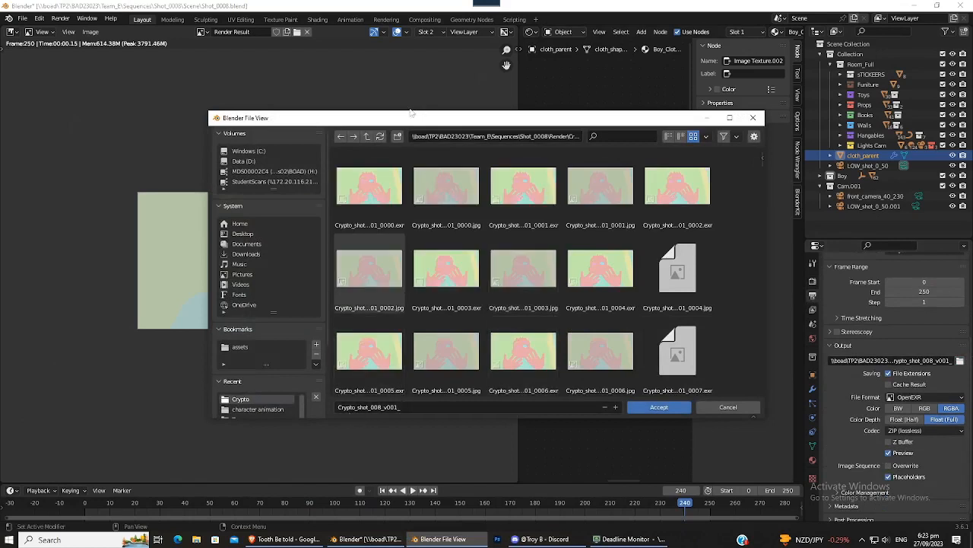
pyautogui.click(367, 137)
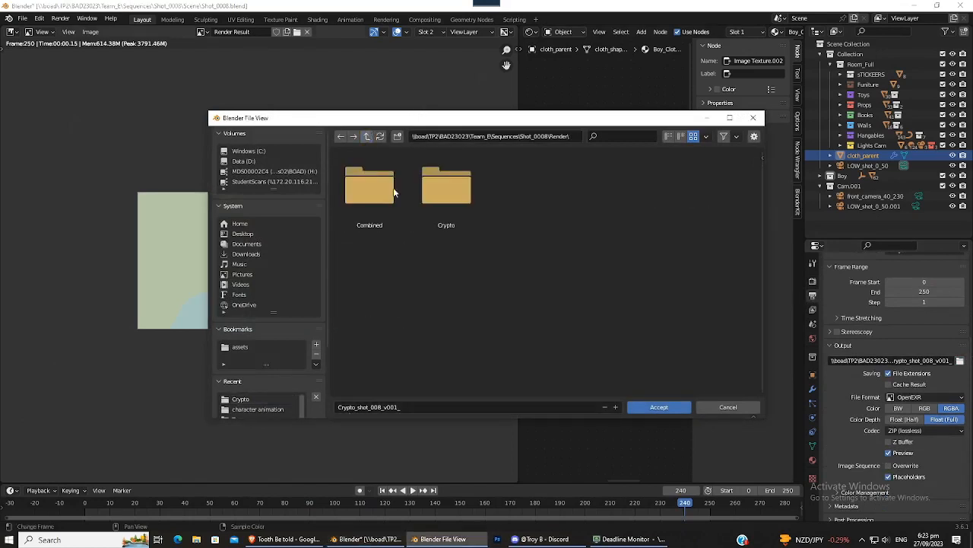
pyautogui.doubleClick(447, 186)
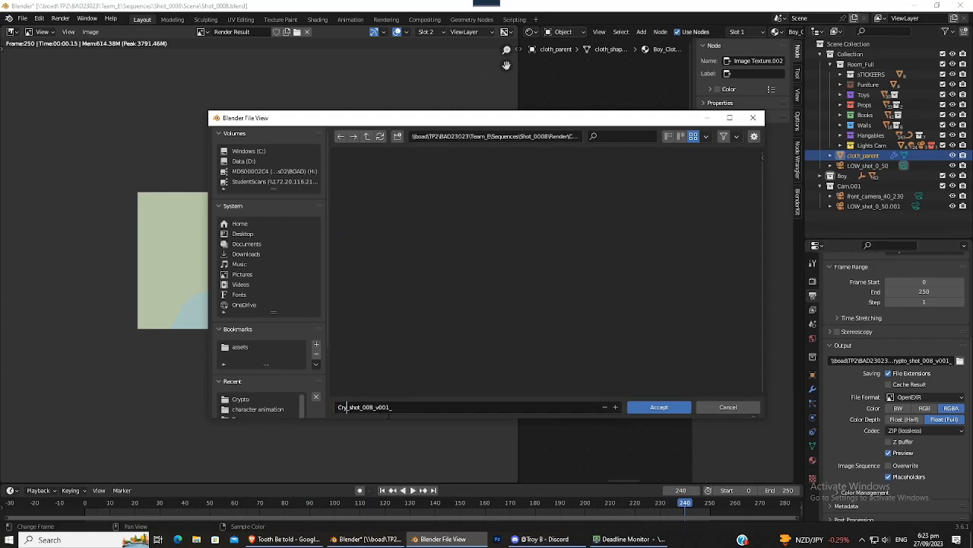
pyautogui.write('Combin')
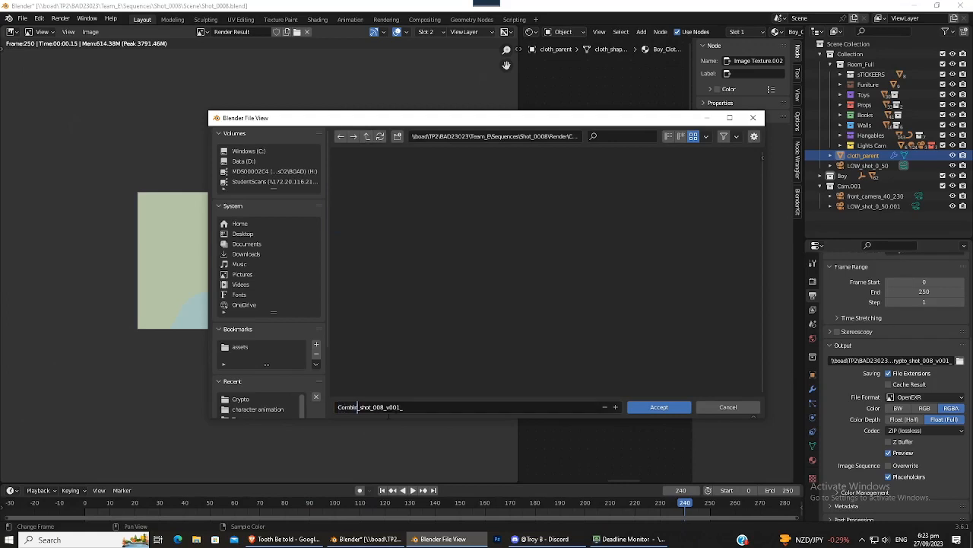
pyautogui.write('ed')
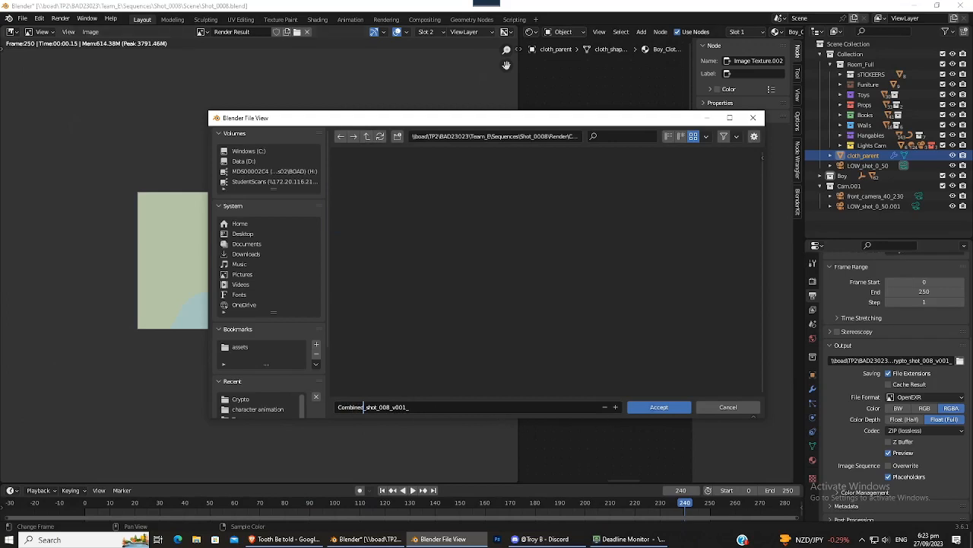
pyautogui.click(658, 407)
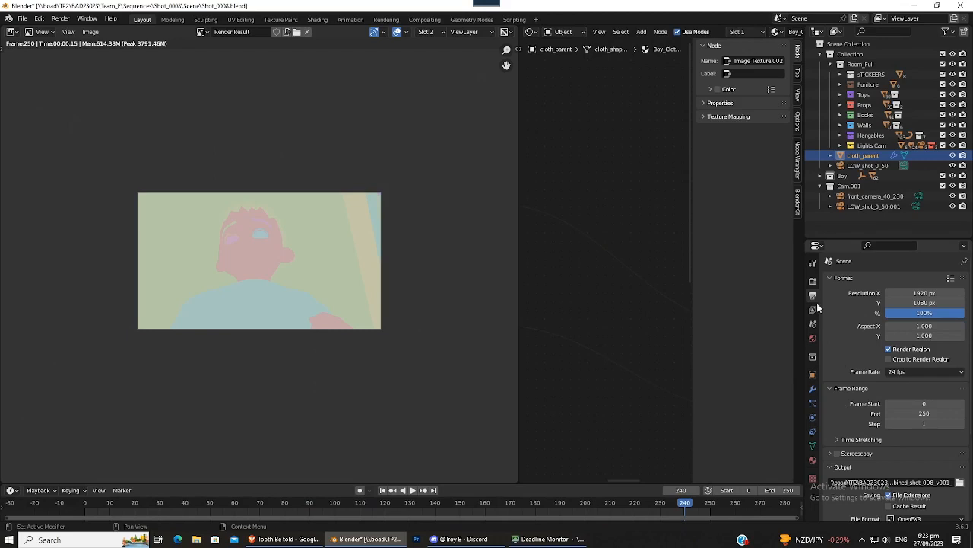
# Step: Start a test render of frame 240 and return to the render settings
pyautogui.scroll(-3)
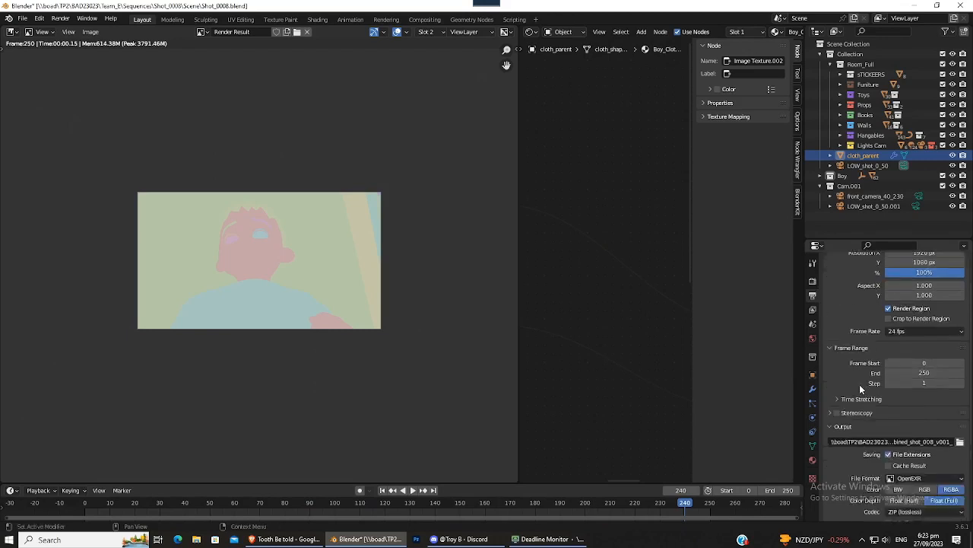
pyautogui.scroll(3)
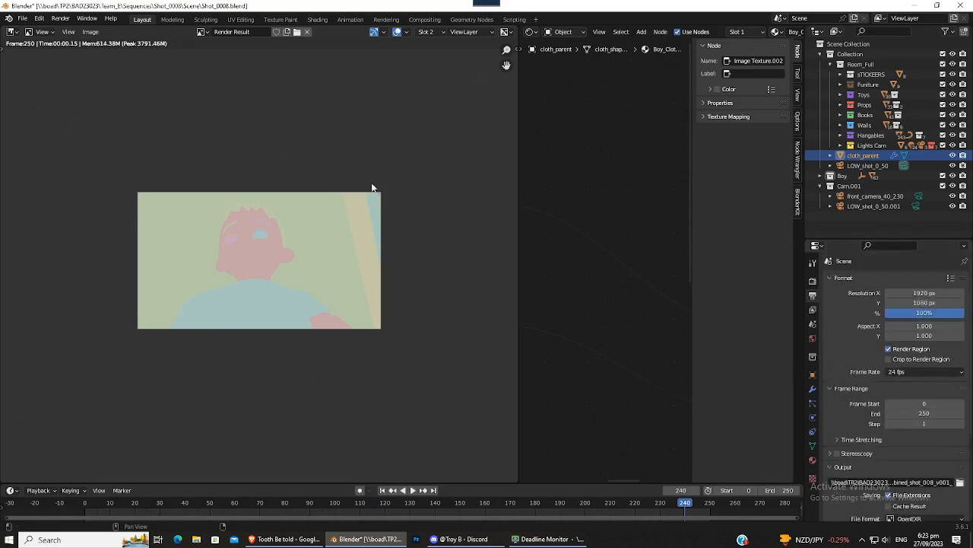
pyautogui.click(60, 18)
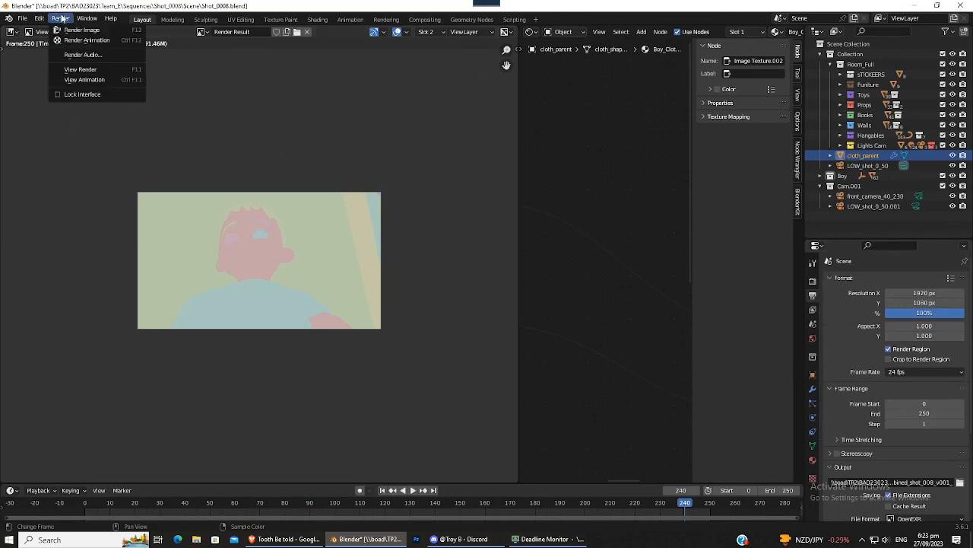
pyautogui.click(81, 29)
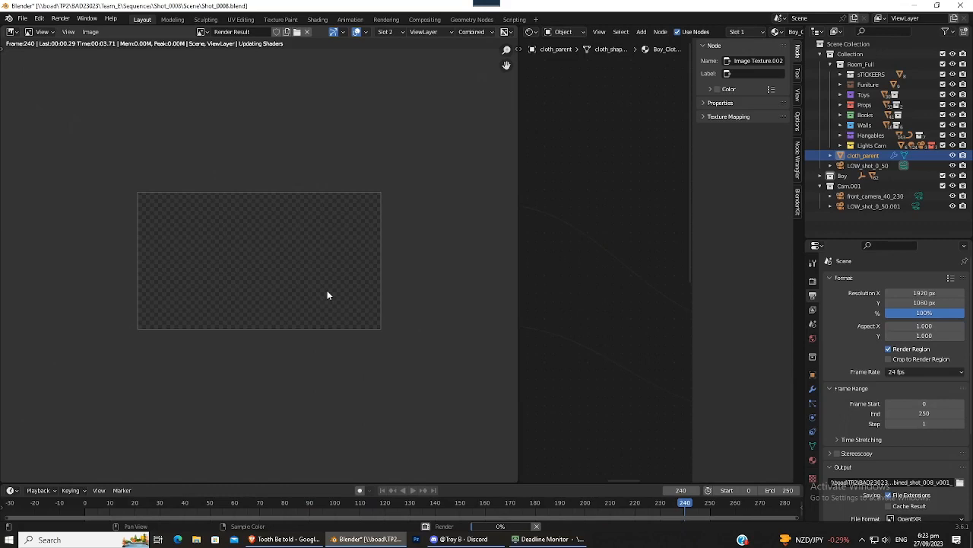
pyautogui.click(813, 263)
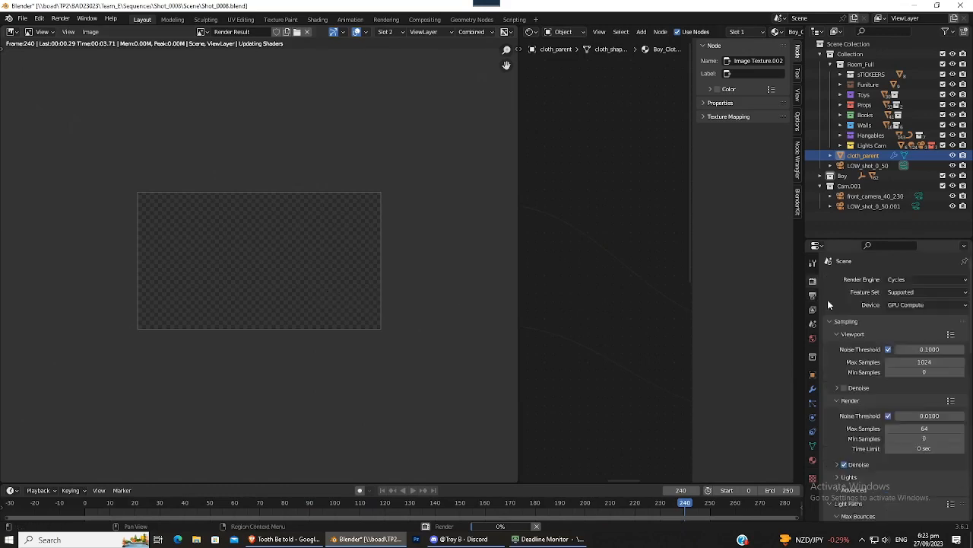
pyautogui.scroll(-3)
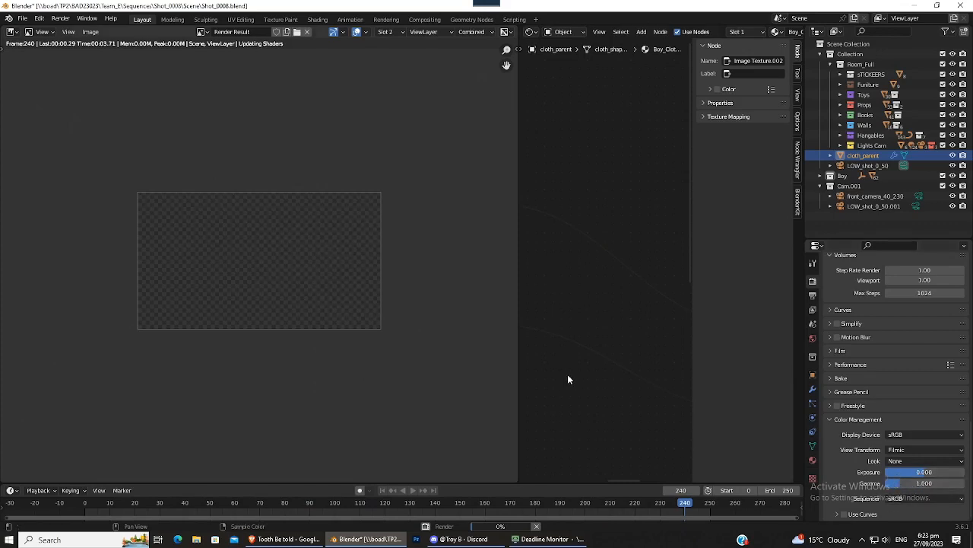
pyautogui.moveTo(396, 337)
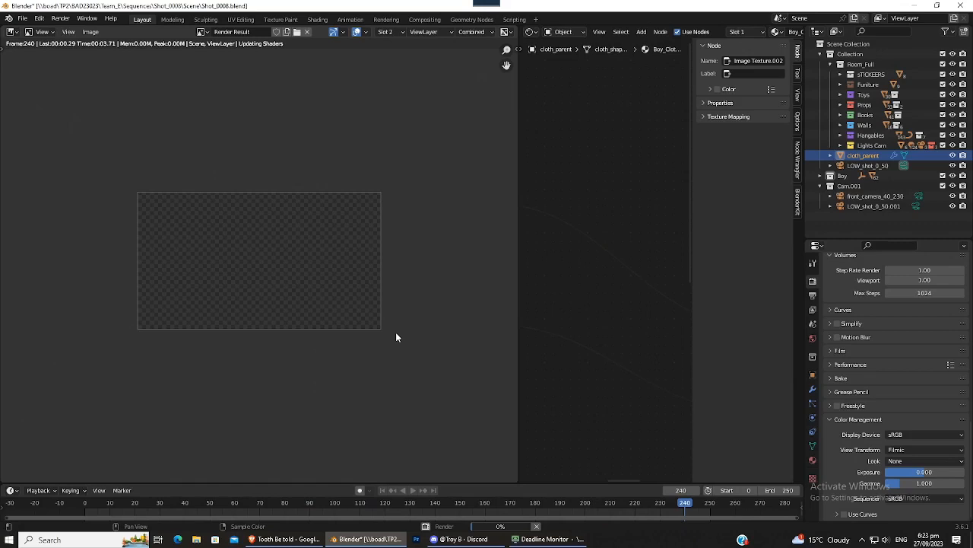
pyautogui.moveTo(314, 318)
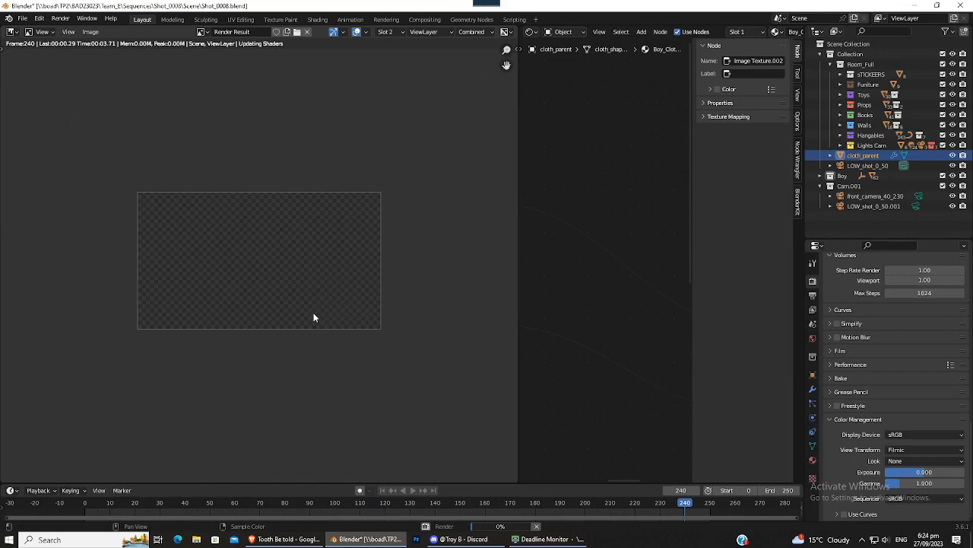
pyautogui.moveTo(316, 226)
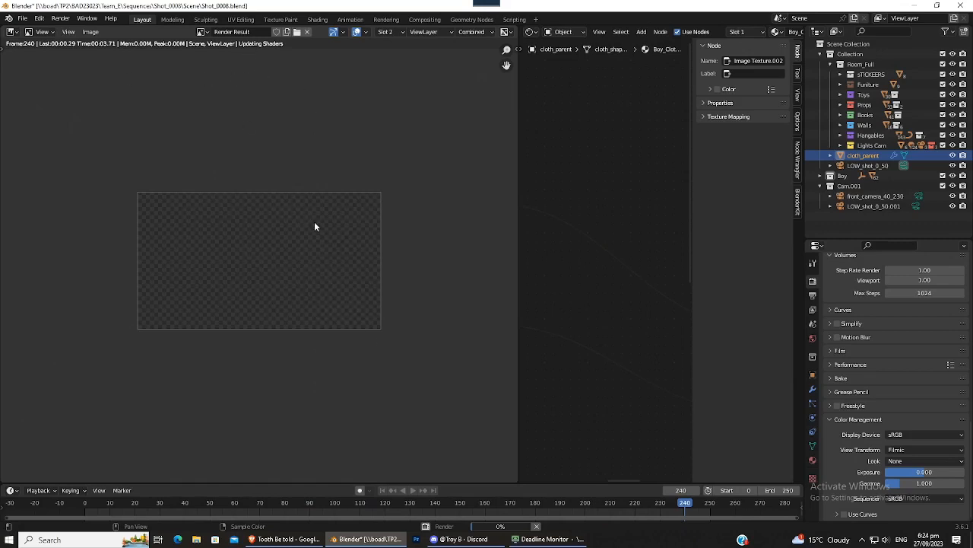
pyautogui.moveTo(274, 145)
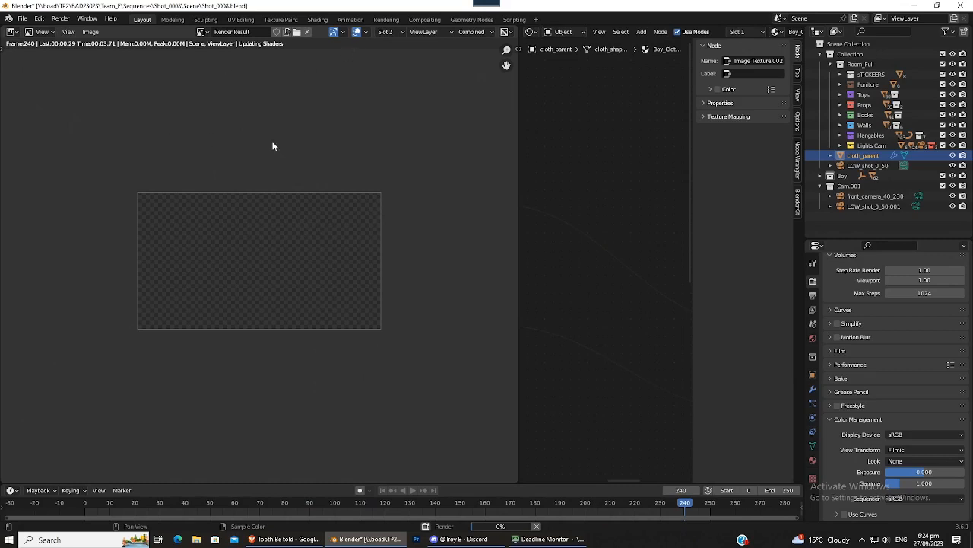
pyautogui.moveTo(327, 274)
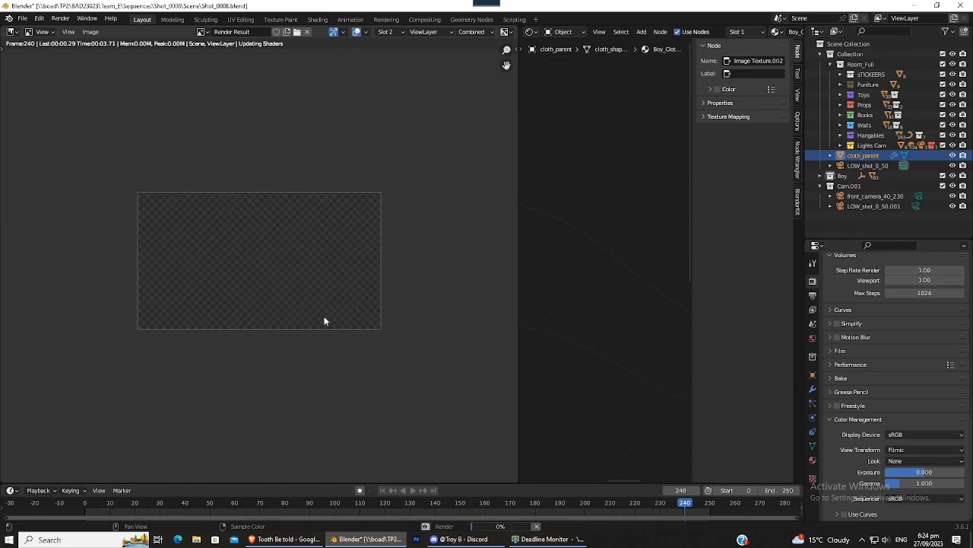
pyautogui.moveTo(207, 171)
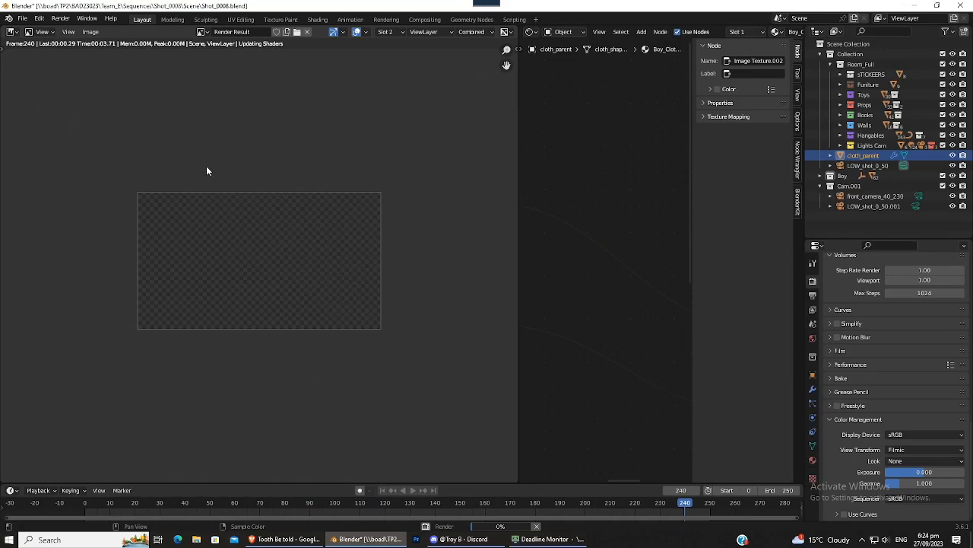
pyautogui.moveTo(275, 237)
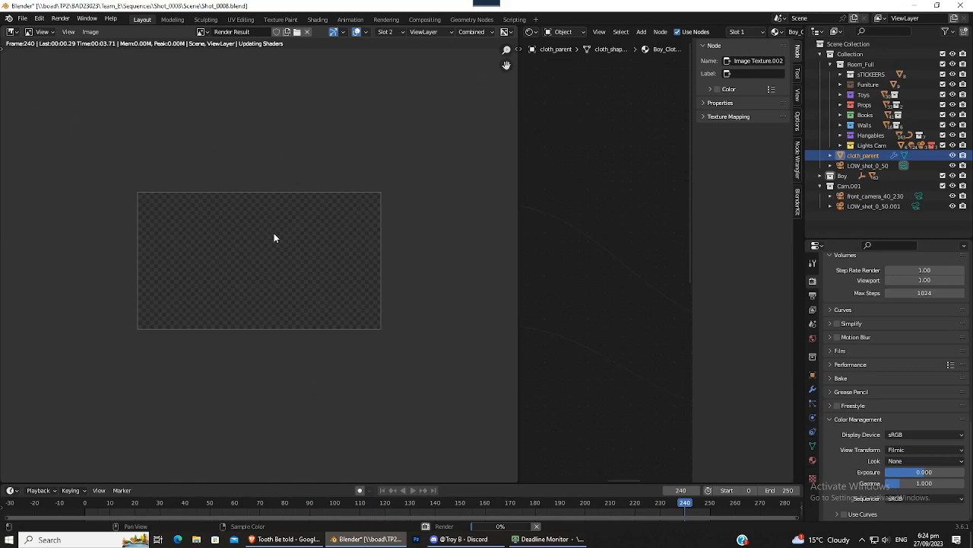
pyautogui.moveTo(310, 306)
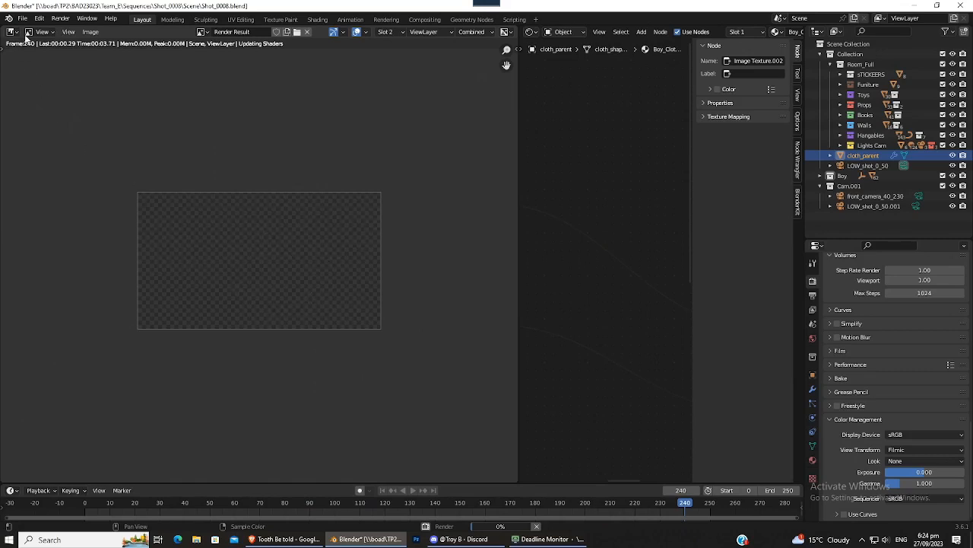
# Step: Save a copy of the scene named Shot_0008_render.blend via Save As
pyautogui.click(23, 19)
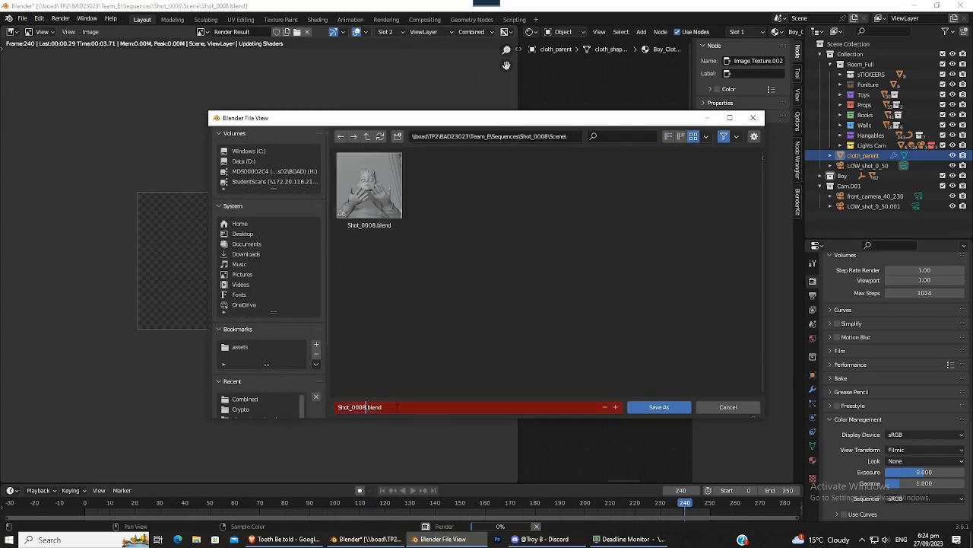
pyautogui.write('_render')
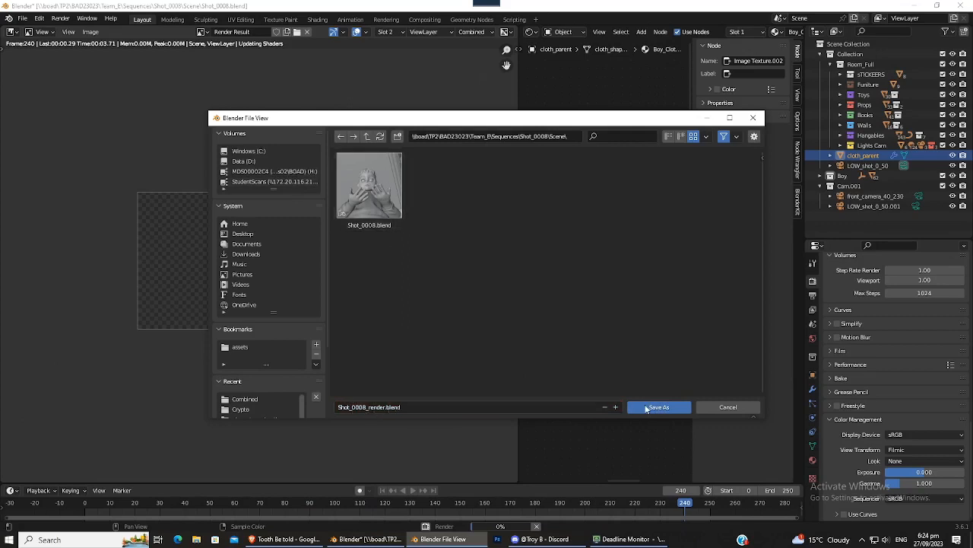
pyautogui.moveTo(659, 407)
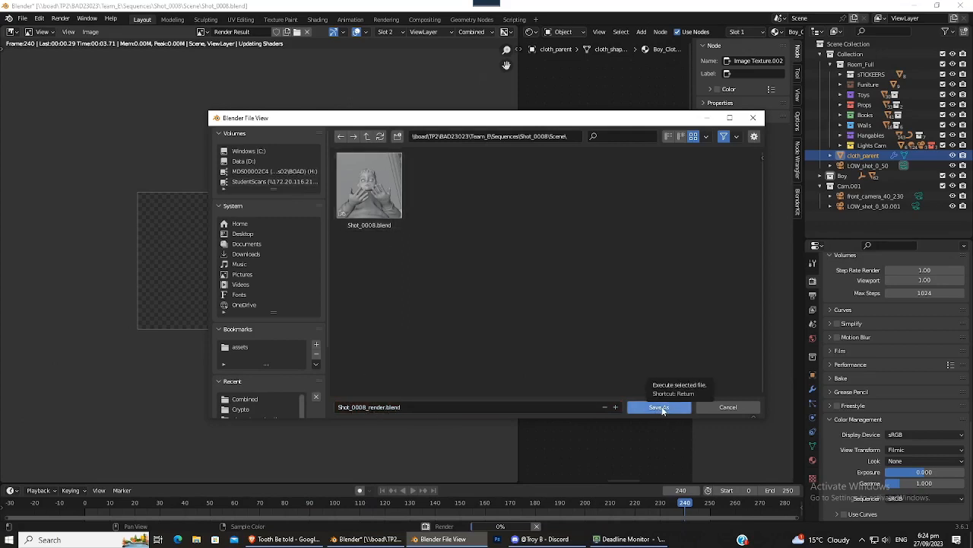
pyautogui.click(658, 406)
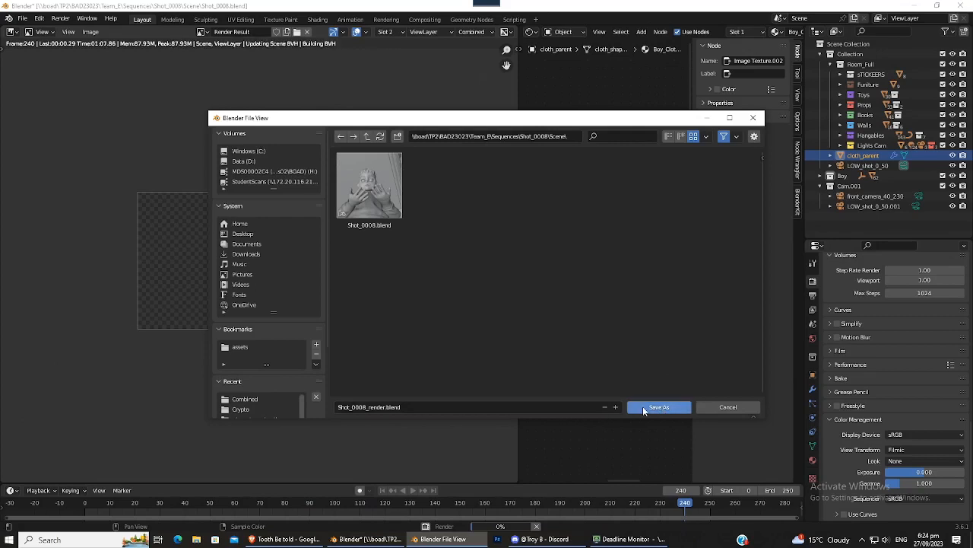
pyautogui.click(658, 407)
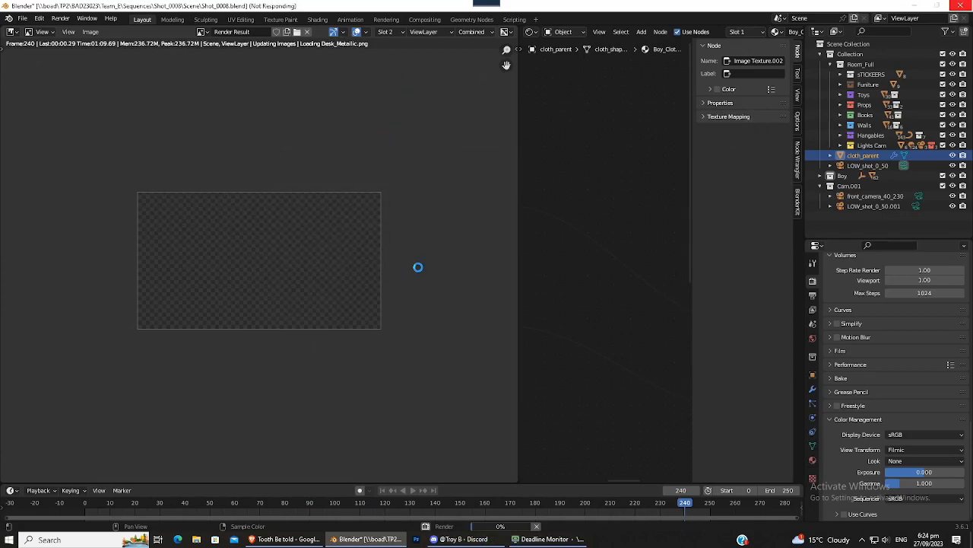
pyautogui.moveTo(417, 309)
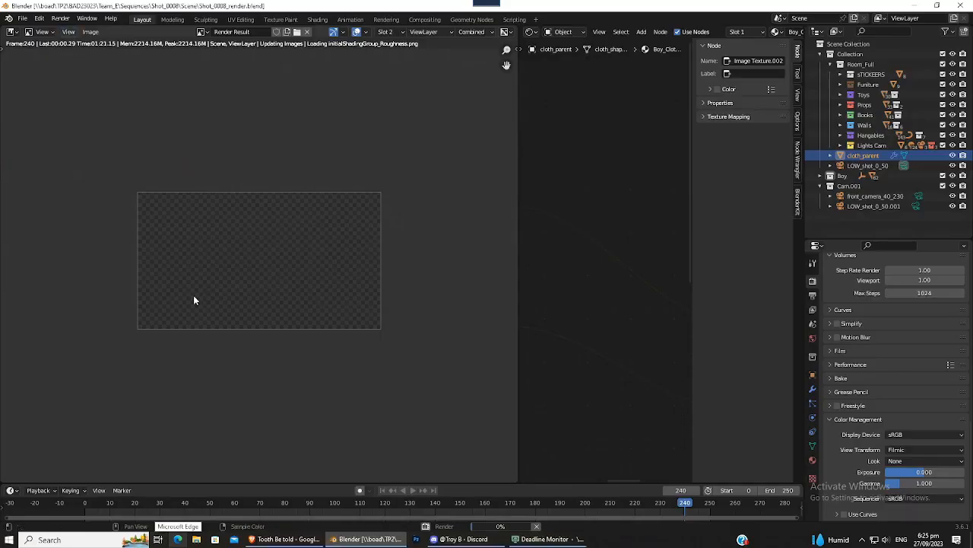
pyautogui.moveTo(338, 350)
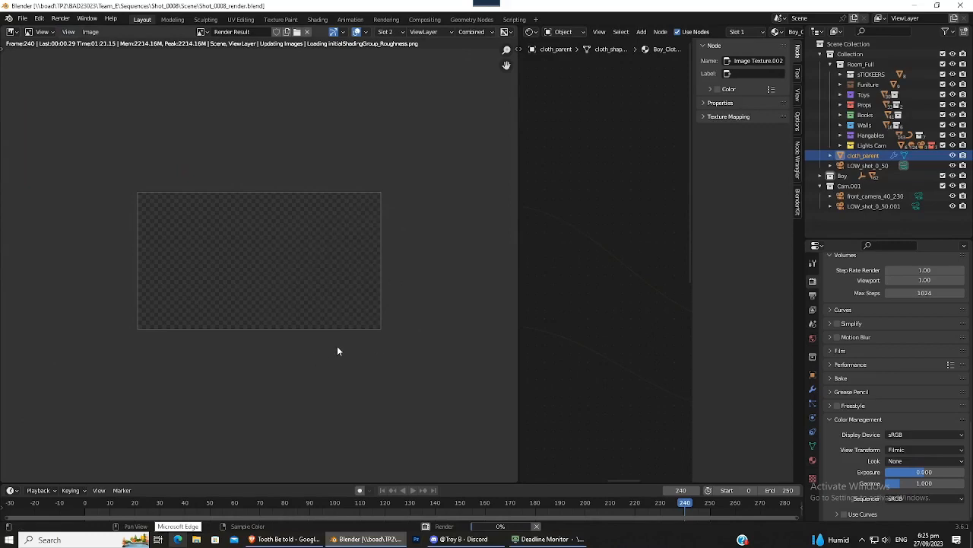
pyautogui.moveTo(348, 383)
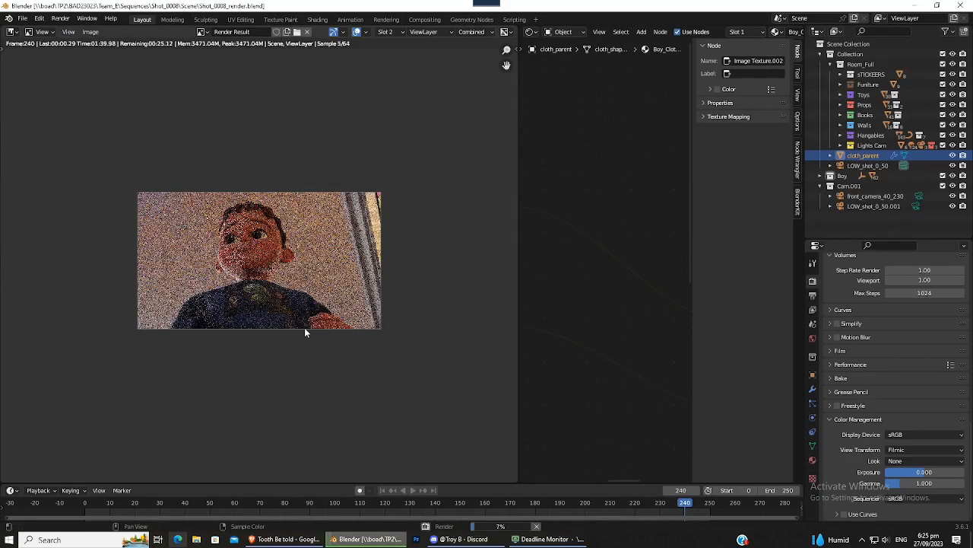
pyautogui.moveTo(291, 285)
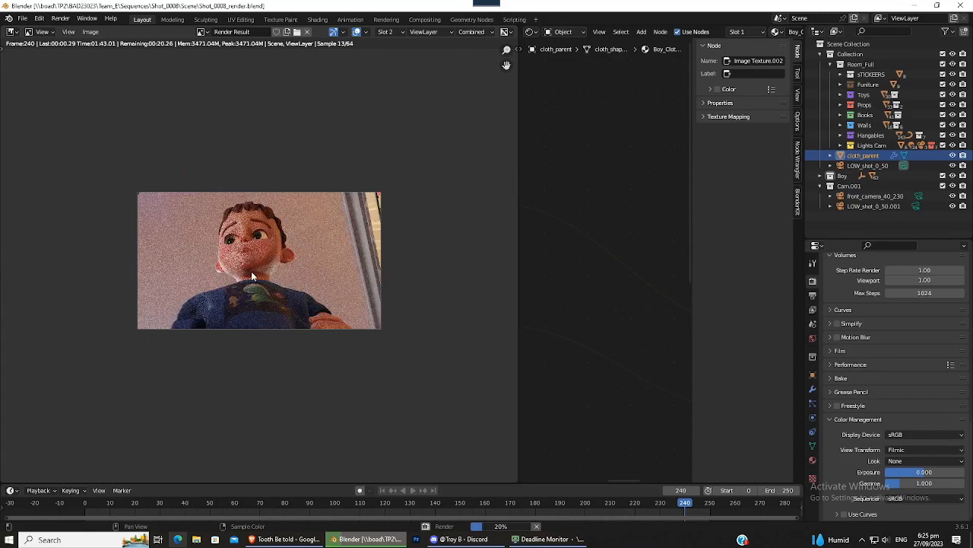
pyautogui.moveTo(270, 301)
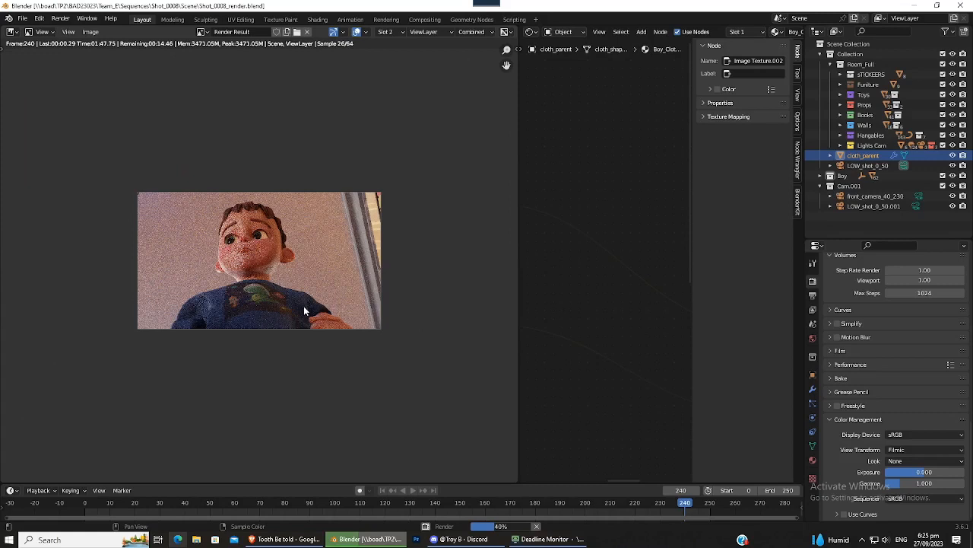
pyautogui.moveTo(473, 434)
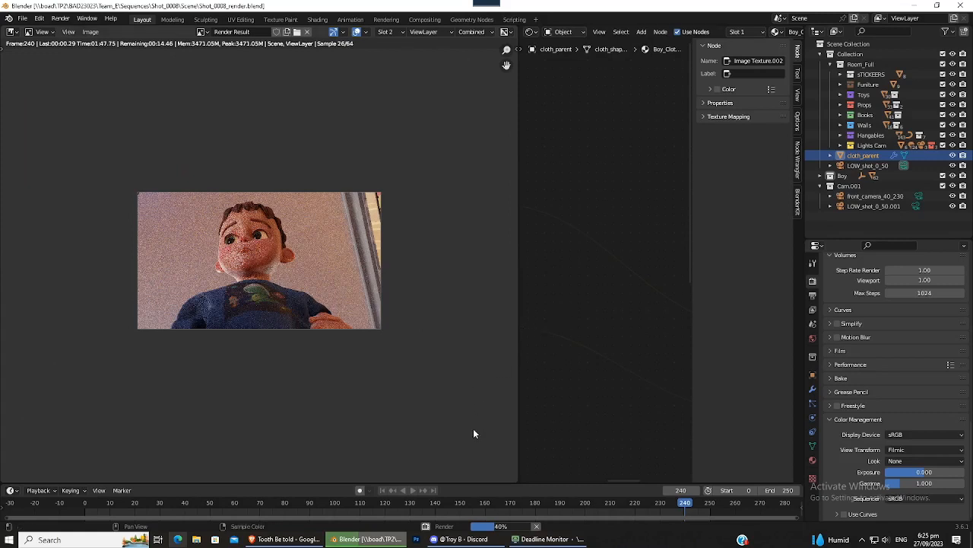
pyautogui.moveTo(231, 138)
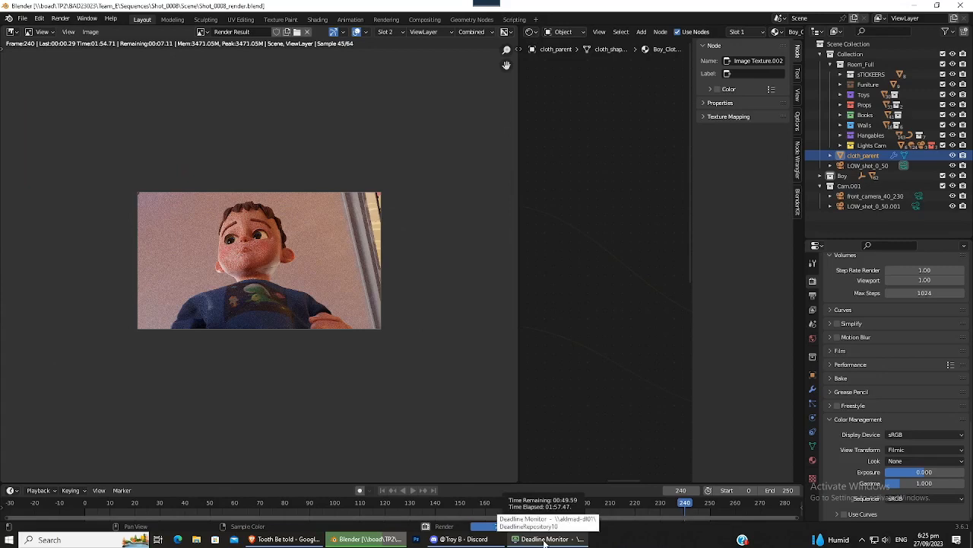
# Step: Bring Deadline Monitor forward and open the Blender job submission form
pyautogui.click(543, 539)
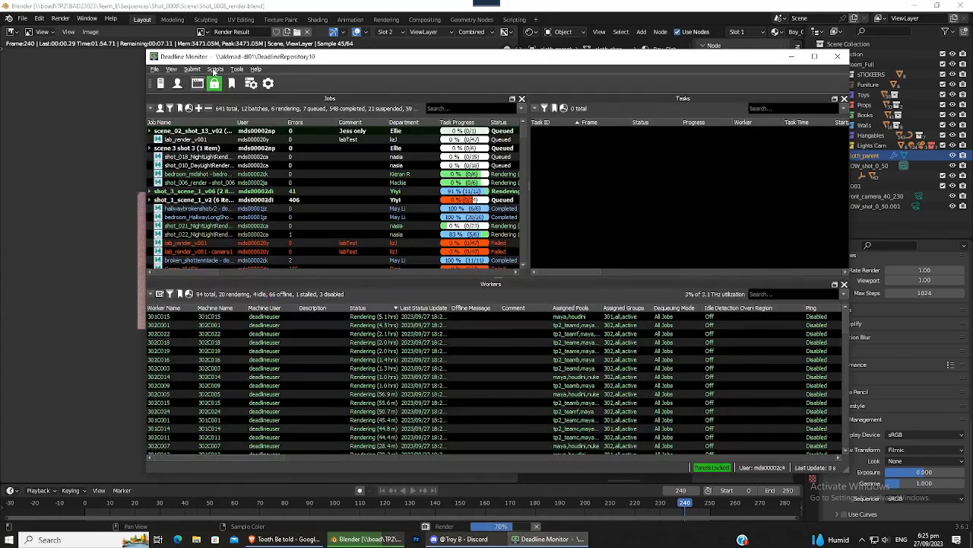
pyautogui.click(193, 69)
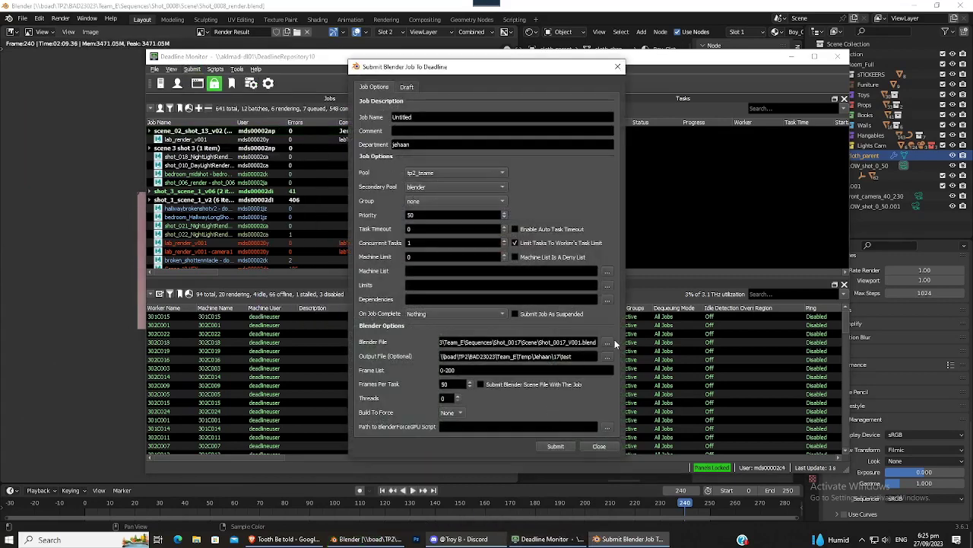
# Step: Set the job's Blender file to Shot_0008/Scene/Shot_0008_render.blend
pyautogui.click(607, 343)
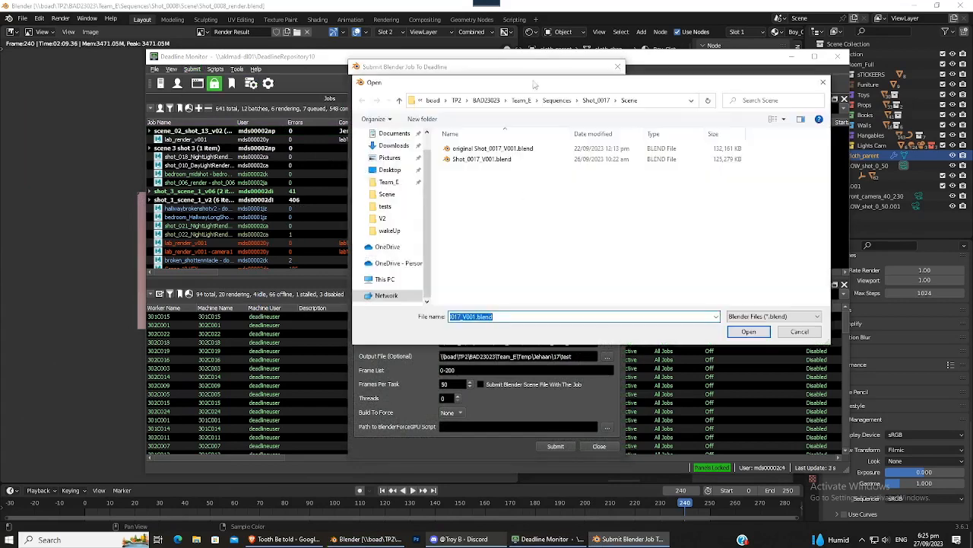
pyautogui.click(592, 100)
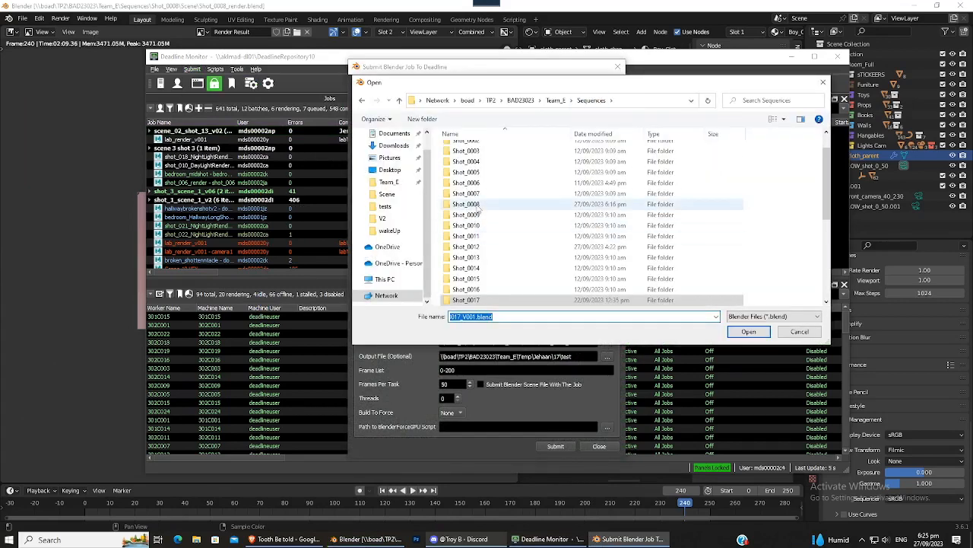
pyautogui.doubleClick(466, 204)
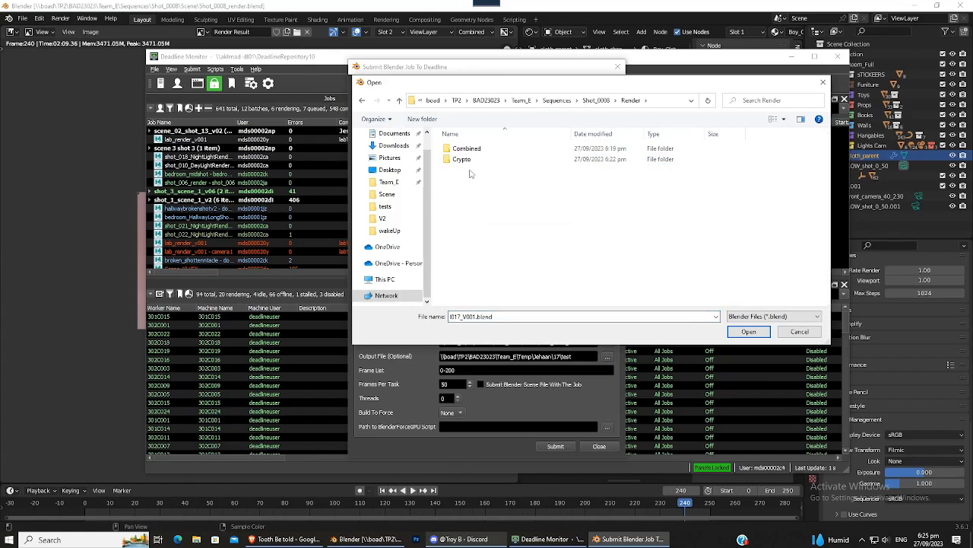
pyautogui.doubleClick(388, 194)
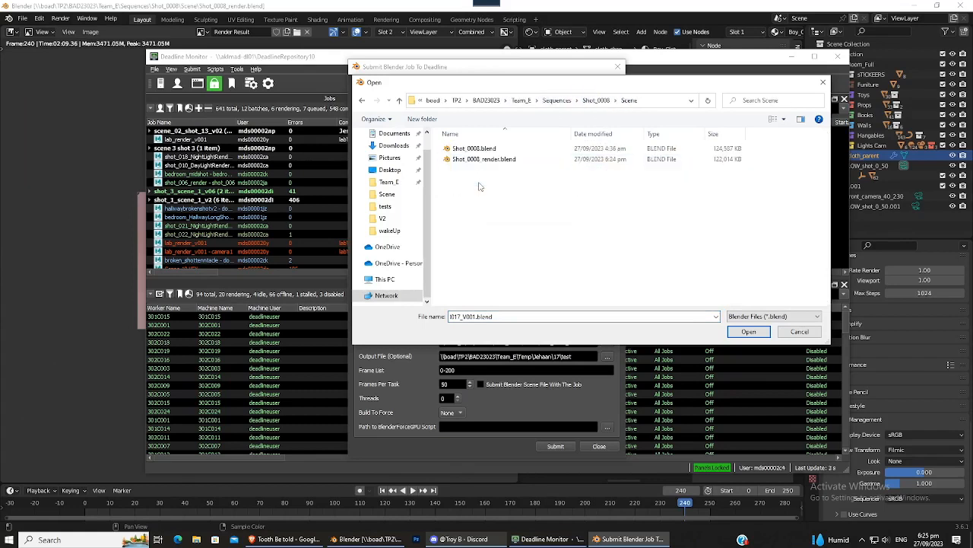
pyautogui.click(484, 159)
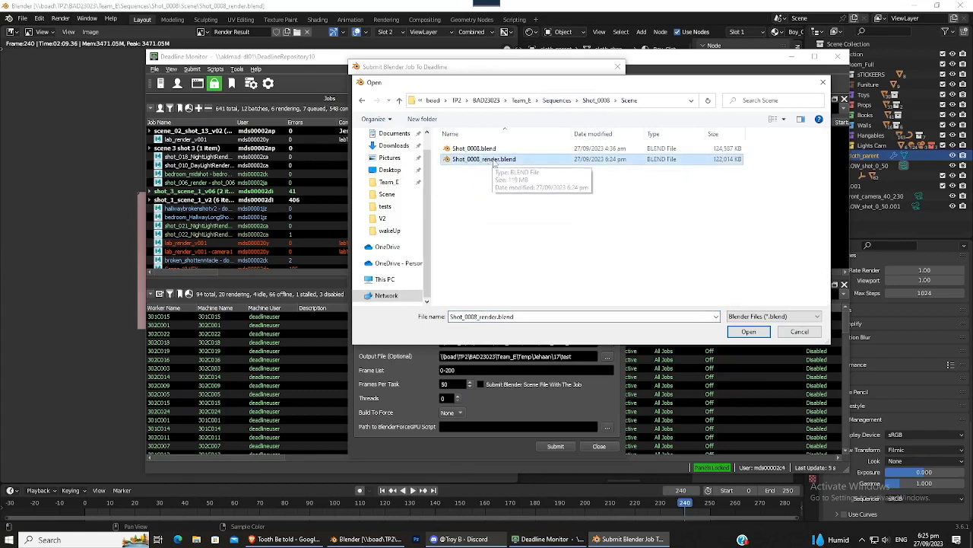
pyautogui.click(748, 331)
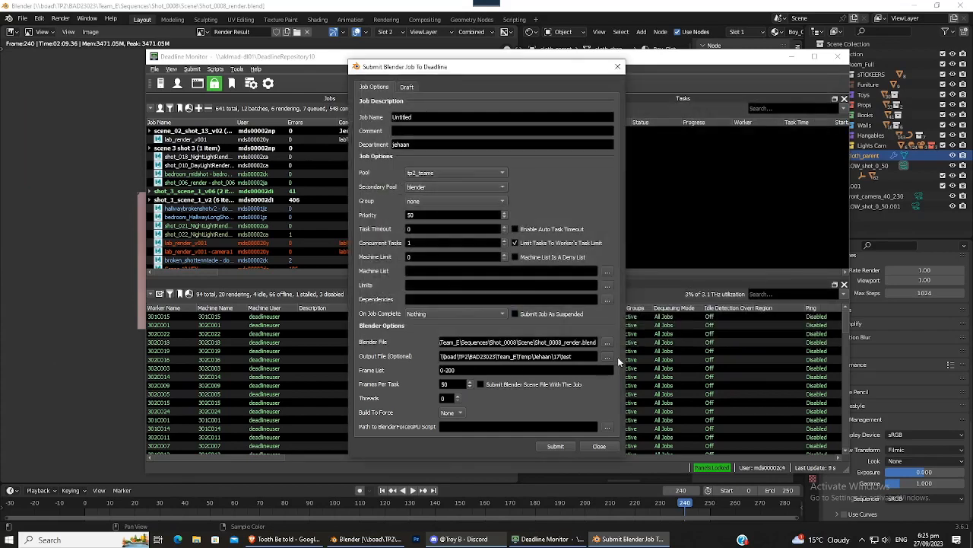
# Step: Set the output file to Combined_shot_008_v001_.exr in Shot_0008's Render/Combined folder
pyautogui.click(607, 356)
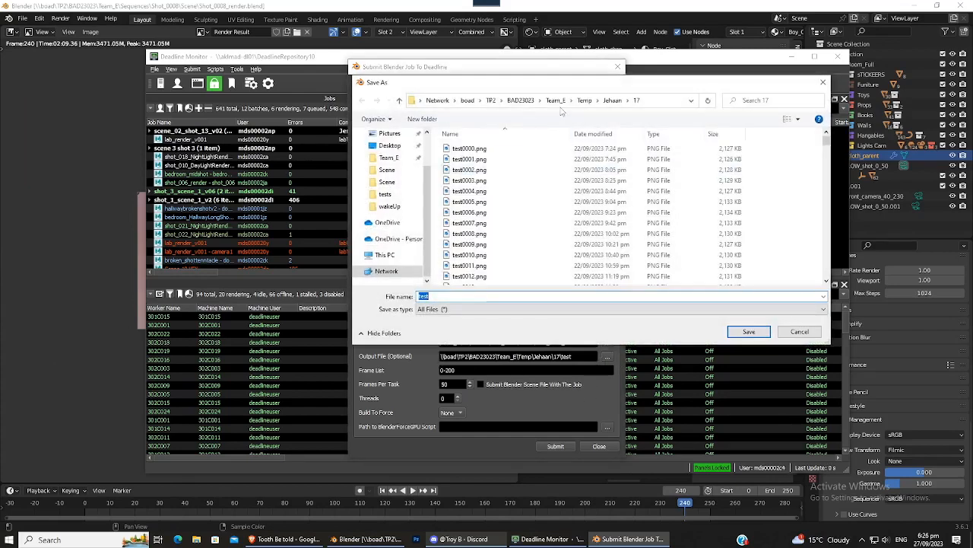
pyautogui.click(520, 99)
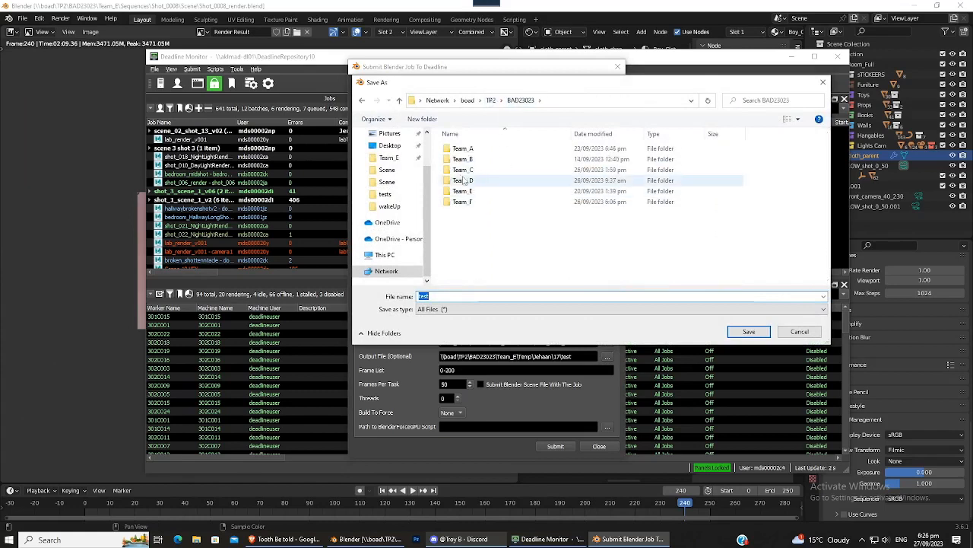
pyautogui.doubleClick(461, 191)
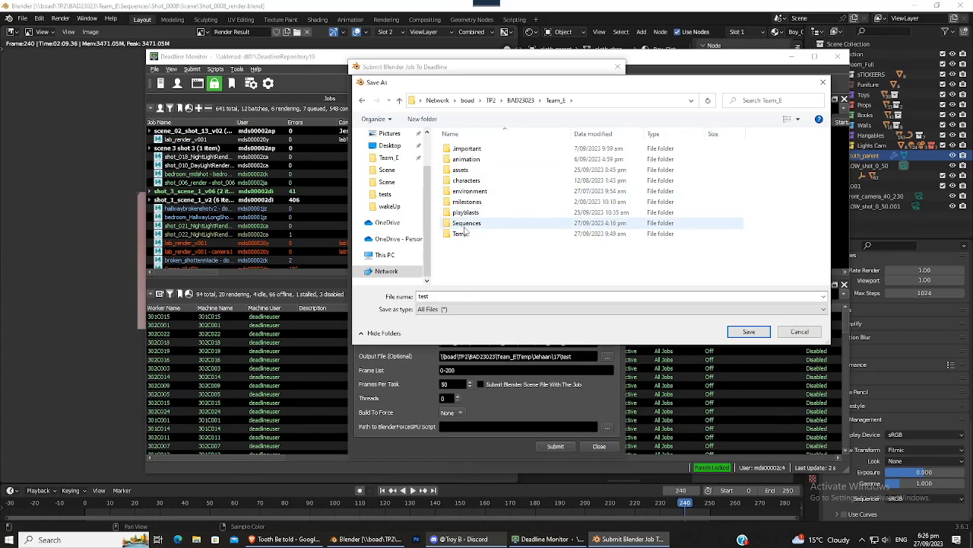
pyautogui.doubleClick(467, 223)
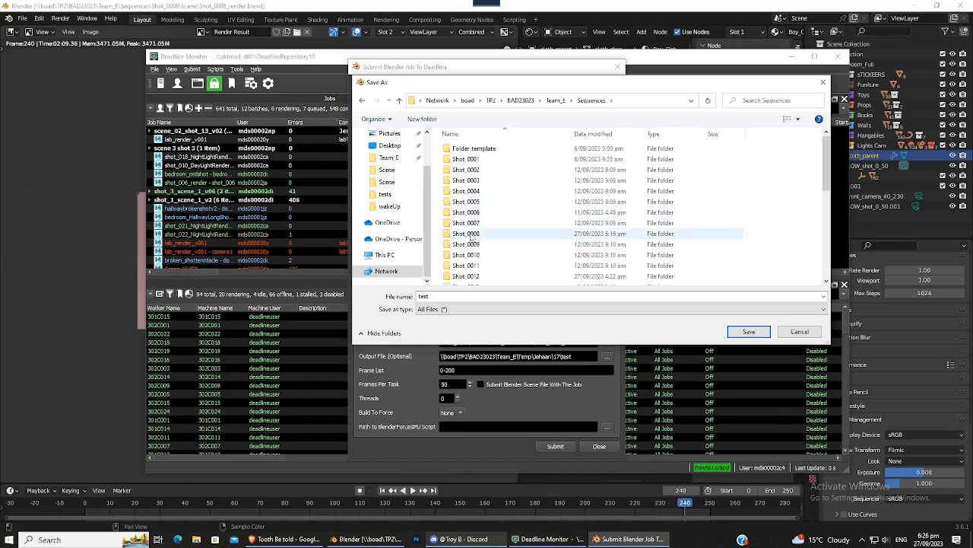
pyautogui.doubleClick(465, 233)
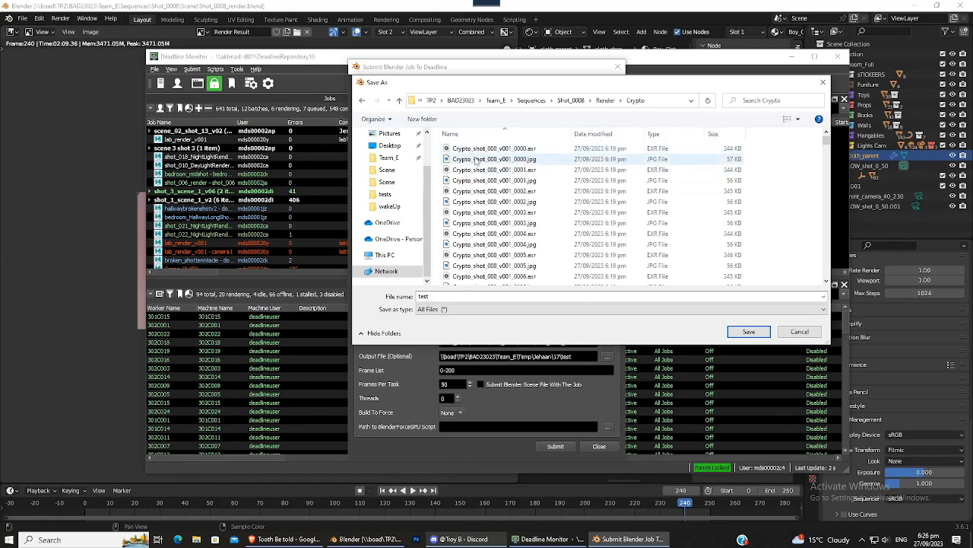
pyautogui.click(494, 148)
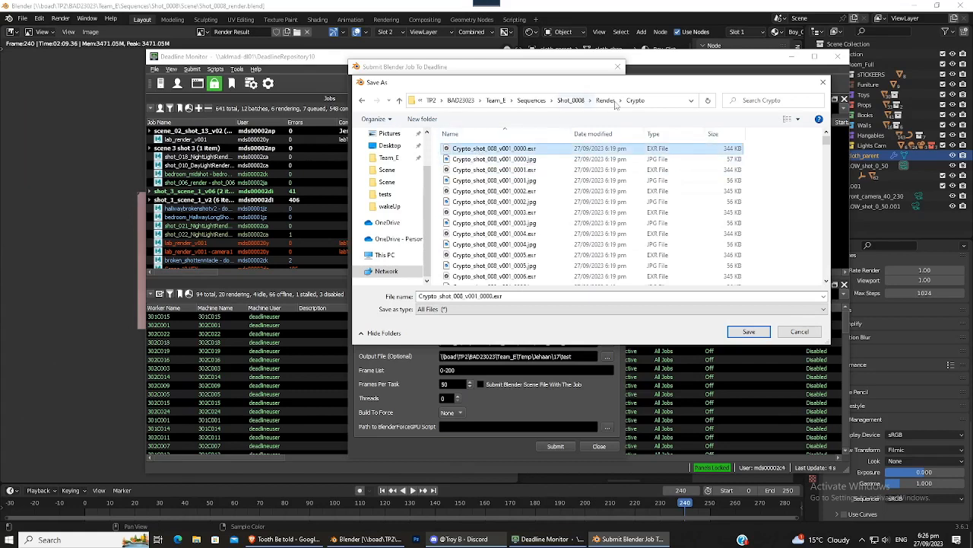
pyautogui.click(632, 99)
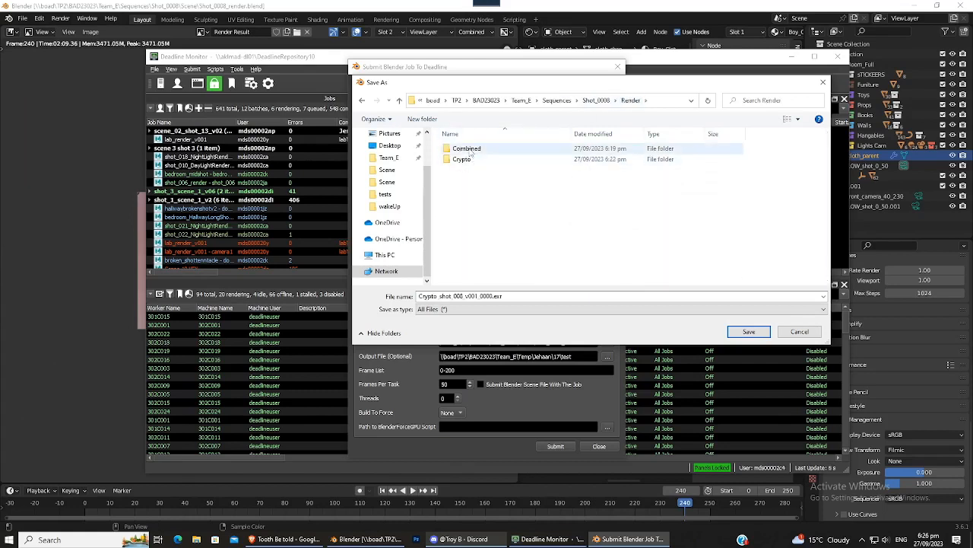
pyautogui.doubleClick(467, 148)
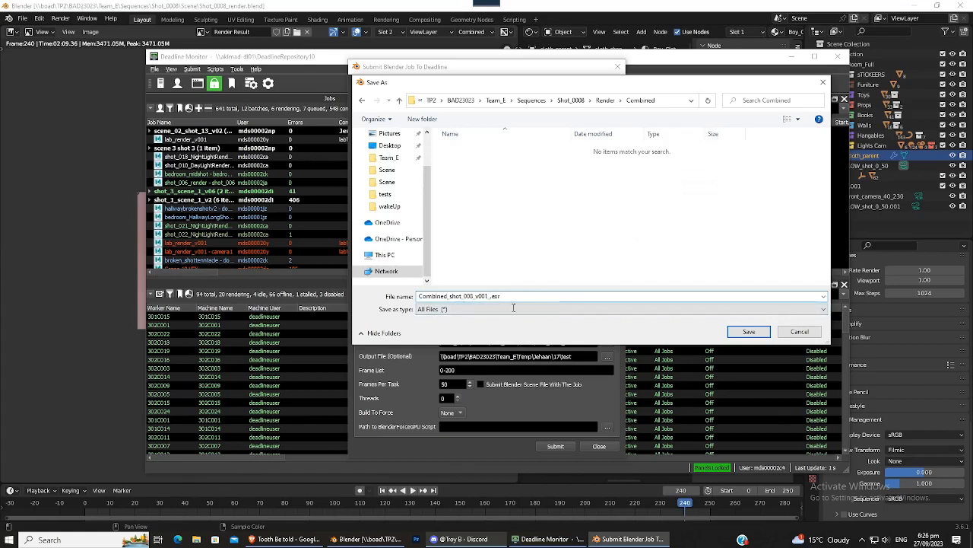
pyautogui.click(748, 332)
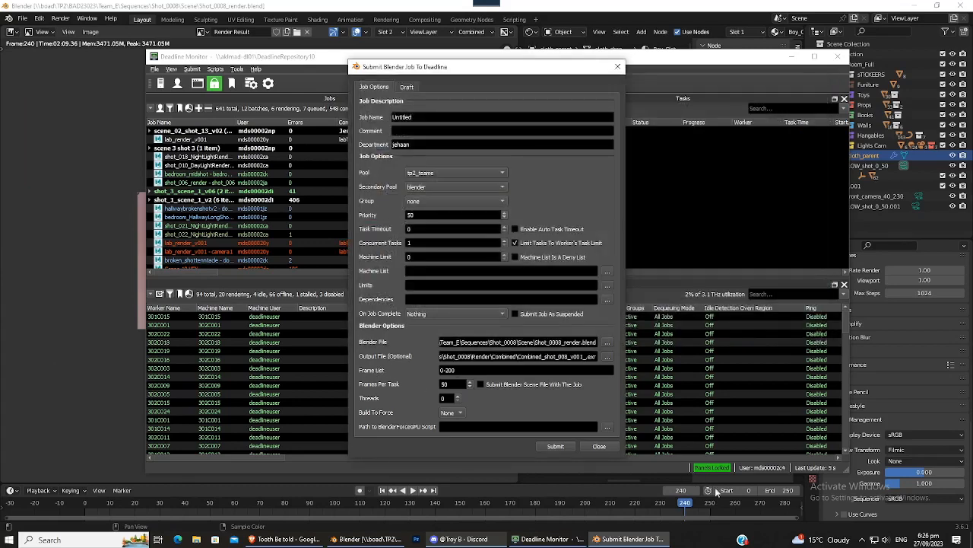
# Step: Enable Frames Per Task, giving 50 frames per task over frames 0-250
pyautogui.click(520, 370)
pyautogui.write('5')
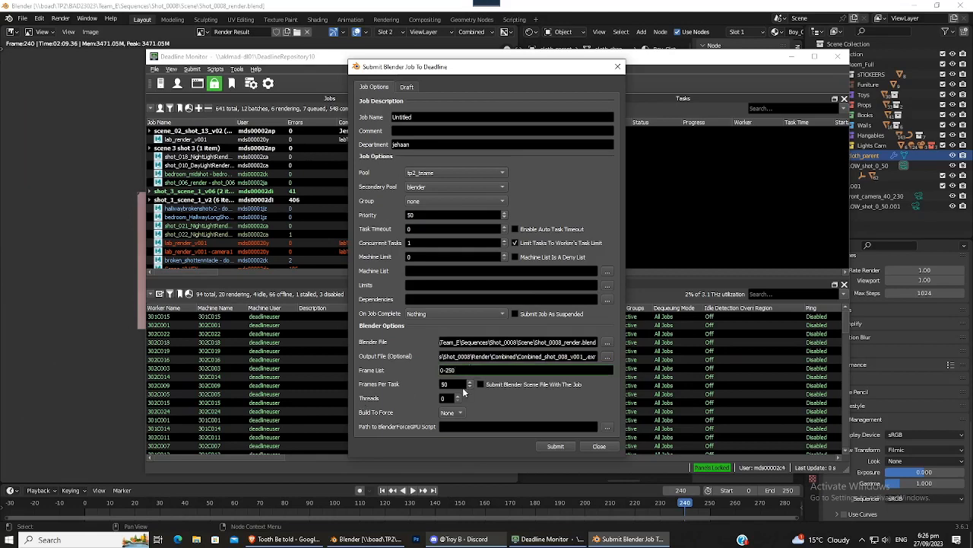
pyautogui.tripleClick(449, 383)
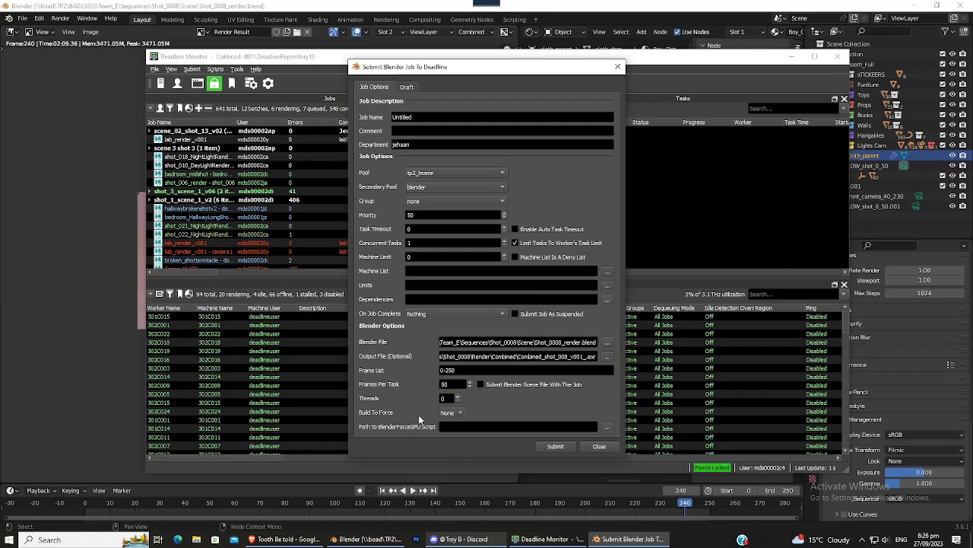
pyautogui.moveTo(374, 278)
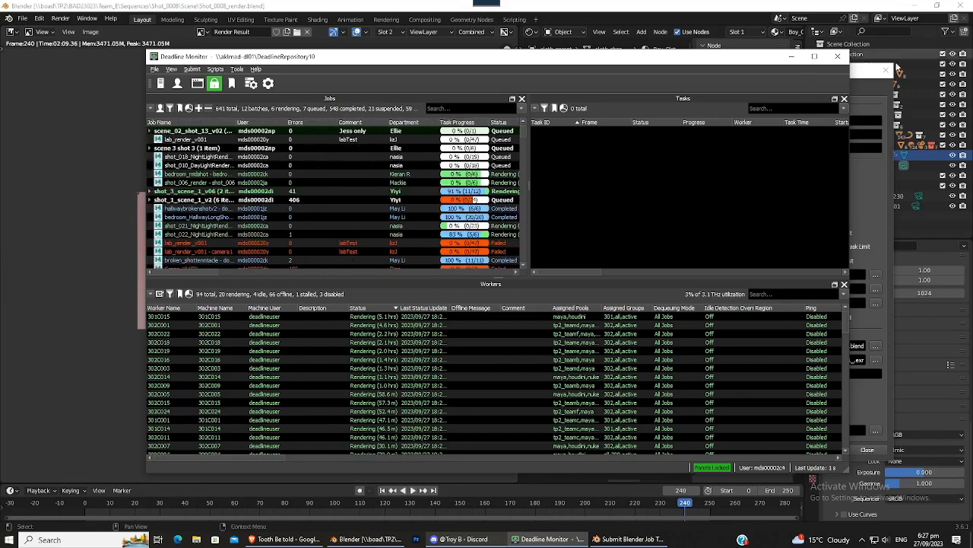
# Step: Name the job 'shot 8', assign pool tp2_teame, submit, and dismiss the confirmation
pyautogui.click(628, 538)
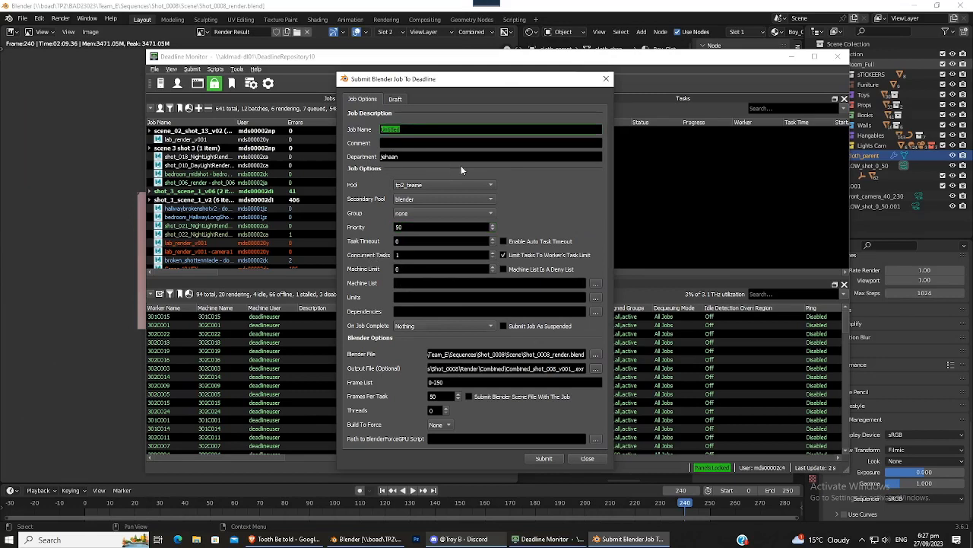
pyautogui.write('shot')
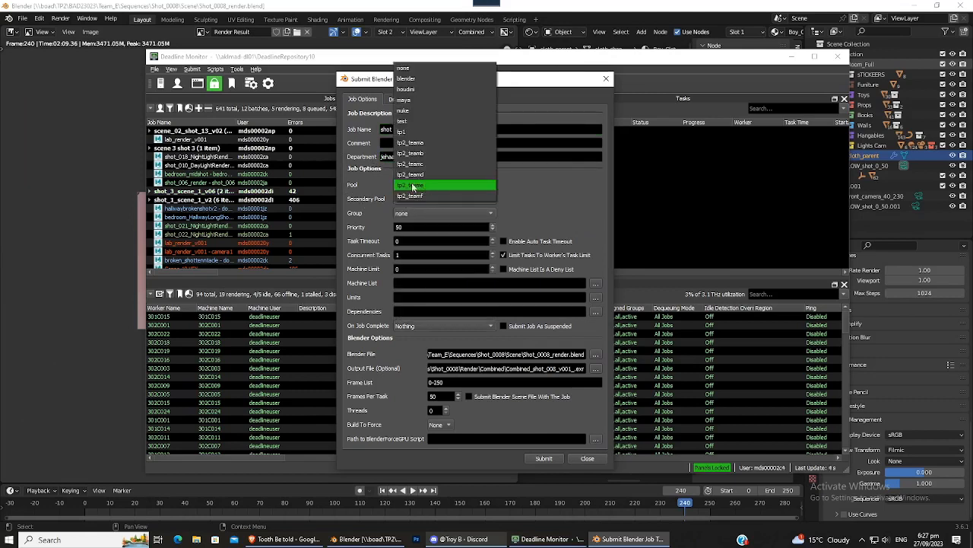
pyautogui.click(444, 185)
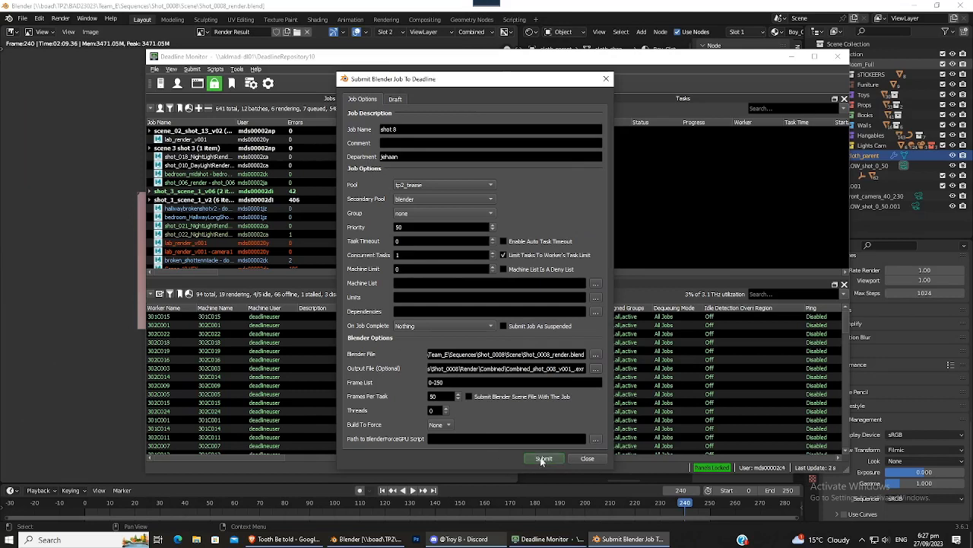
pyautogui.click(543, 458)
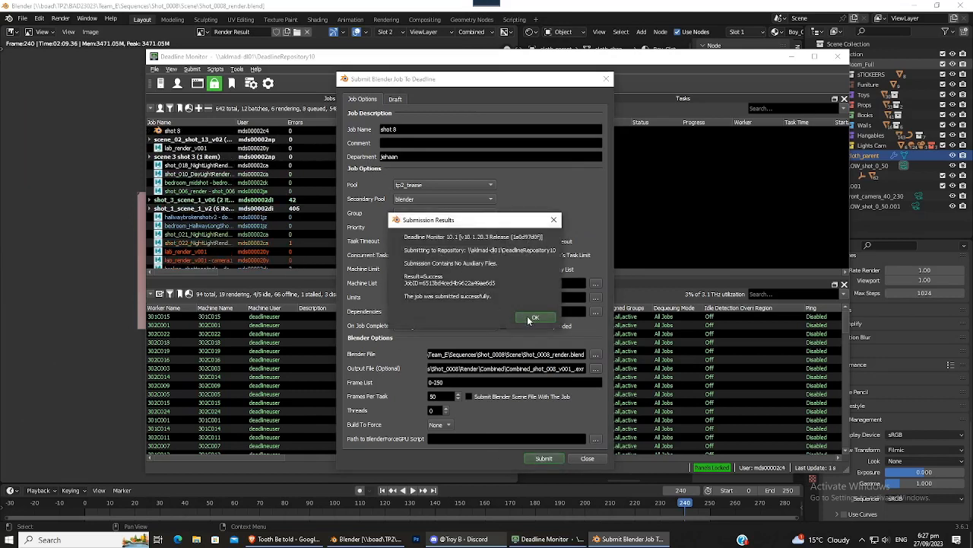
pyautogui.click(535, 316)
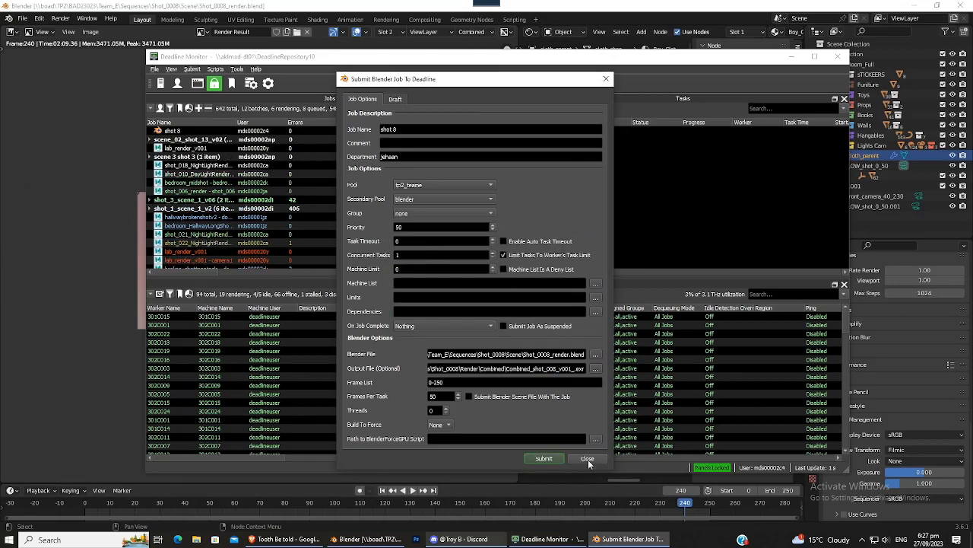
# Step: Close the submission dialog and review shot 8's six queued tasks for frames 0–250
pyautogui.click(588, 458)
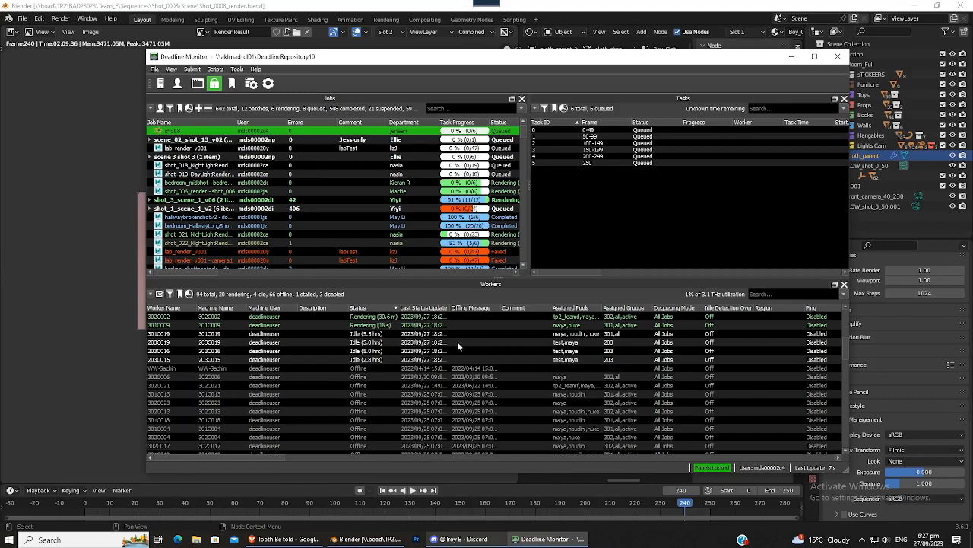
pyautogui.moveTo(561, 340)
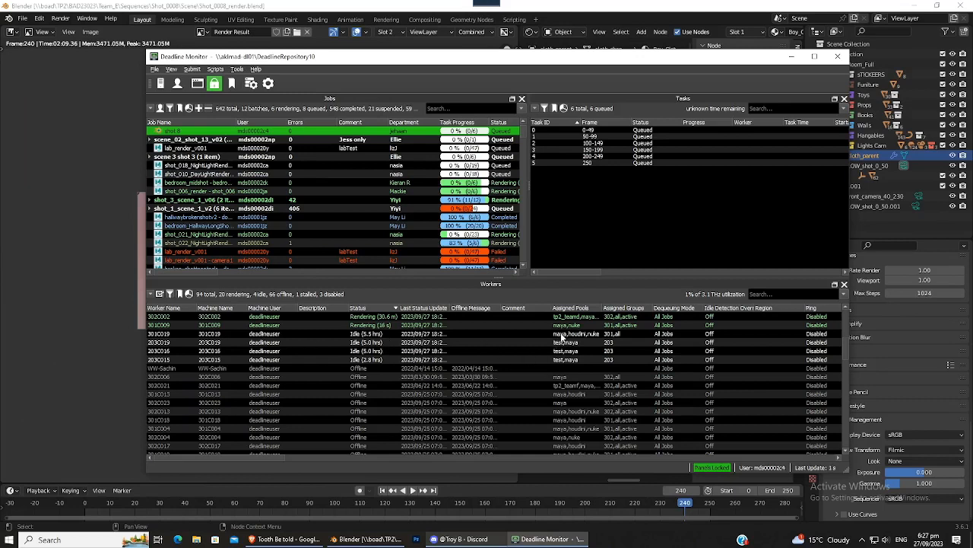
pyautogui.moveTo(285, 399)
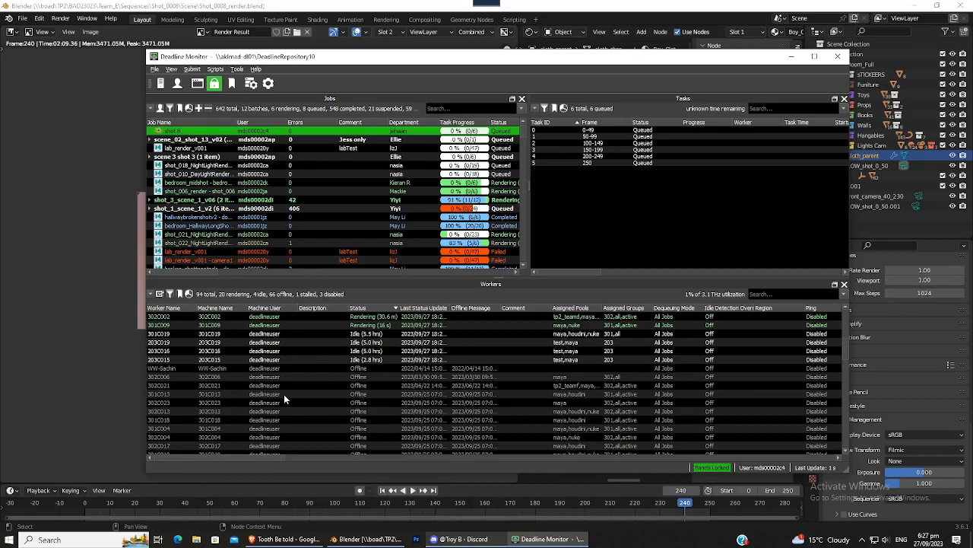
pyautogui.scroll(-3)
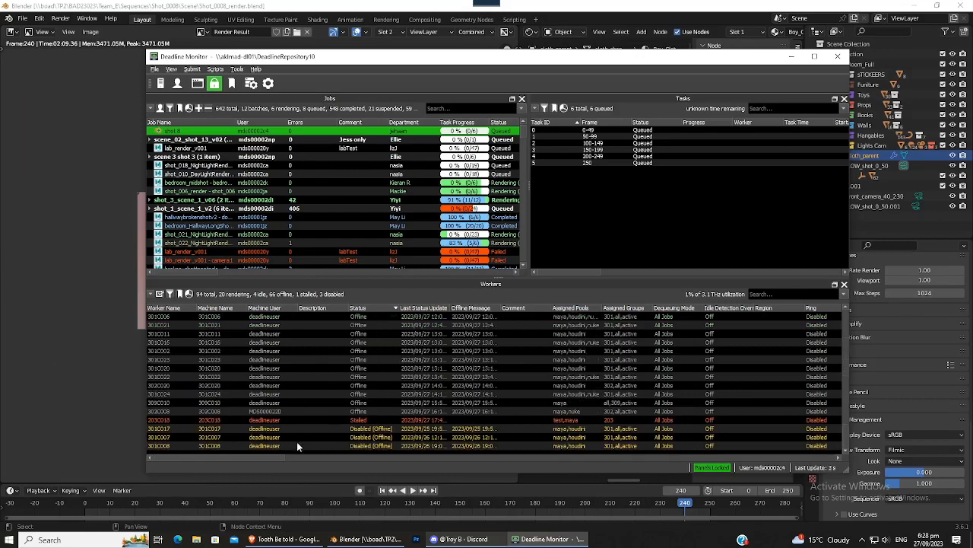
pyautogui.moveTo(306, 448)
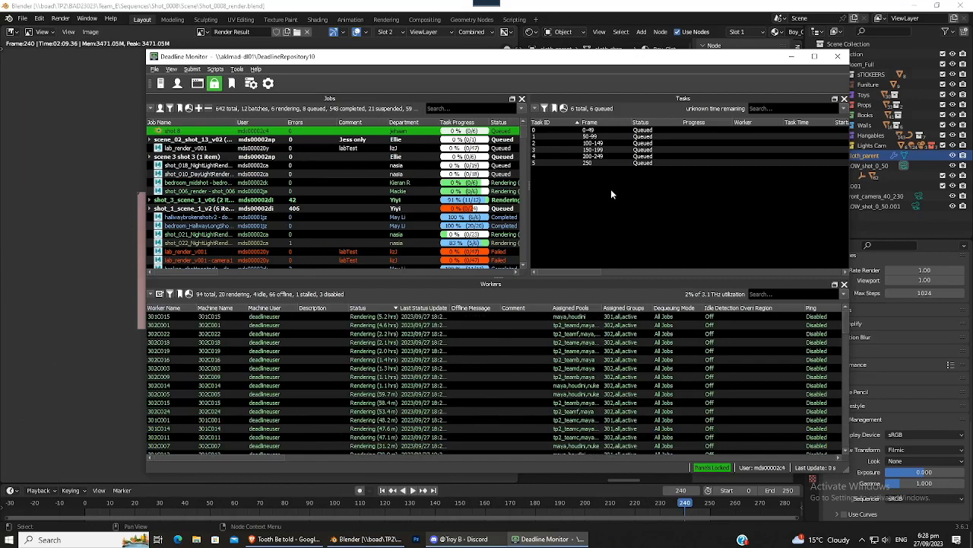
pyautogui.moveTo(292, 135)
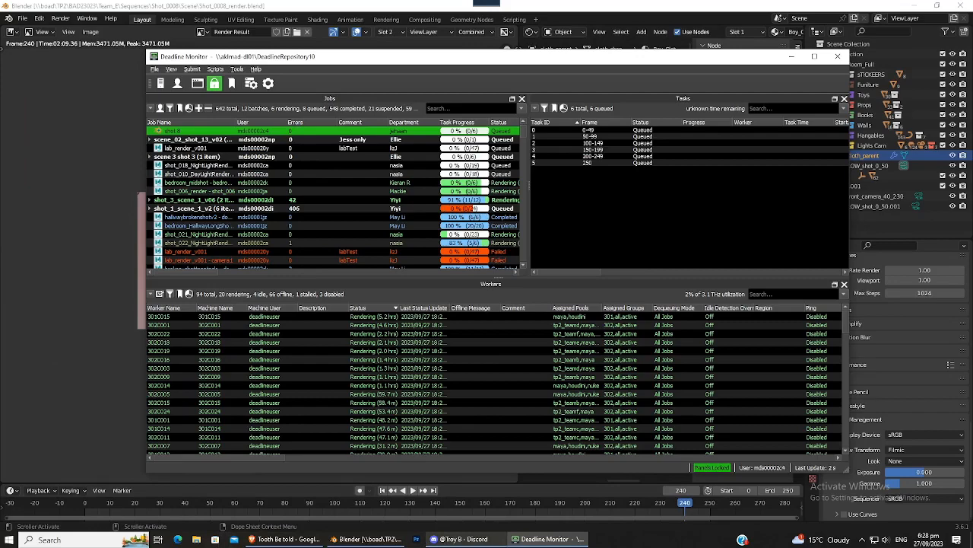
pyautogui.click(158, 539)
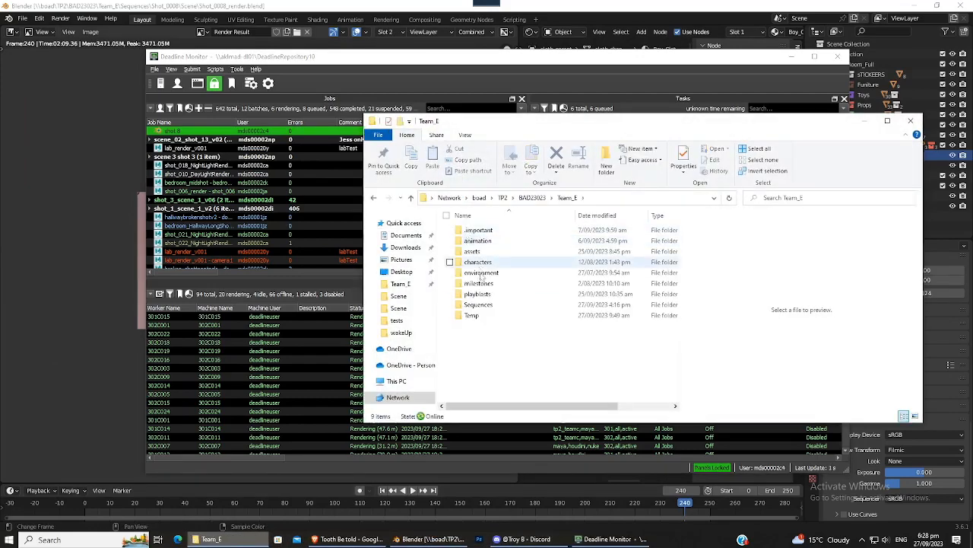
# Step: Browse File Explorer through Sequences into Shot_0008's Combined render folder
pyautogui.doubleClick(478, 305)
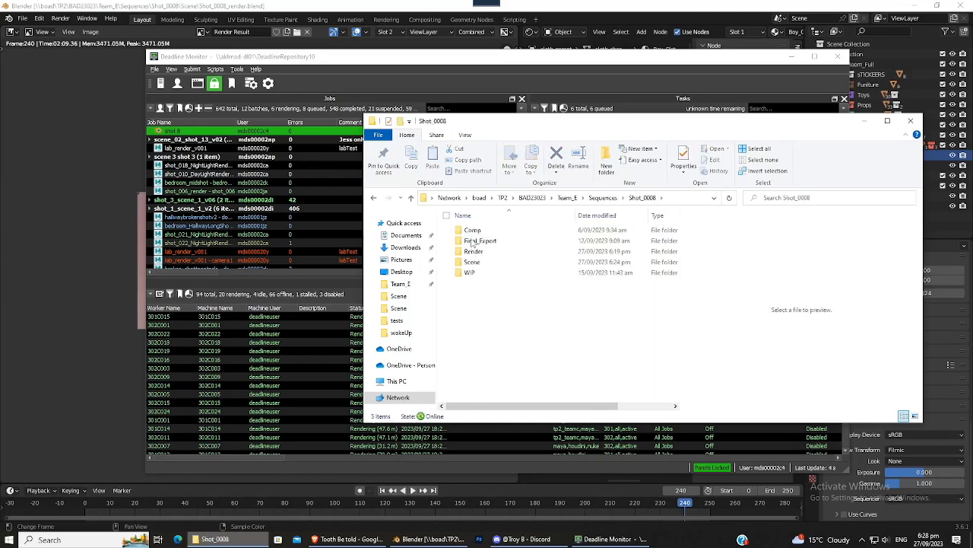
pyautogui.doubleClick(474, 251)
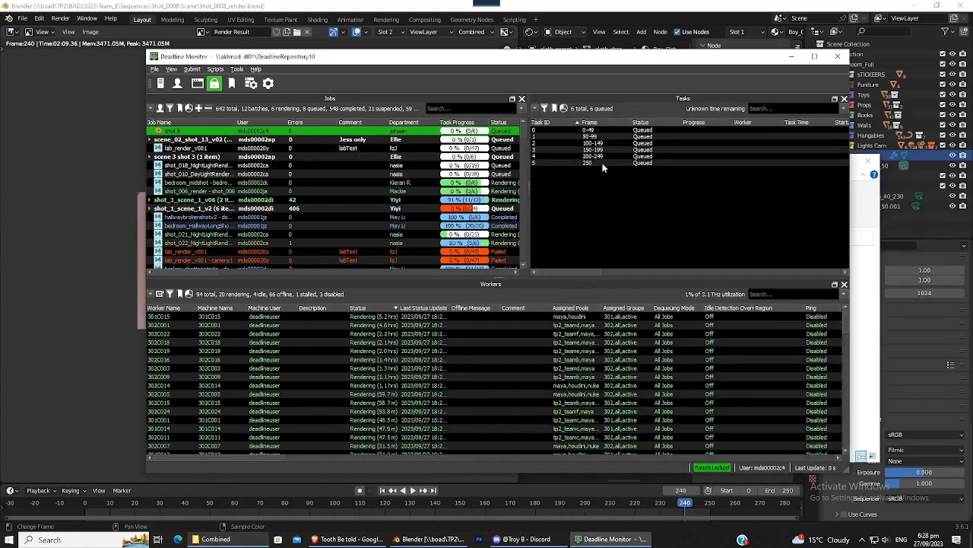
pyautogui.moveTo(593, 253)
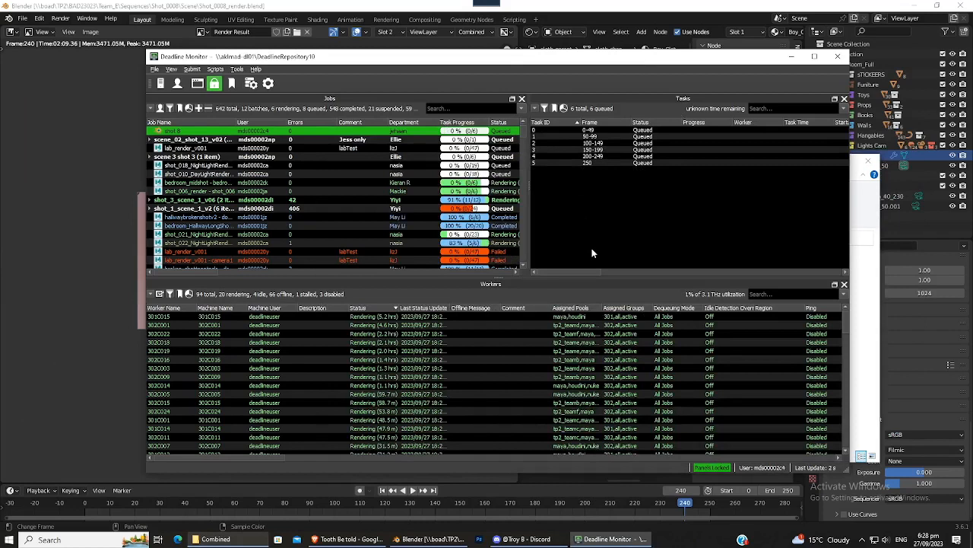
pyautogui.moveTo(256, 195)
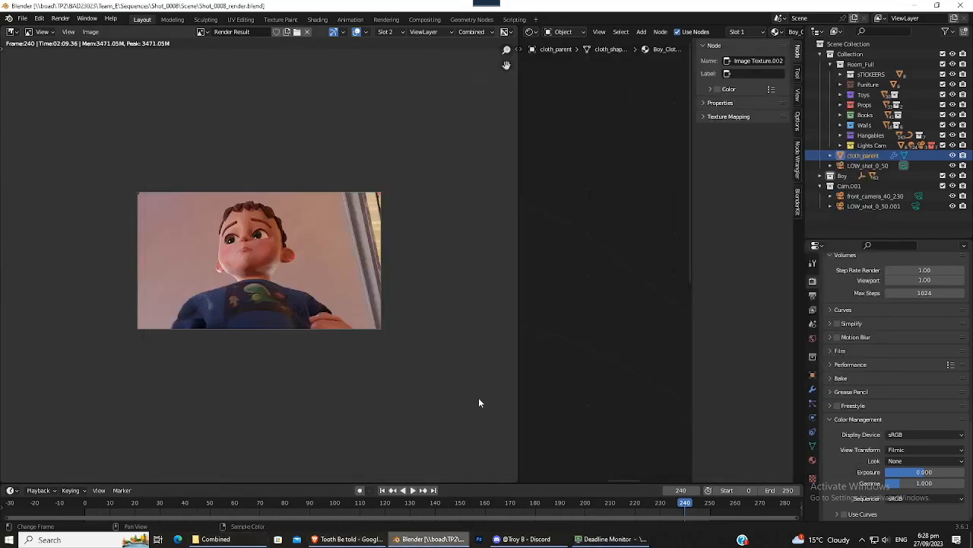
pyautogui.moveTo(377, 316)
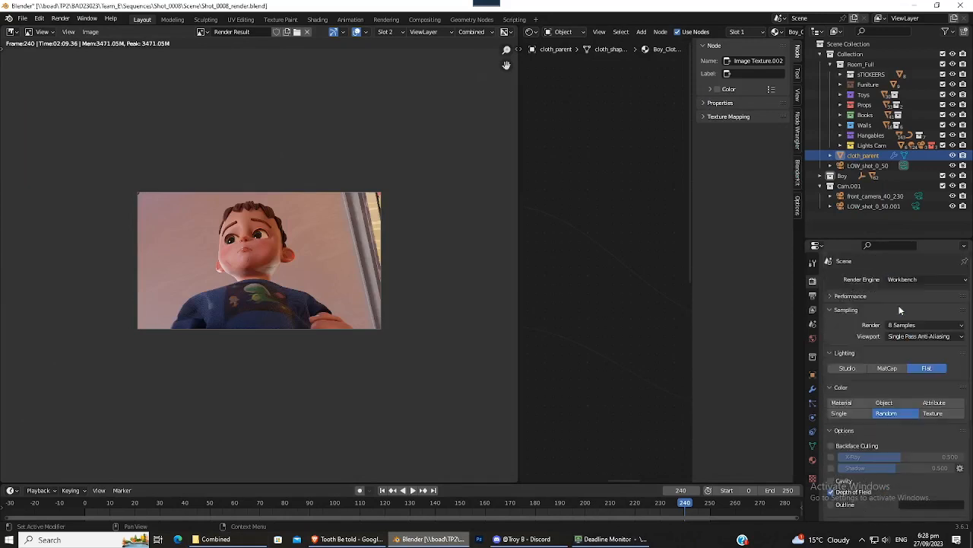
# Step: Switch the render engine from Workbench to Cycles, then review the sampling and light path settings
pyautogui.scroll(-3)
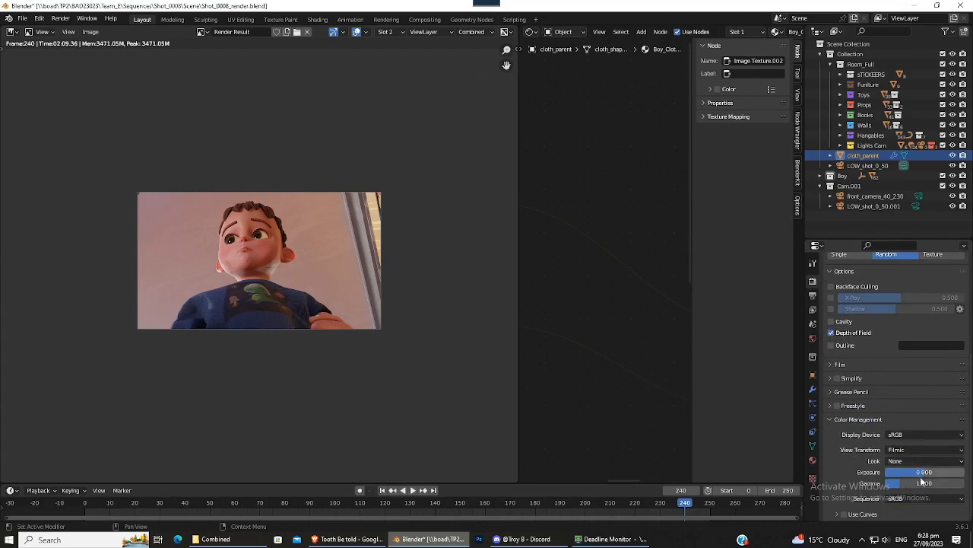
pyautogui.click(925, 279)
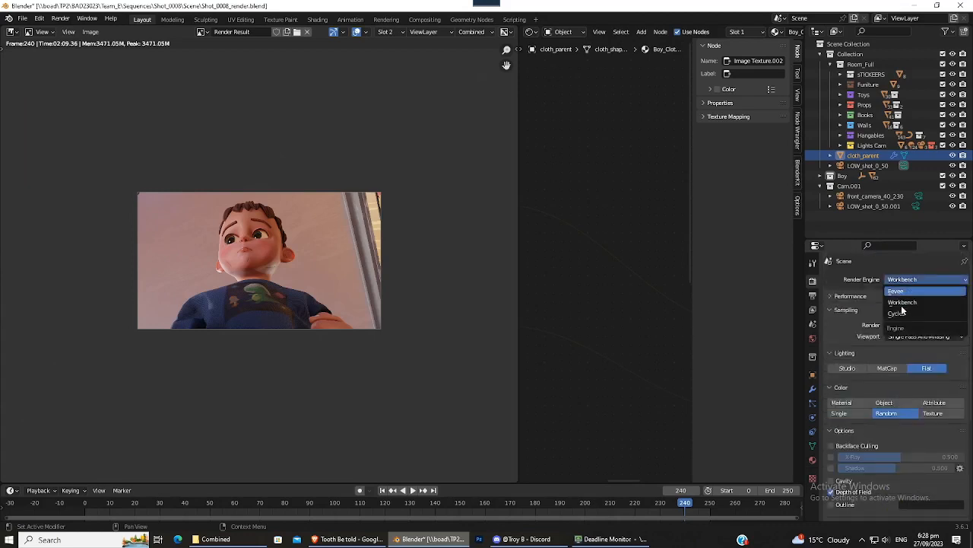
pyautogui.click(900, 313)
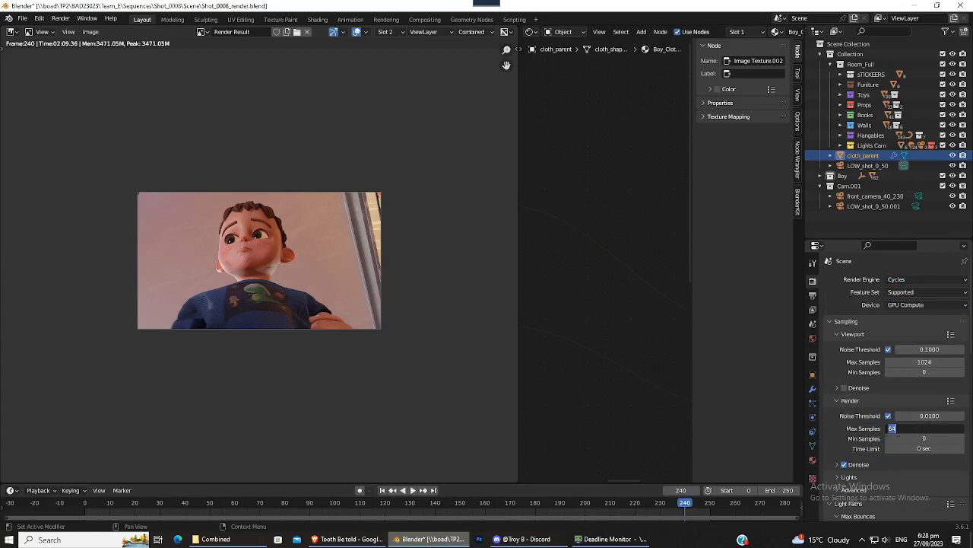
pyautogui.moveTo(925, 428)
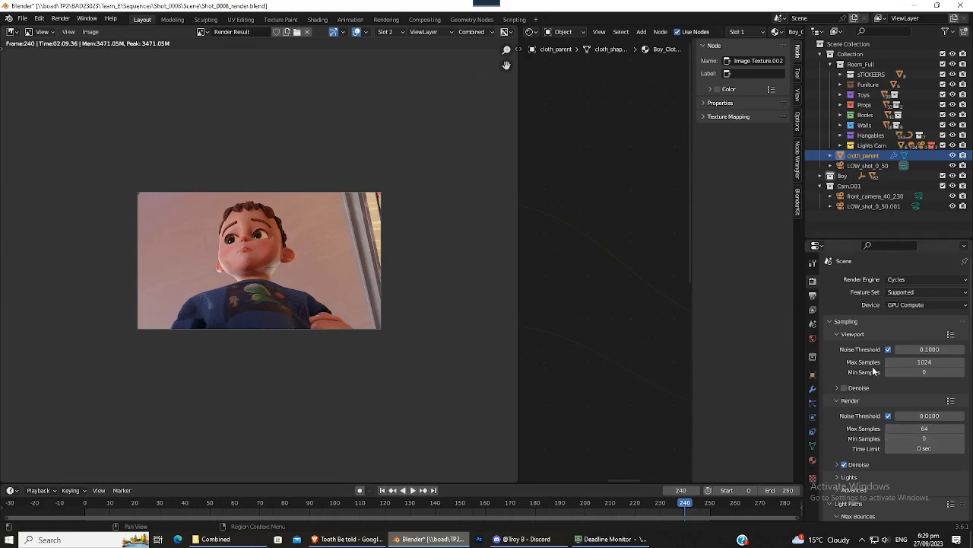
pyautogui.scroll(-3)
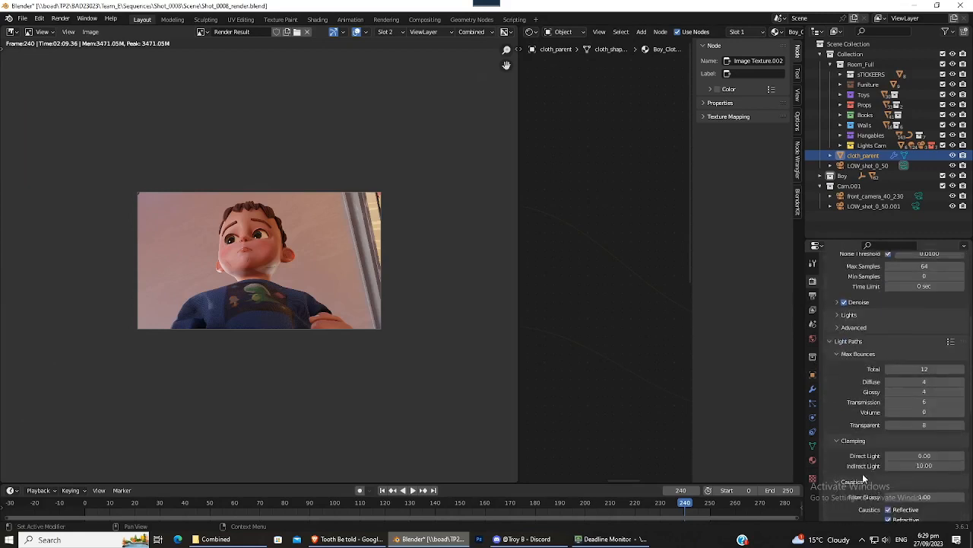
pyautogui.scroll(-3)
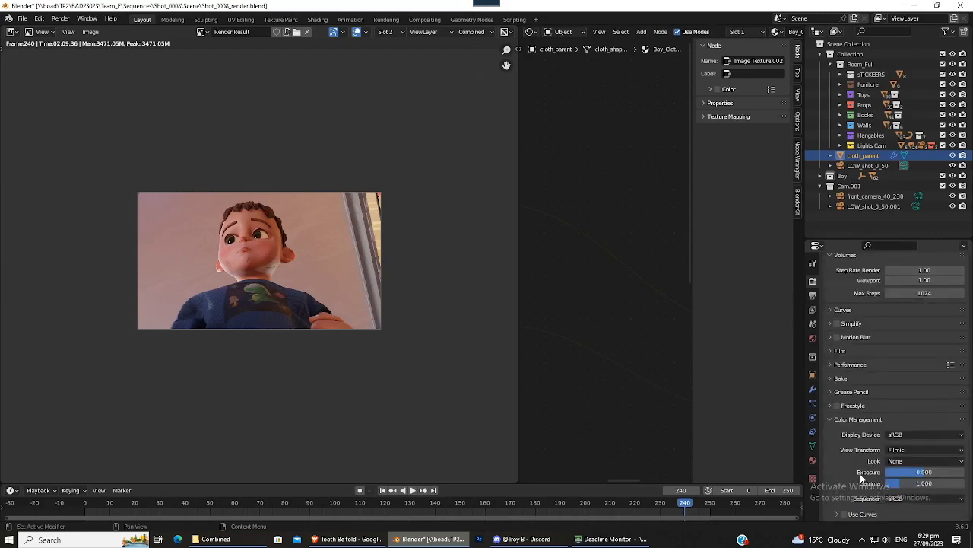